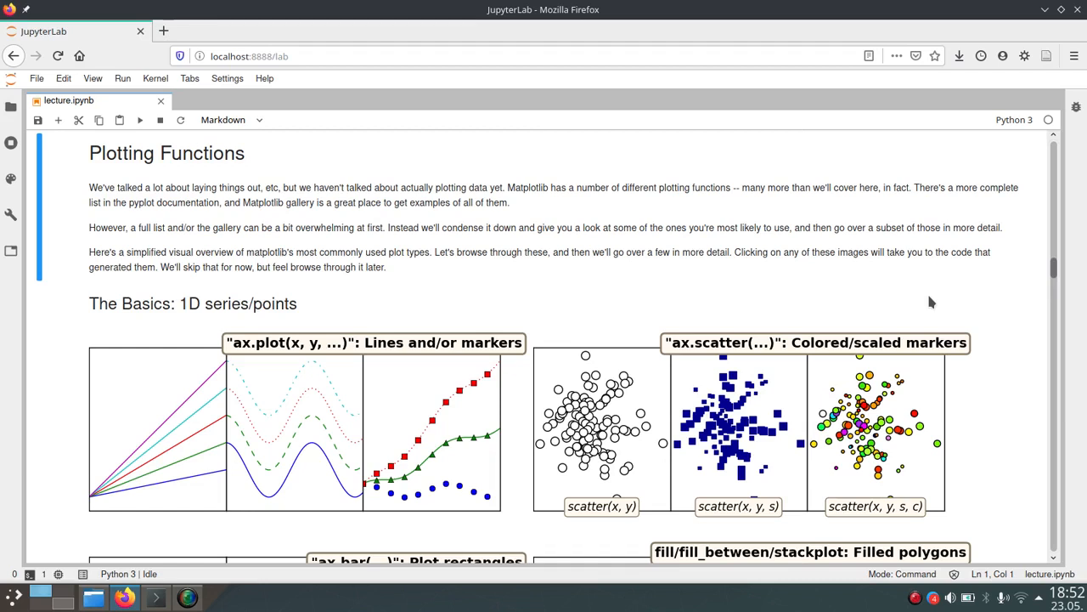
pyautogui.moveTo(1011, 323)
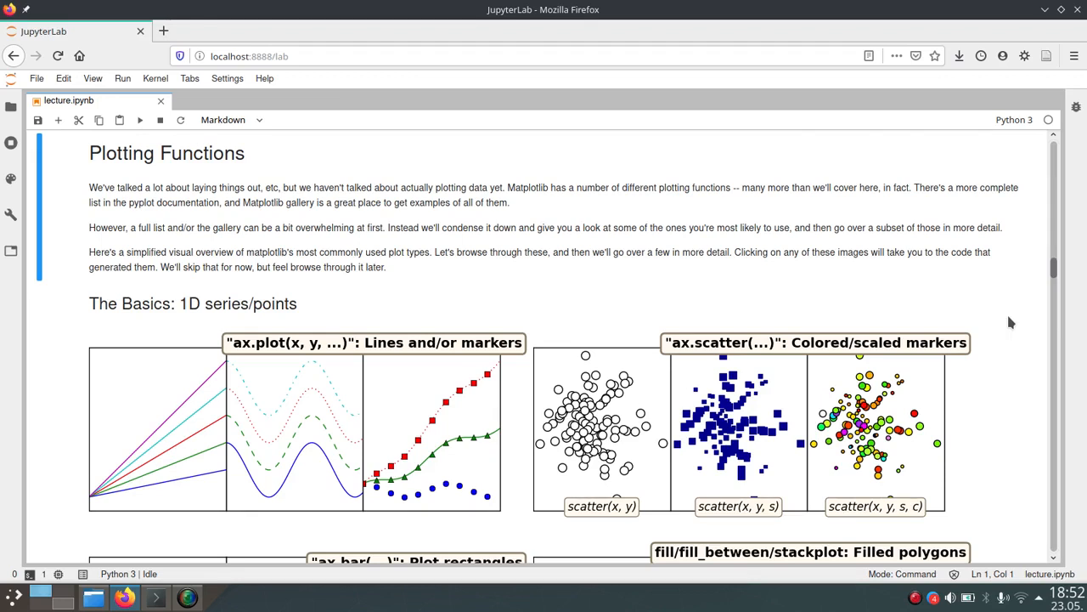
# Scroll to the 'The Basics: 1D series/points' gallery rows in the lecture notebook.
pyautogui.scroll(-3)
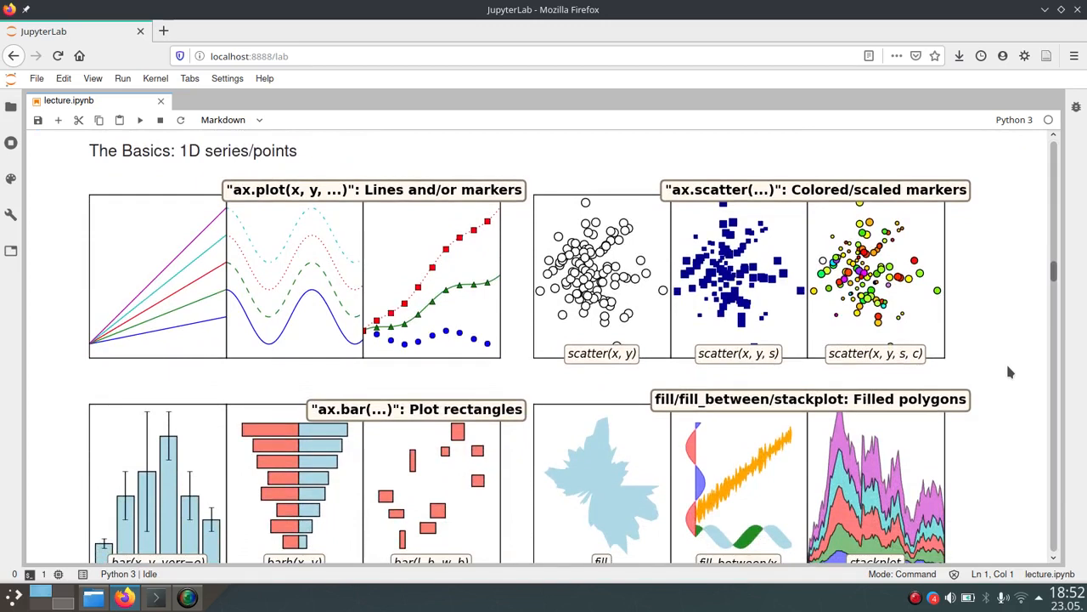
pyautogui.moveTo(982, 274)
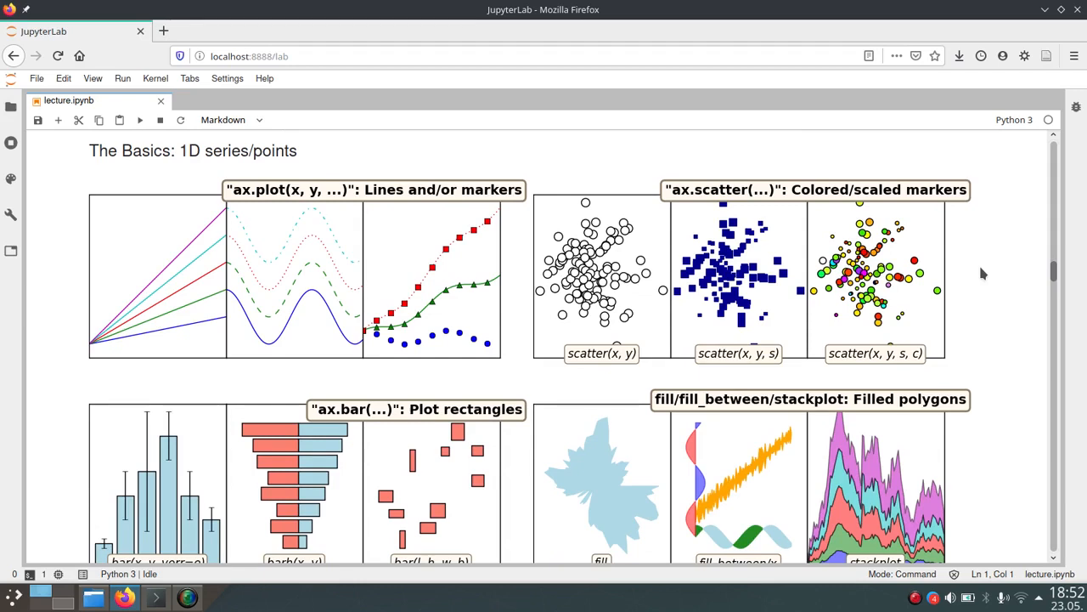
pyautogui.moveTo(465, 228)
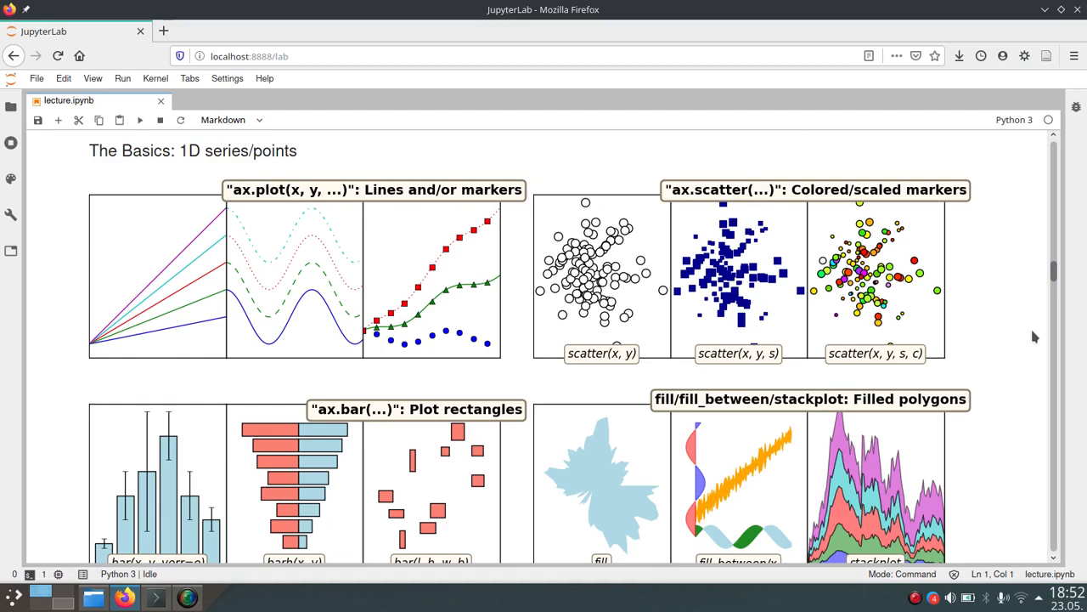
pyautogui.moveTo(824, 320)
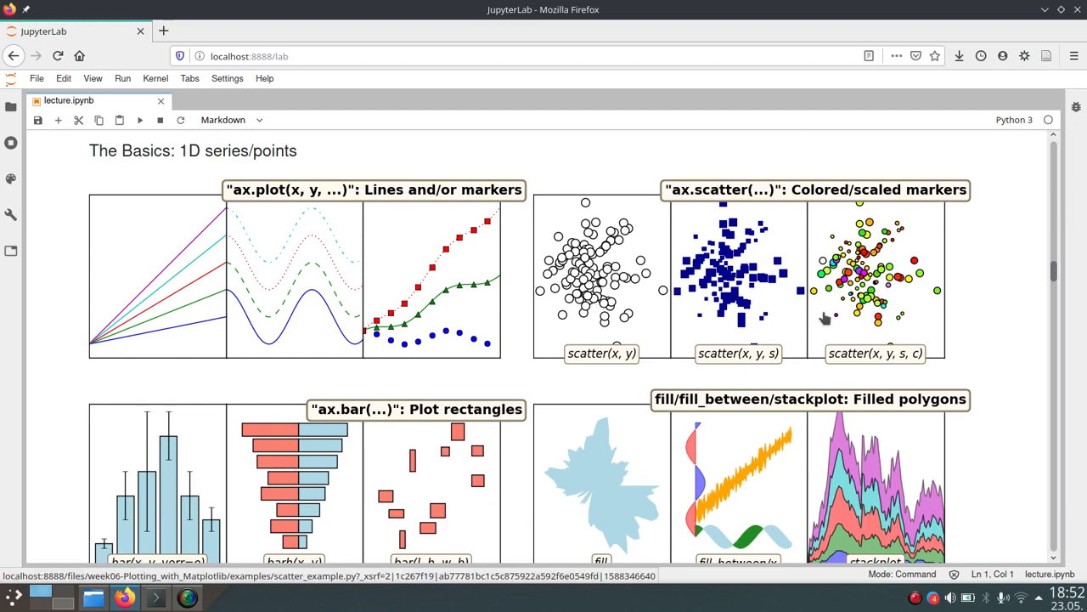
pyautogui.moveTo(999, 408)
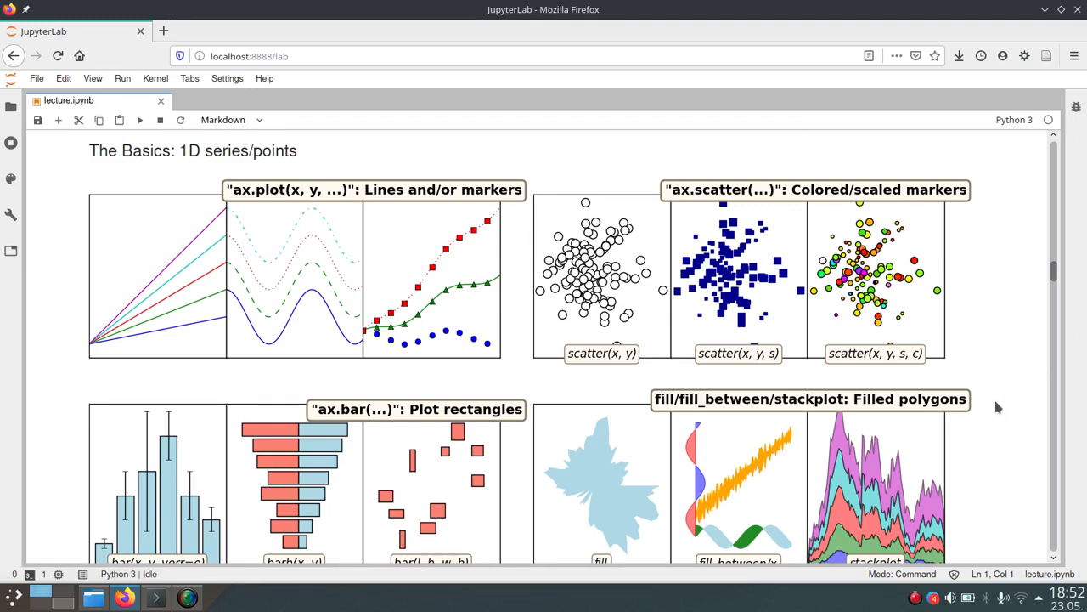
pyautogui.moveTo(1011, 414)
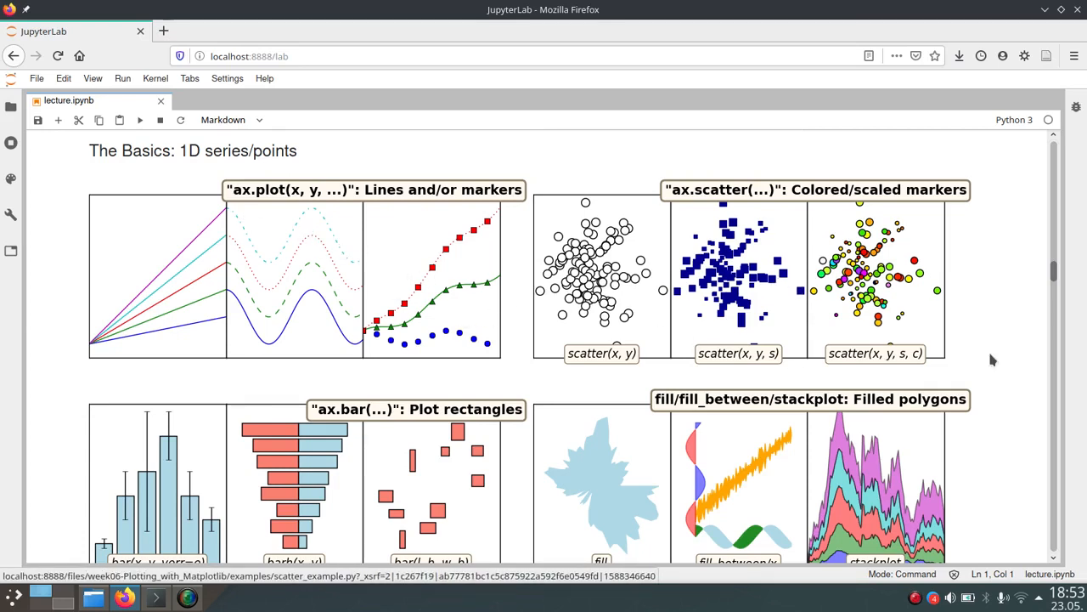
# Scroll past the 2D Arrays, Vector Fields and Data Distributions galleries to the Input Data: 1D Series heading.
pyautogui.scroll(-3)
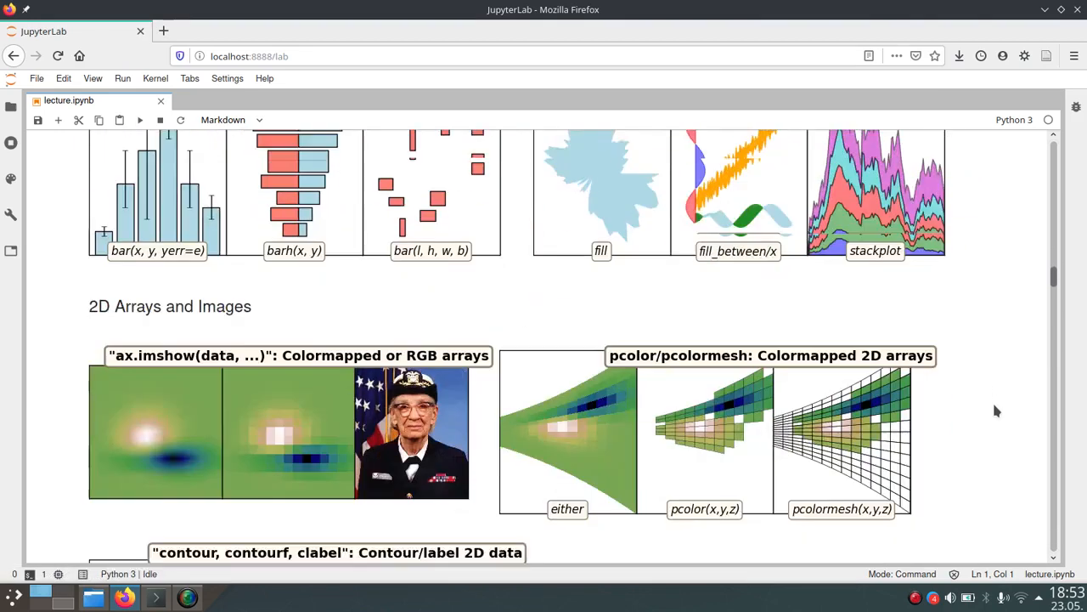
pyautogui.scroll(-3)
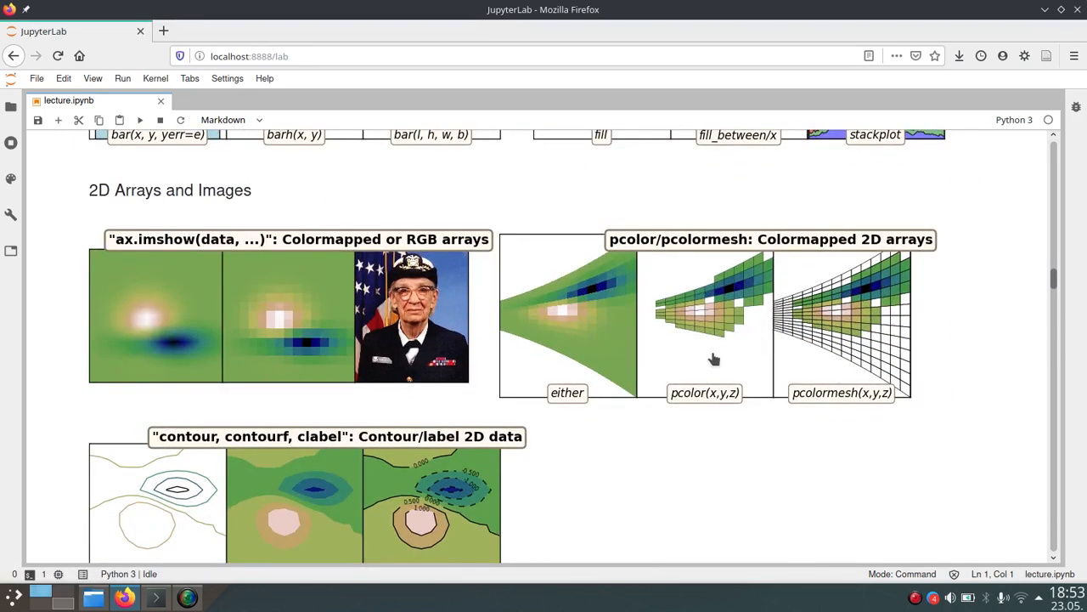
pyautogui.moveTo(480, 345)
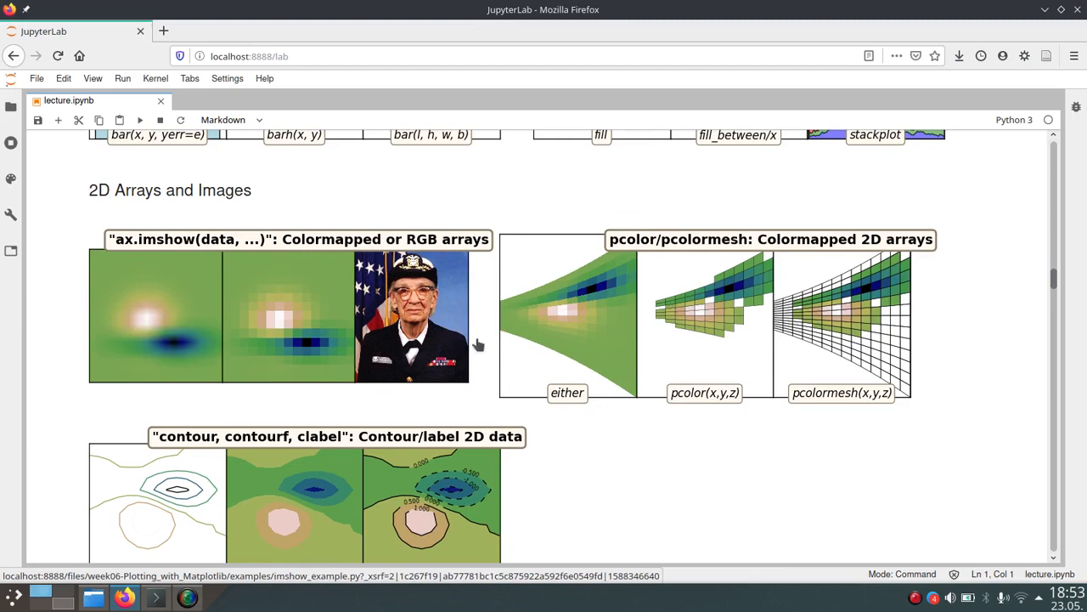
pyautogui.moveTo(877, 471)
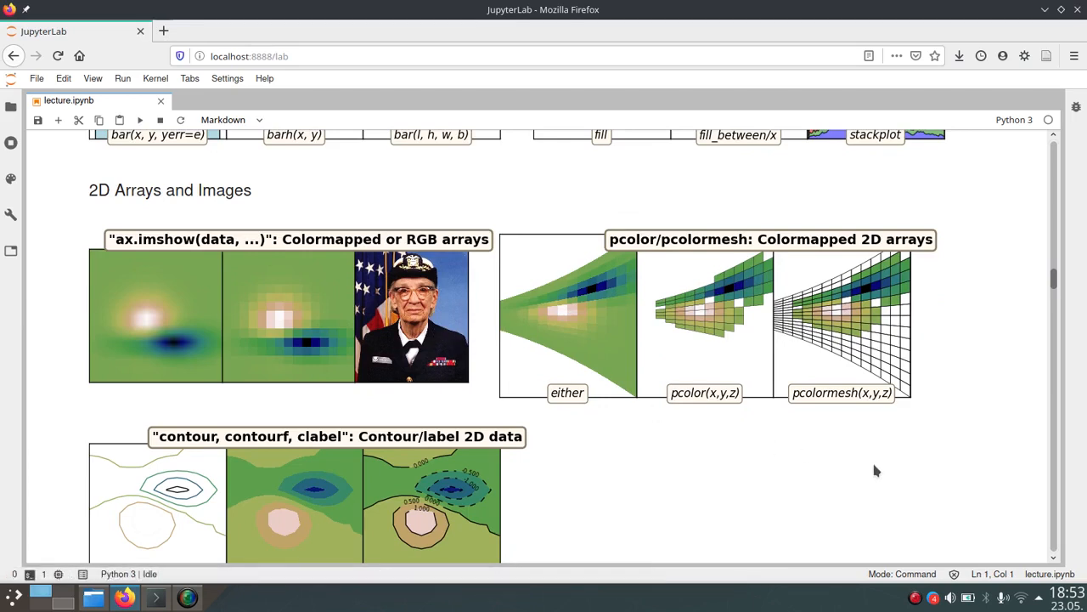
pyautogui.scroll(-3)
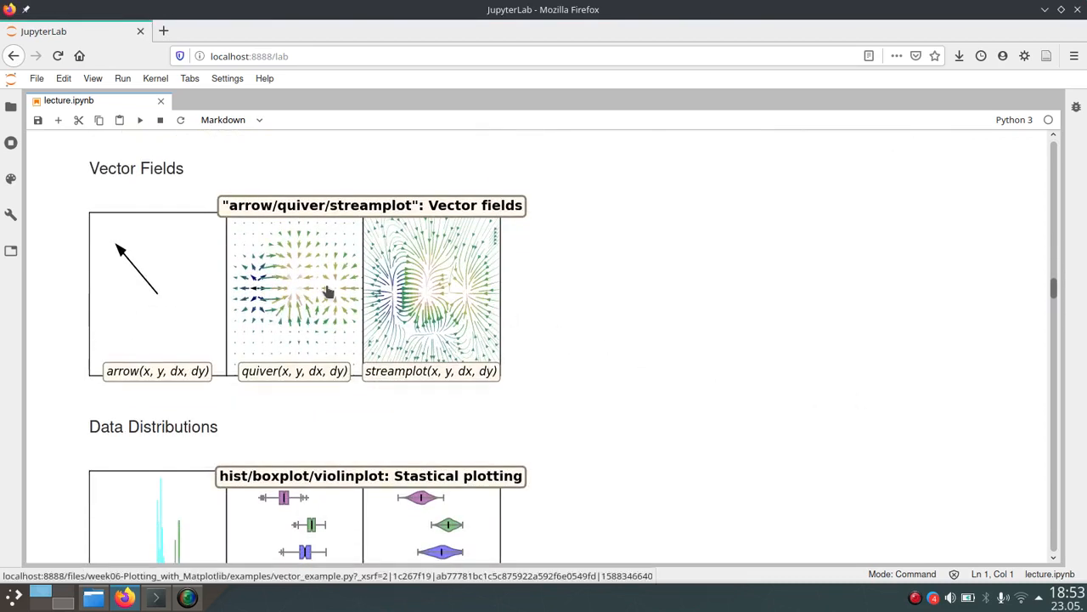
pyautogui.moveTo(656, 347)
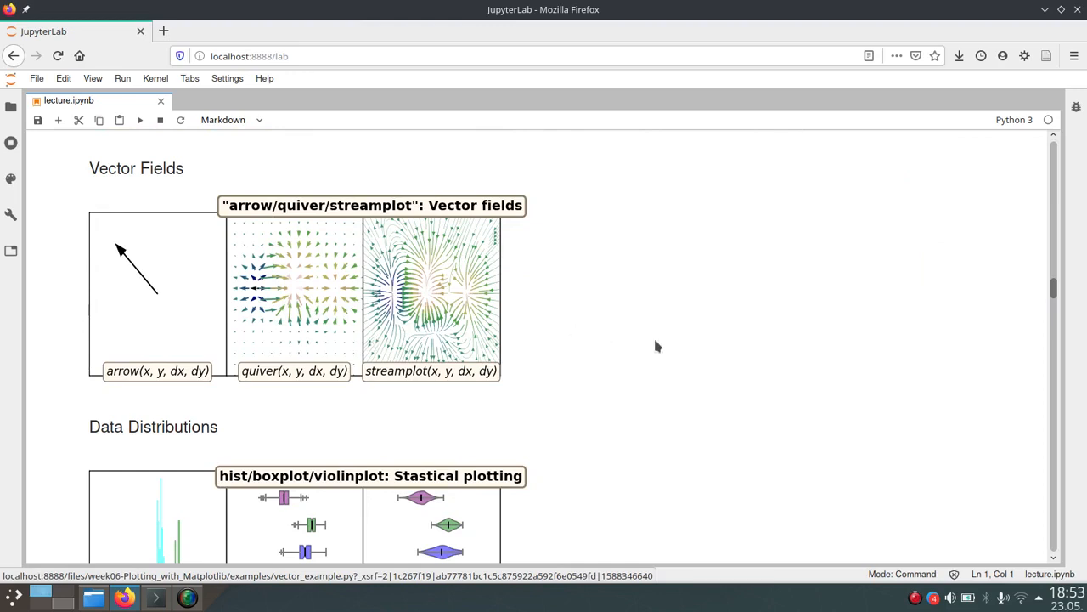
pyautogui.scroll(-3)
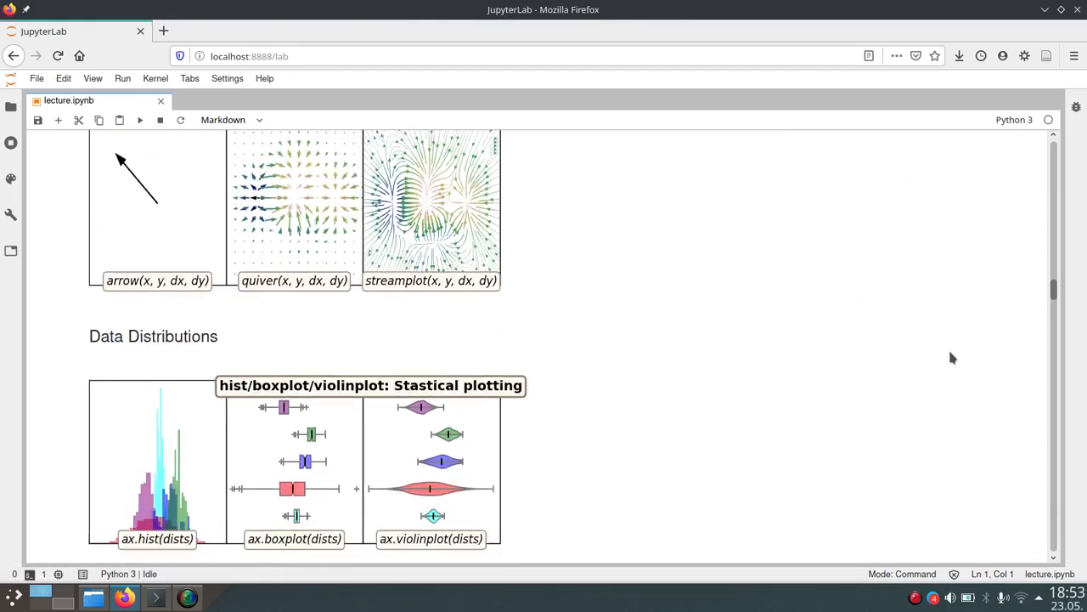
pyautogui.scroll(-3)
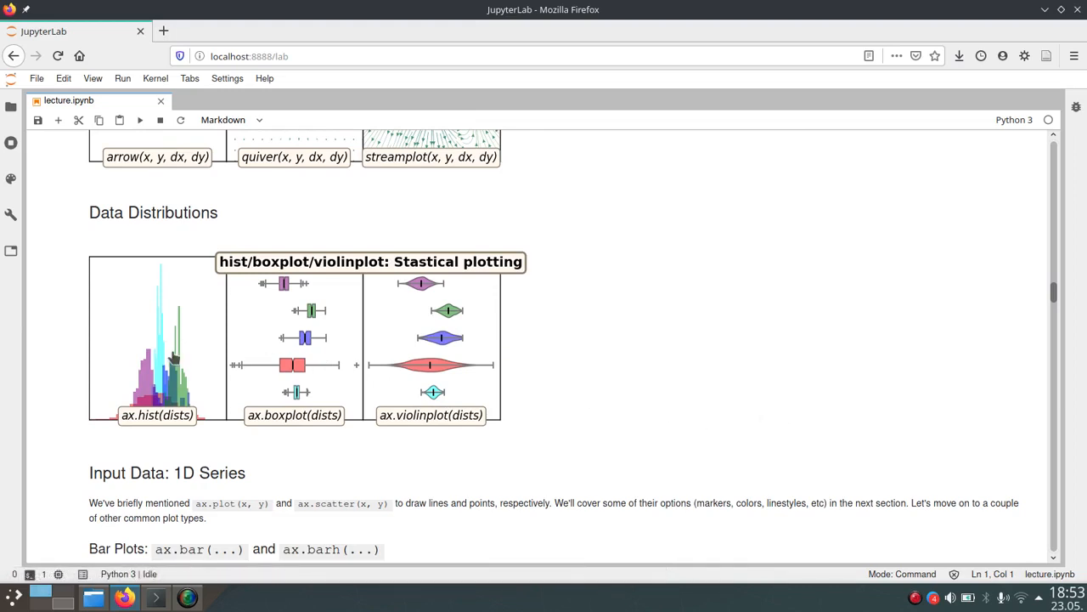
pyautogui.moveTo(853, 352)
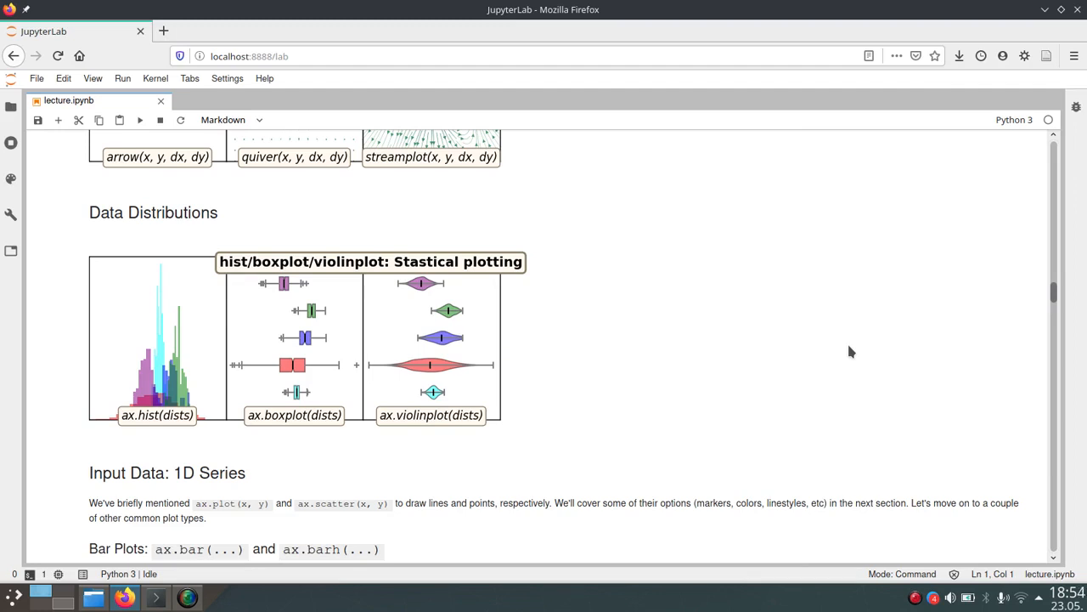
pyautogui.moveTo(927, 435)
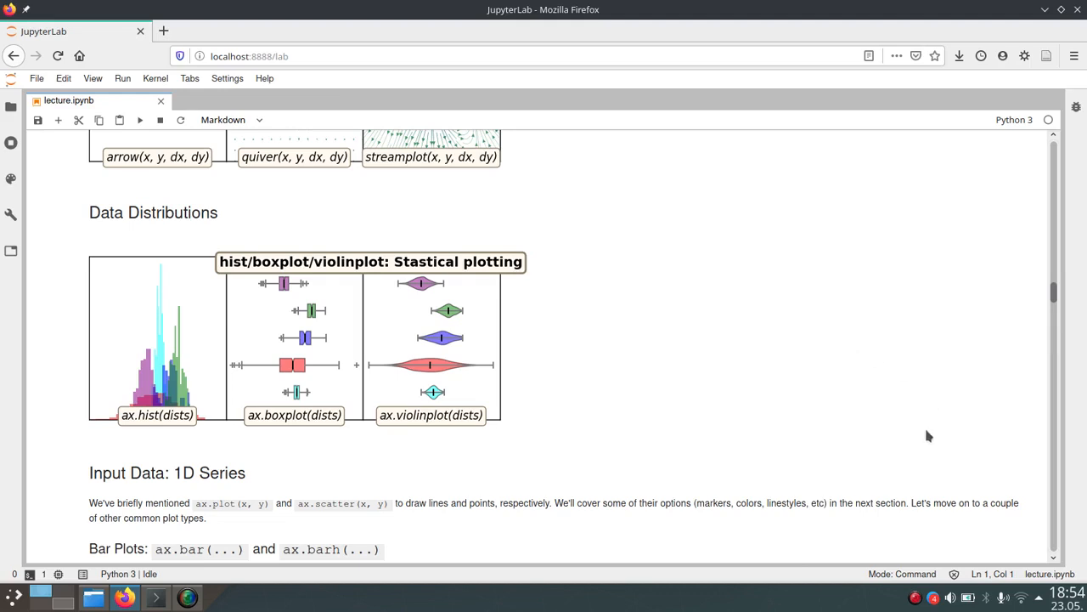
# Scroll to the 'Bar Plots: ax.bar(...) and ax.barh(...)' section with its simple bar plot cell.
pyautogui.scroll(-3)
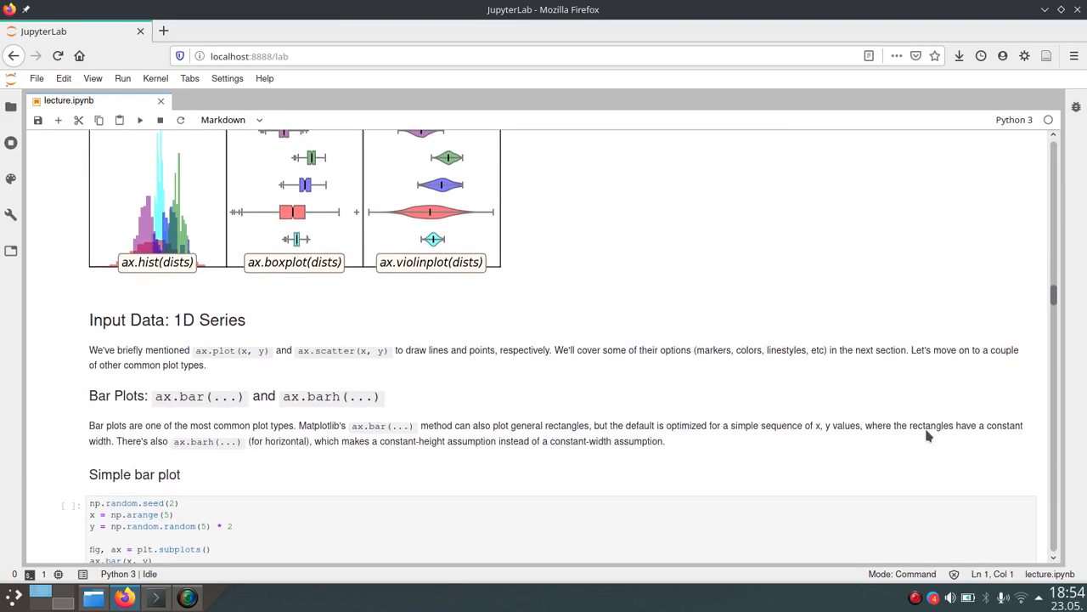
pyautogui.scroll(-3)
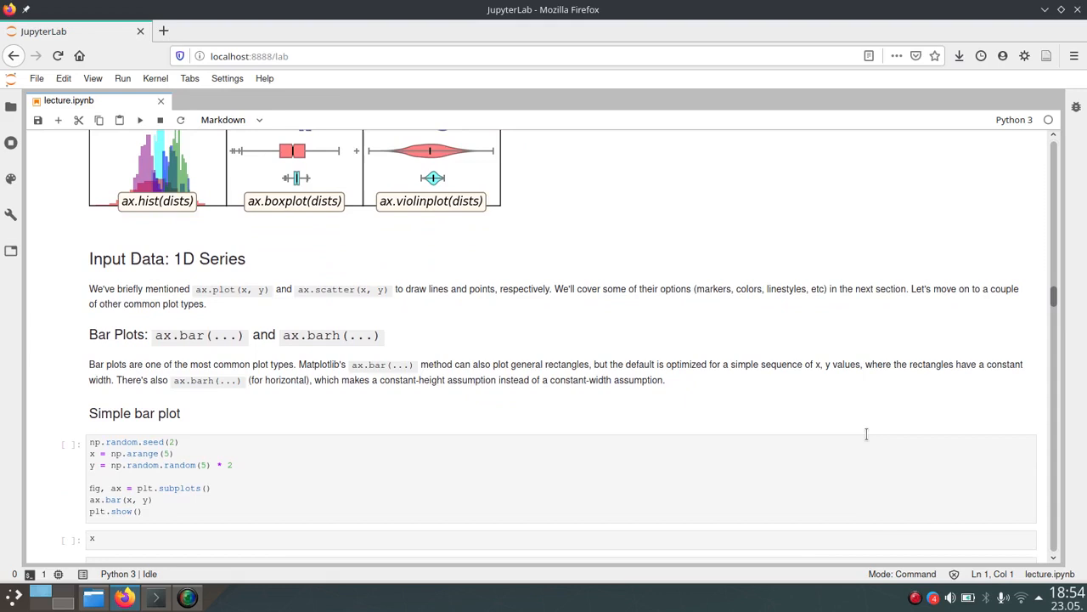
pyautogui.moveTo(676, 405)
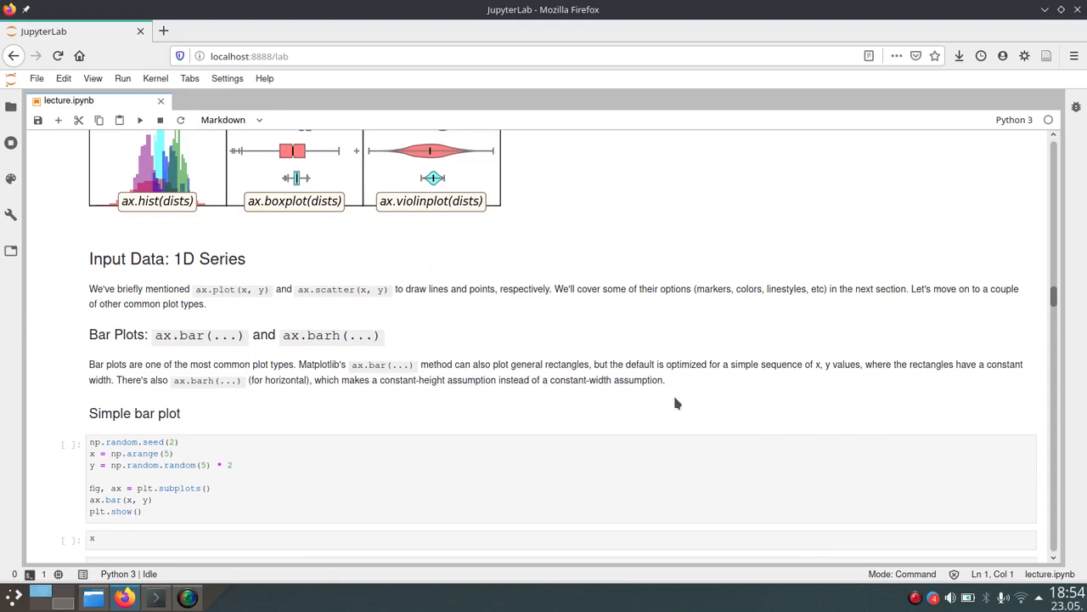
pyautogui.moveTo(550, 326)
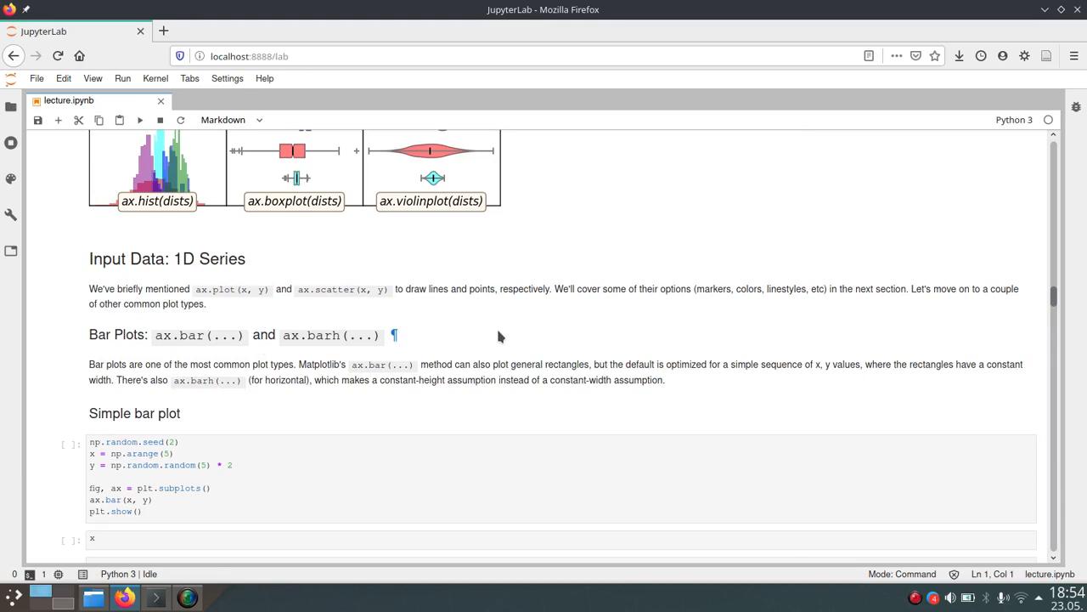
pyautogui.moveTo(212, 333)
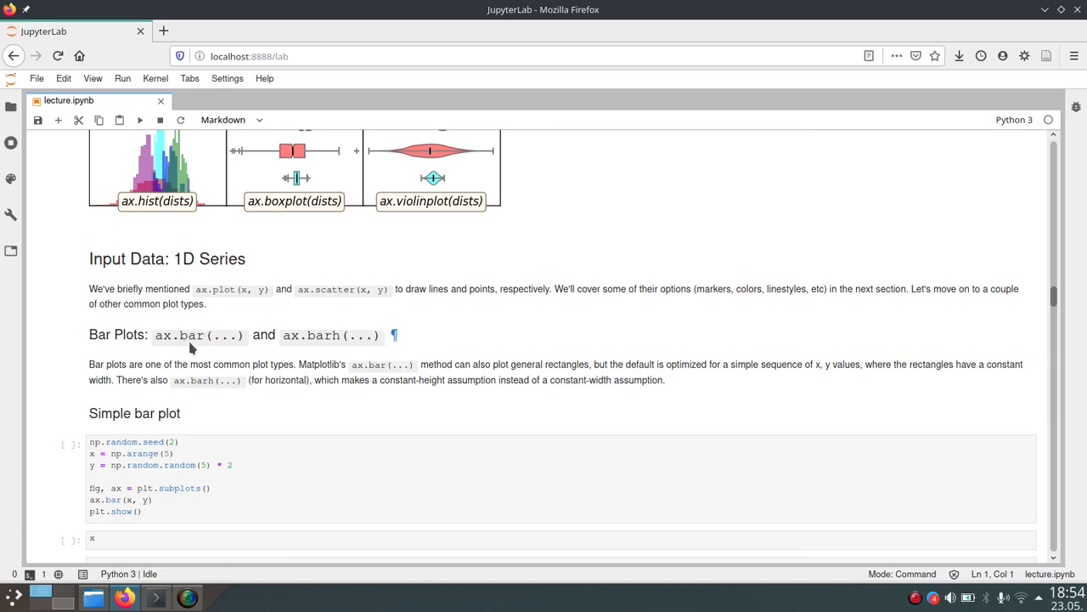
pyautogui.moveTo(451, 342)
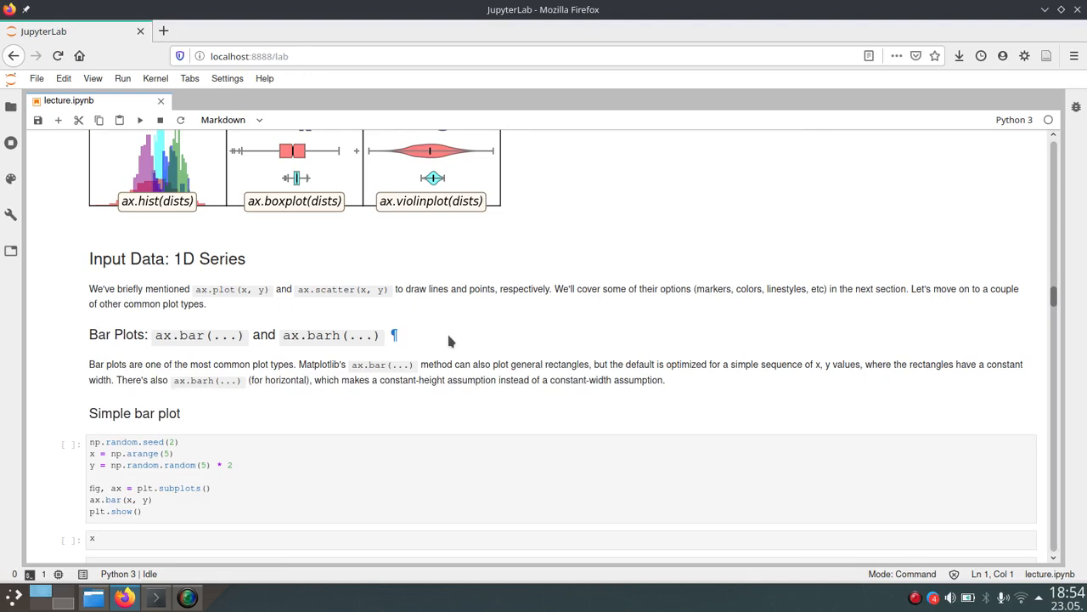
pyautogui.moveTo(202, 349)
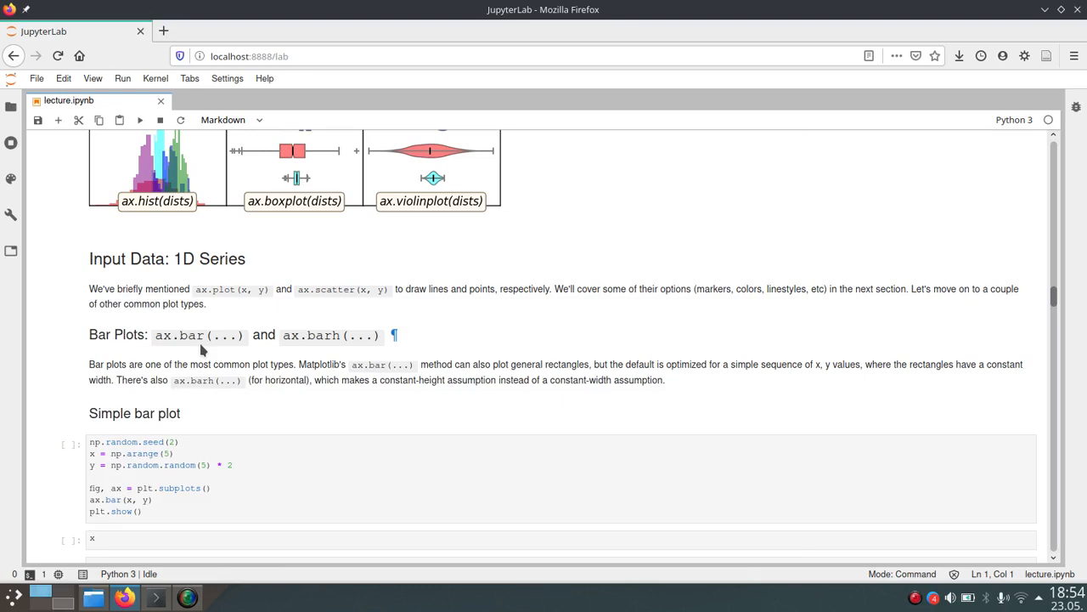
pyautogui.moveTo(236, 343)
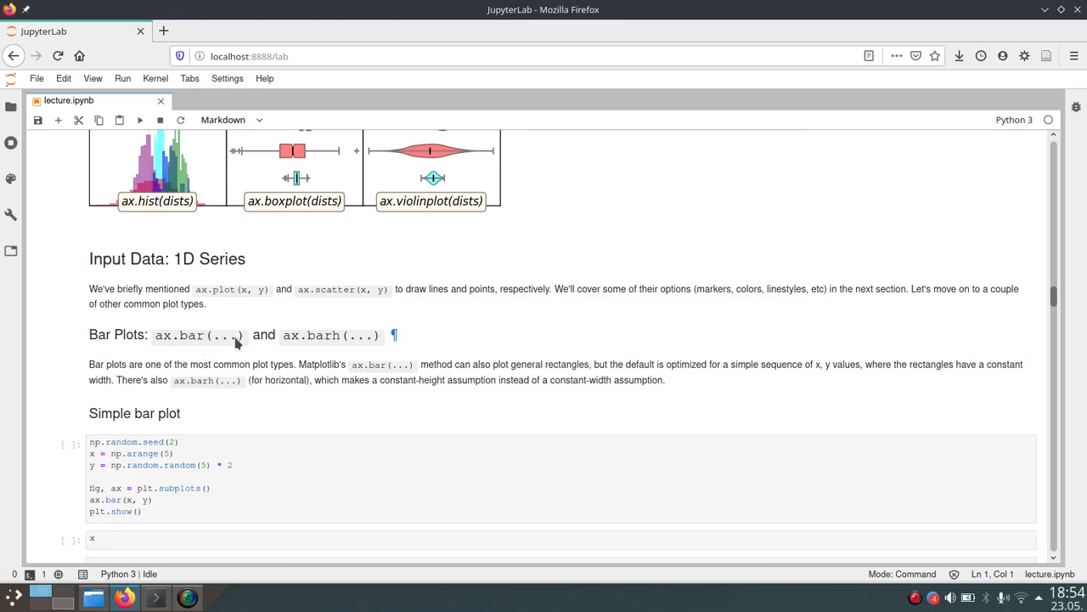
pyautogui.moveTo(357, 343)
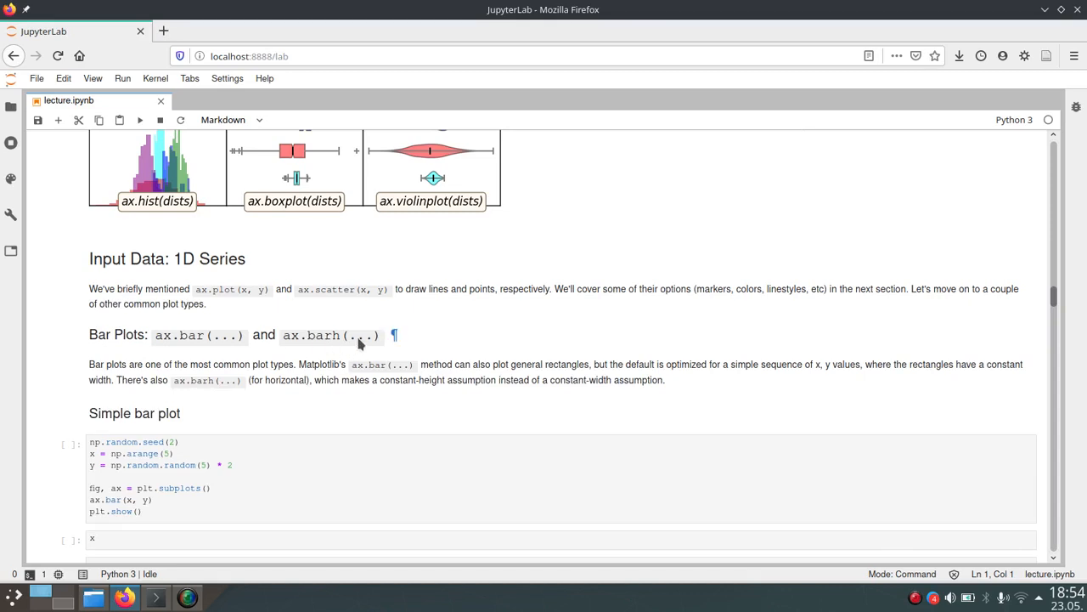
pyautogui.moveTo(499, 340)
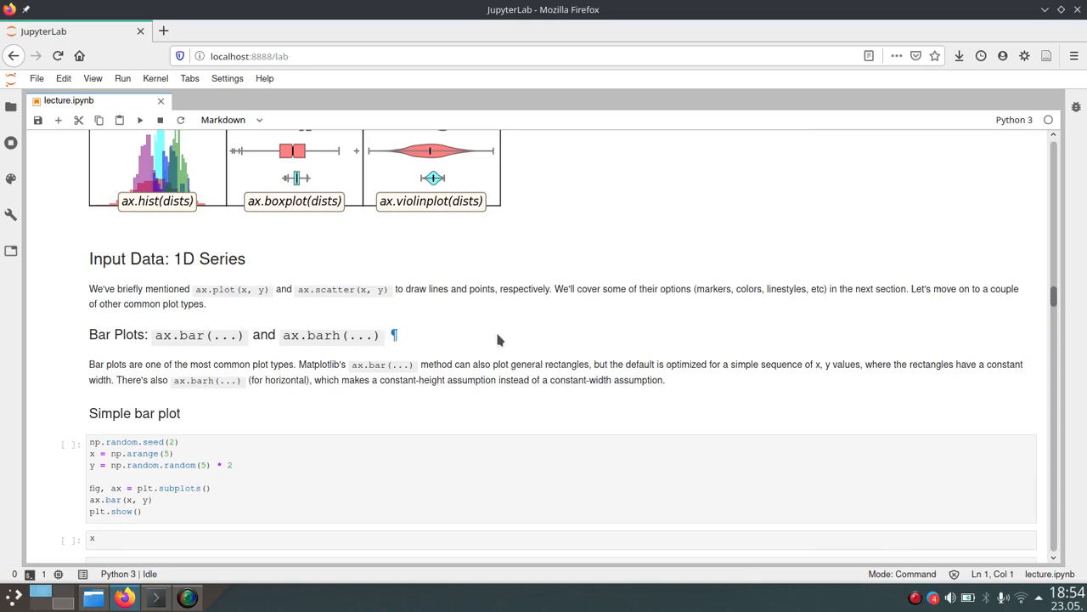
pyautogui.moveTo(391, 350)
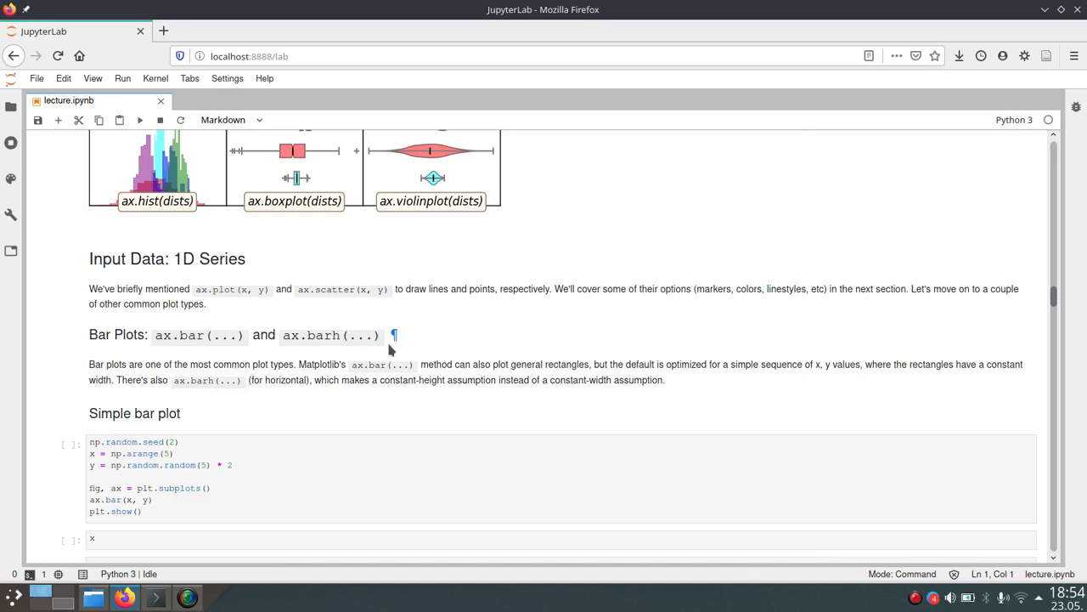
pyautogui.moveTo(530, 340)
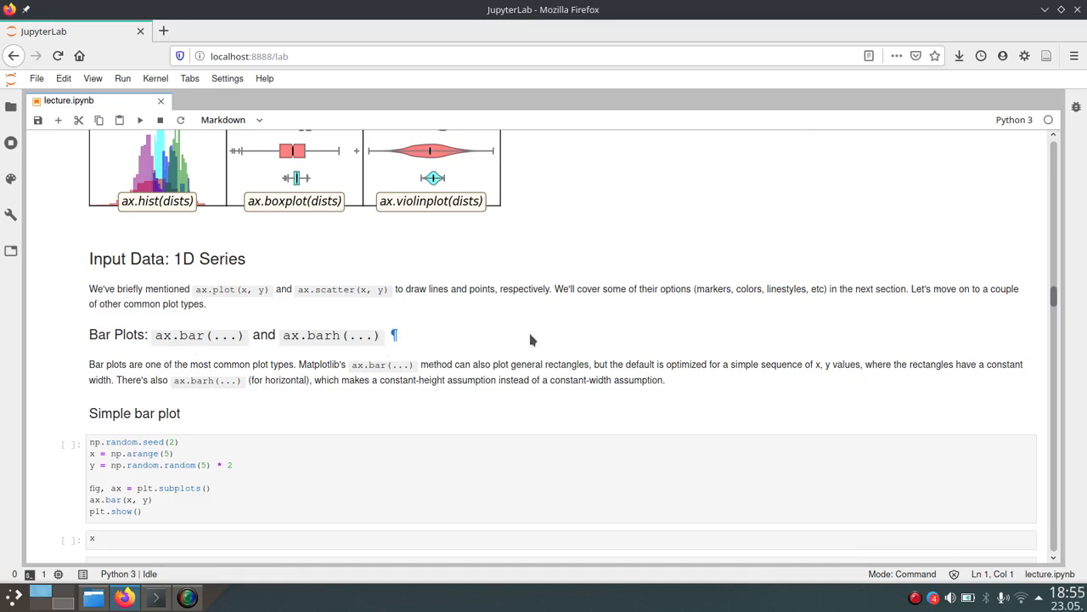
pyautogui.moveTo(680, 330)
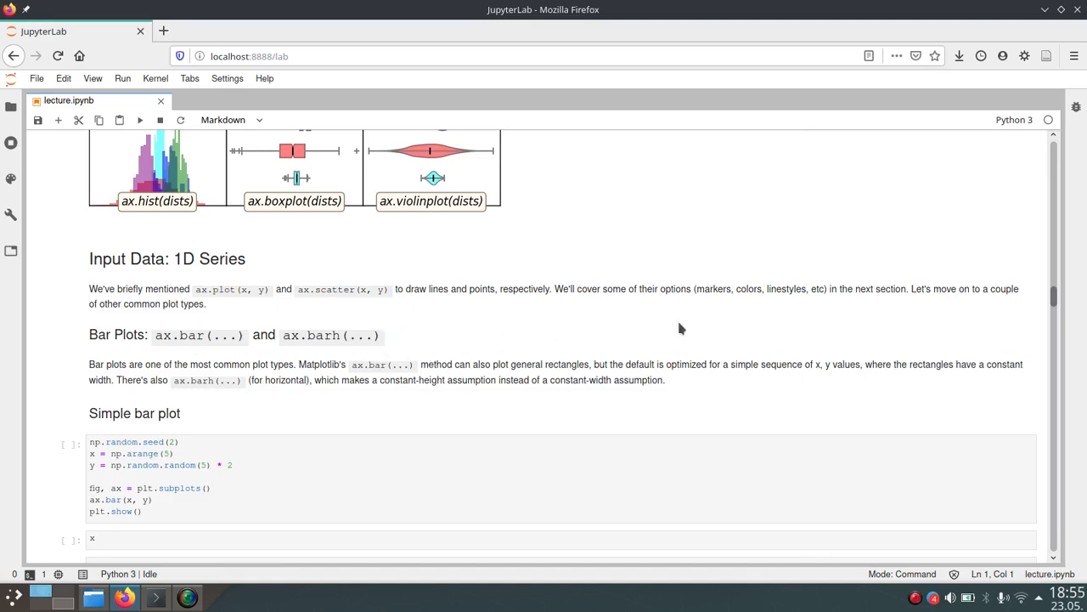
# Scroll to view the five-bar chart rendered under the simple bar plot cell.
pyautogui.scroll(-3)
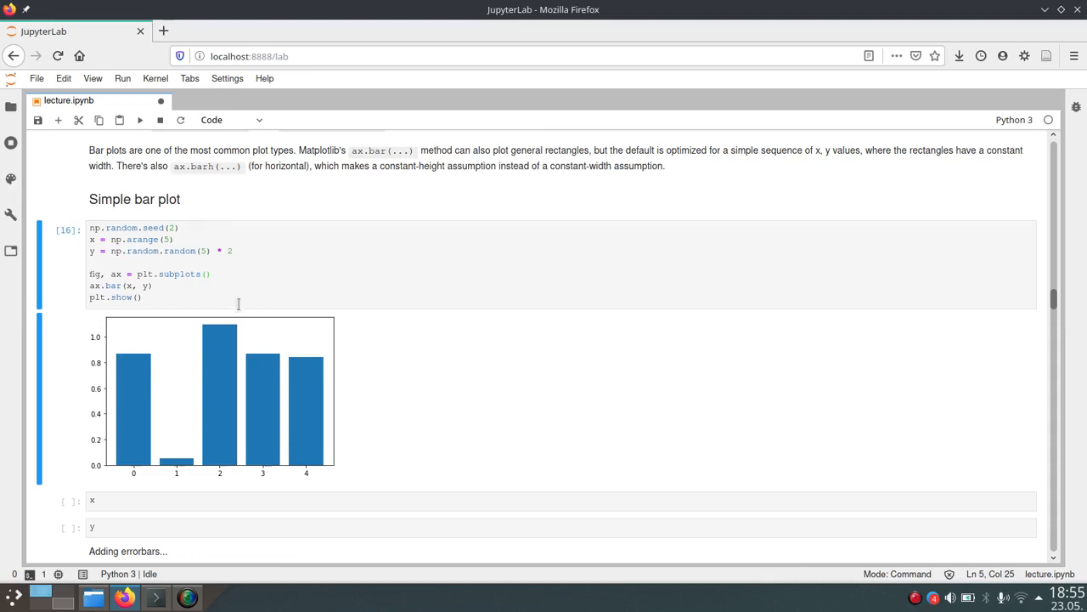
pyautogui.moveTo(143, 428)
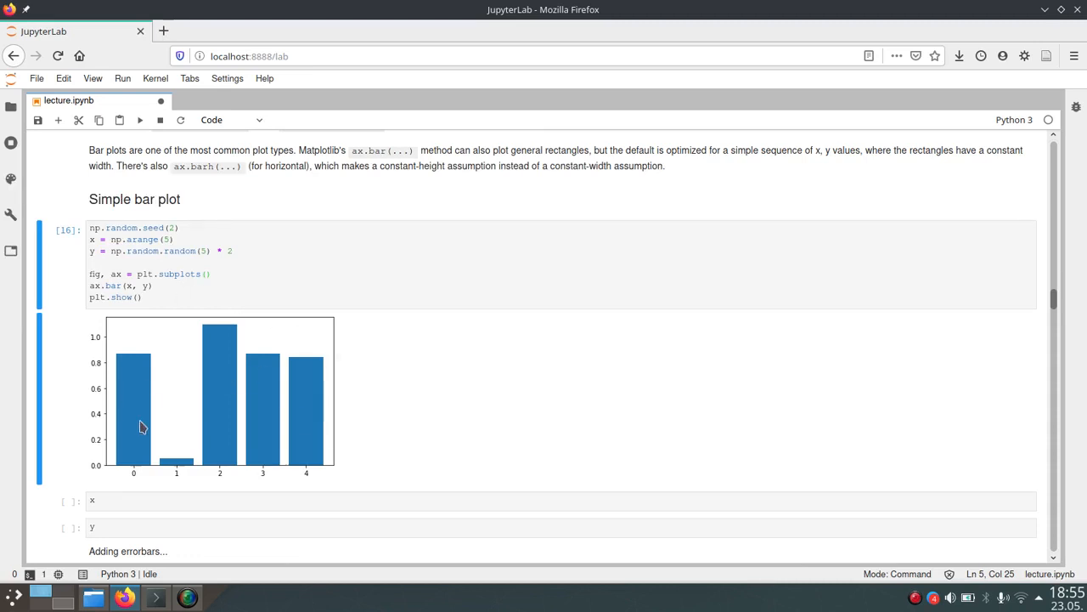
pyautogui.moveTo(469, 404)
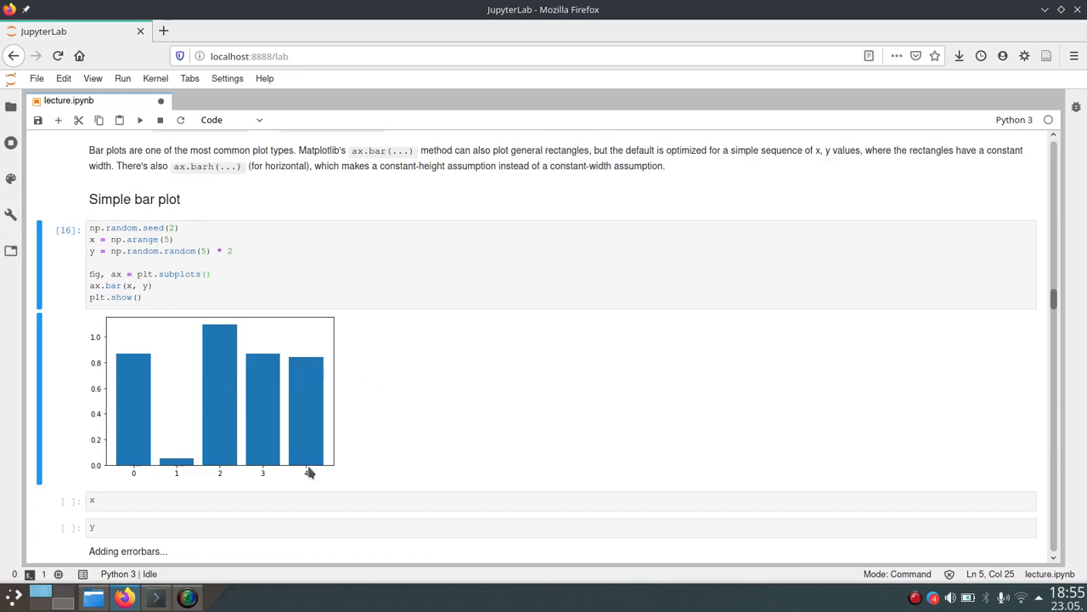
pyautogui.moveTo(281, 441)
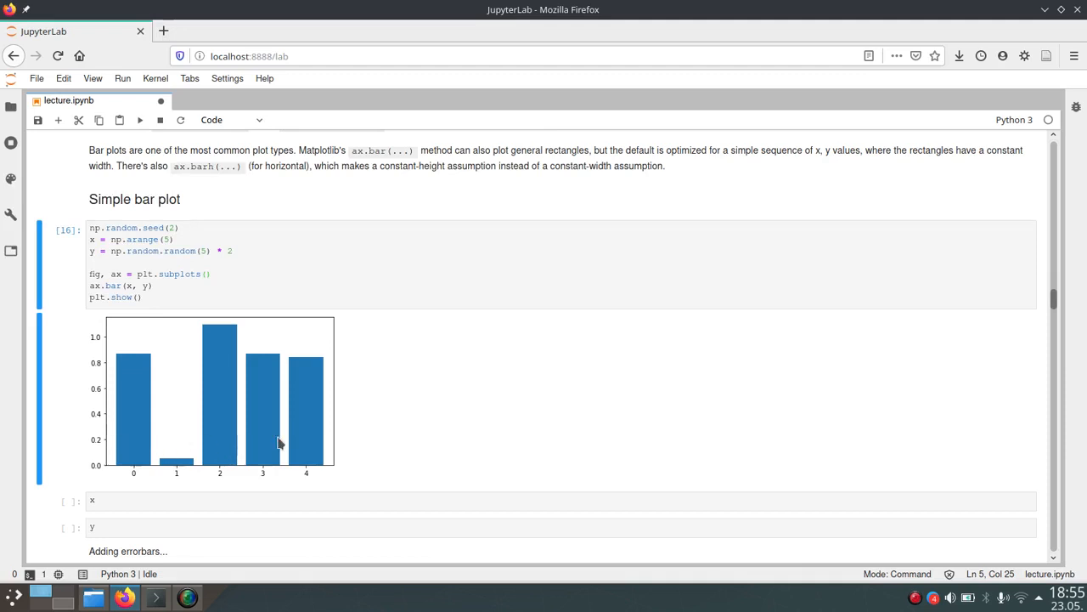
pyautogui.moveTo(269, 465)
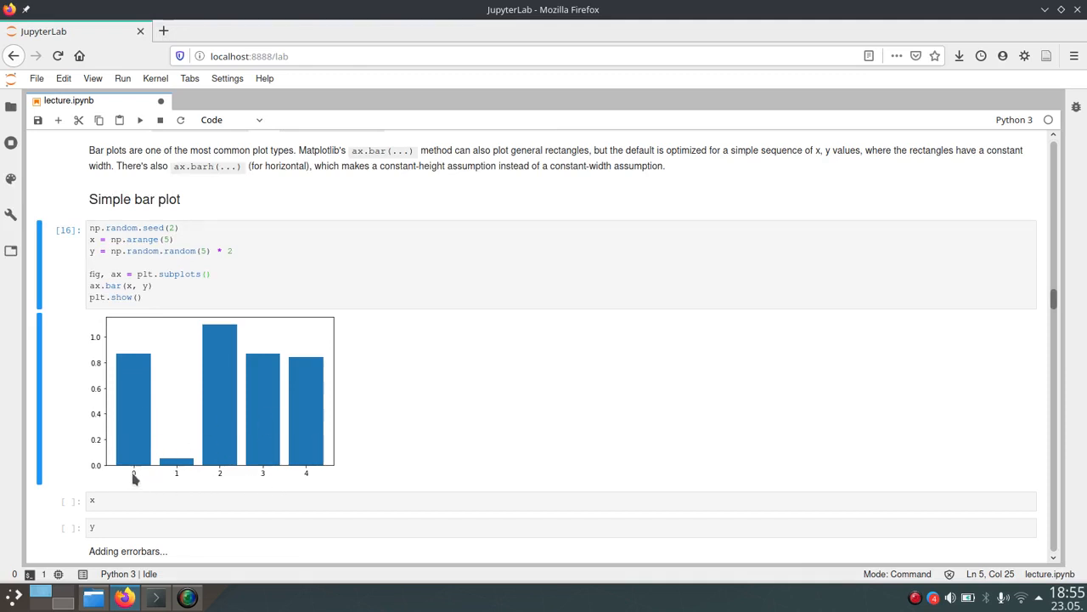
pyautogui.moveTo(310, 482)
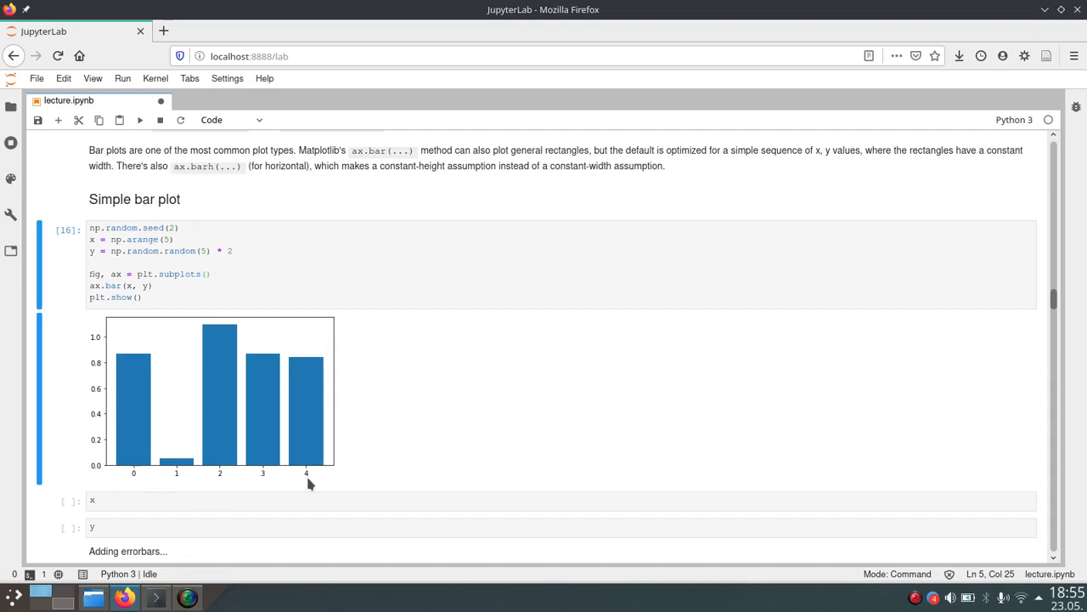
pyautogui.moveTo(261, 469)
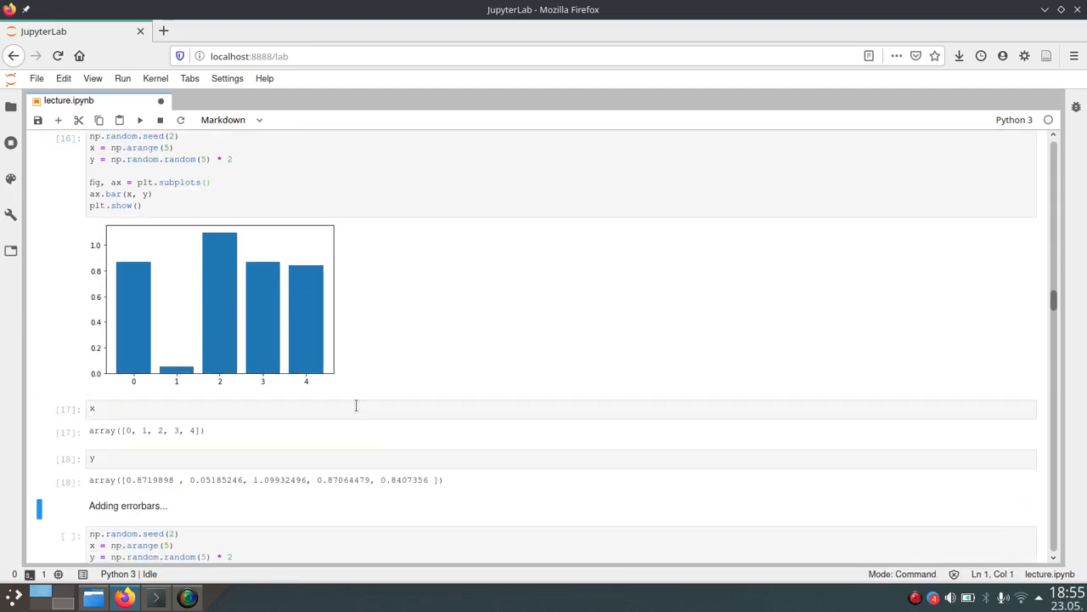
# Scroll past the x and y array outputs to the 'Adding errorbars...' cell.
pyautogui.scroll(-3)
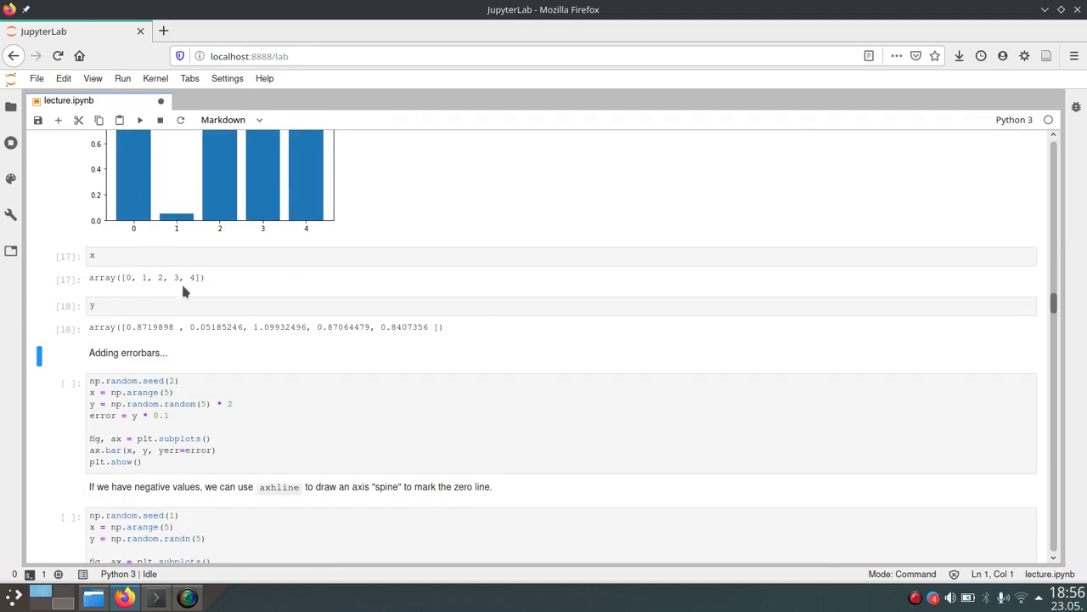
pyautogui.moveTo(365, 330)
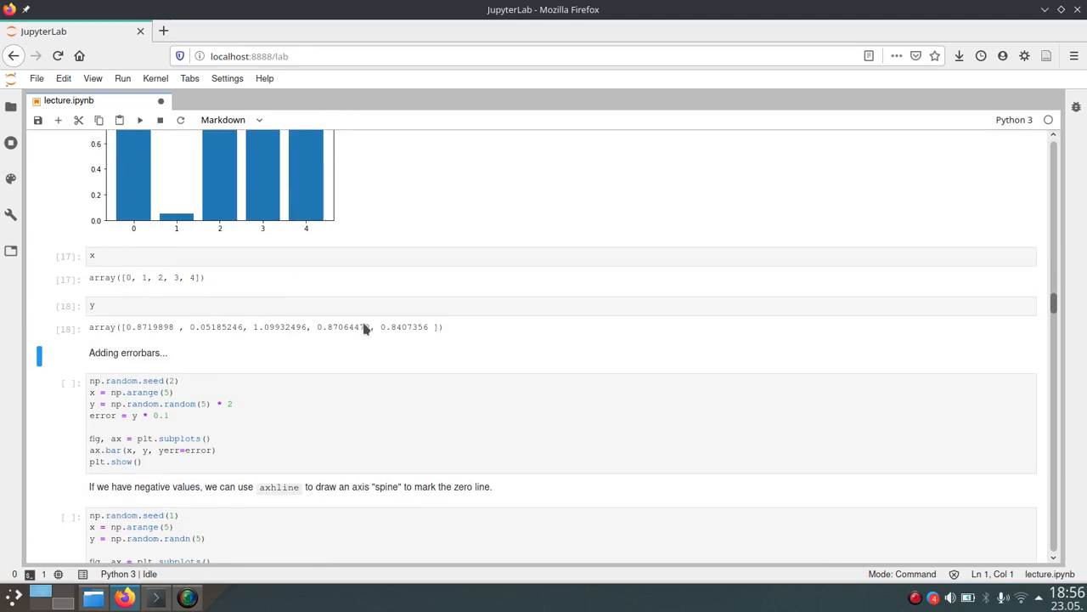
pyautogui.scroll(-3)
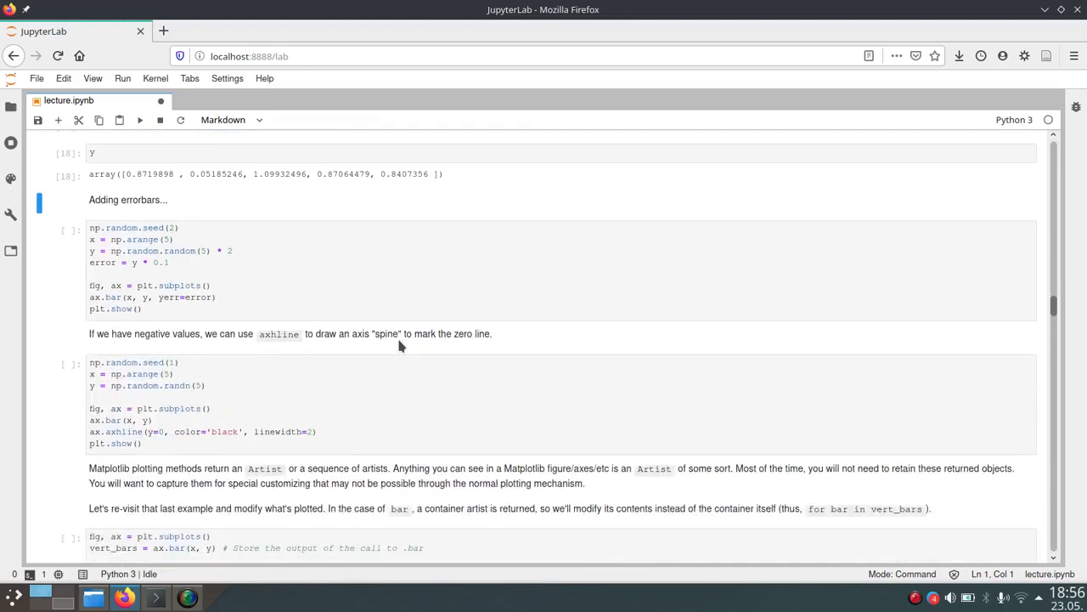
# Run the errorbar cell so the five blue bars carry black error bars, and save.
pyautogui.click(421, 270)
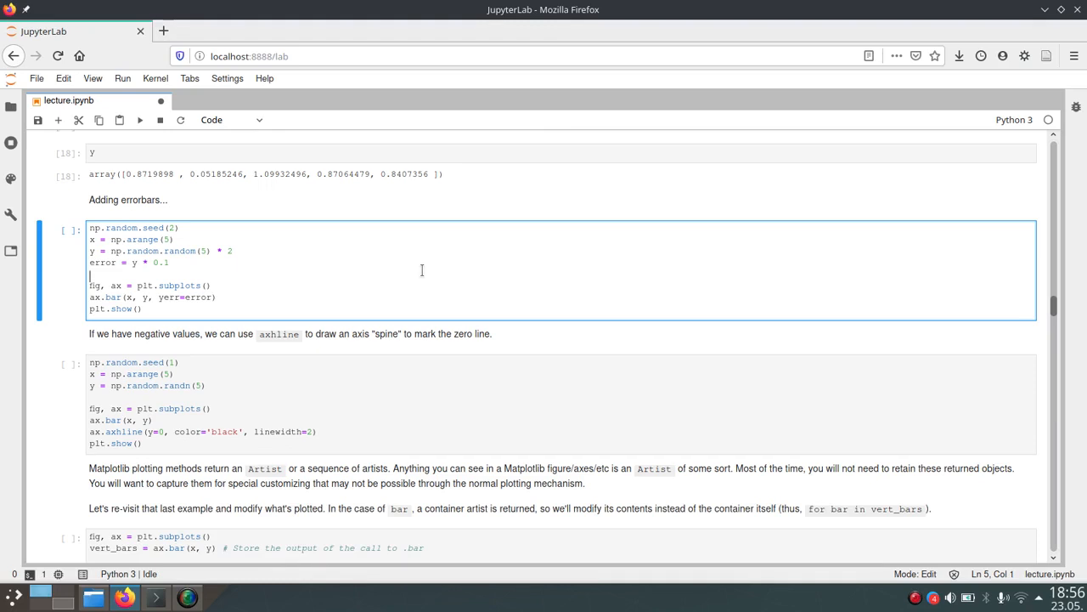
pyautogui.press('ctrl+s')
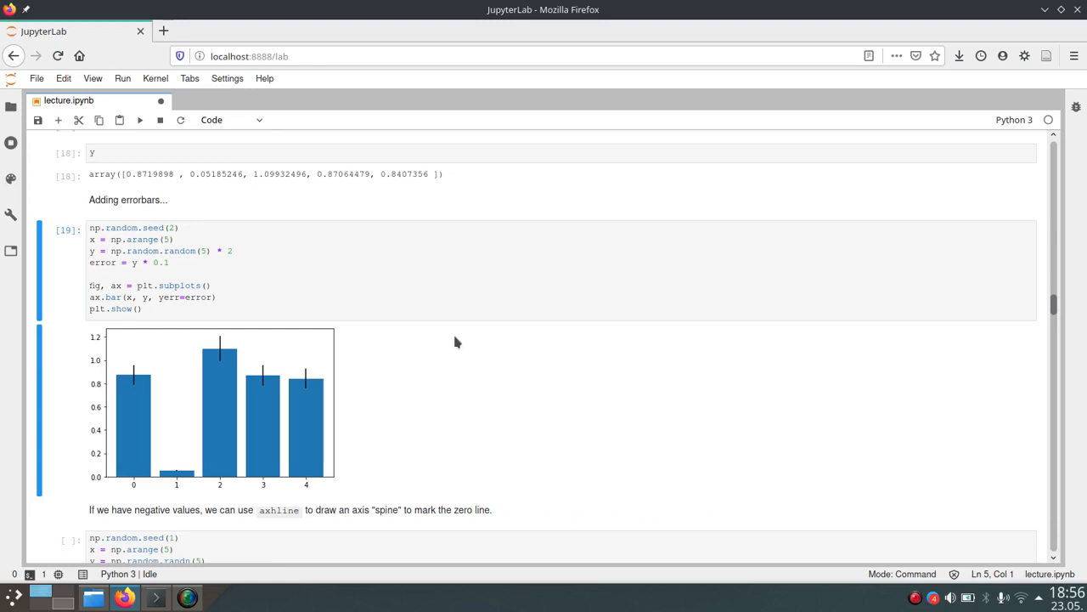
pyautogui.moveTo(225, 347)
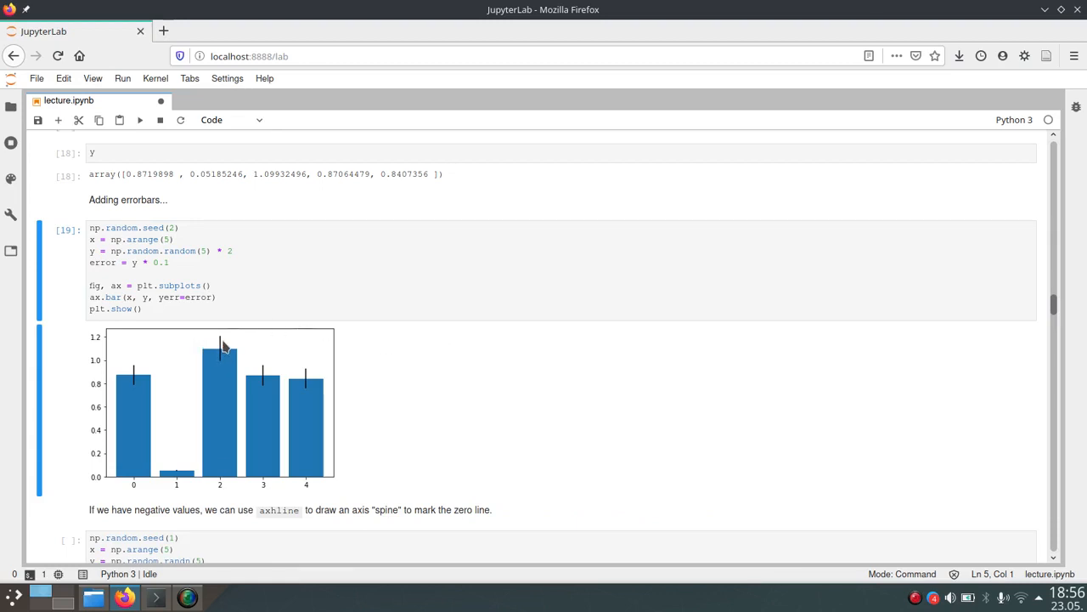
pyautogui.moveTo(226, 350)
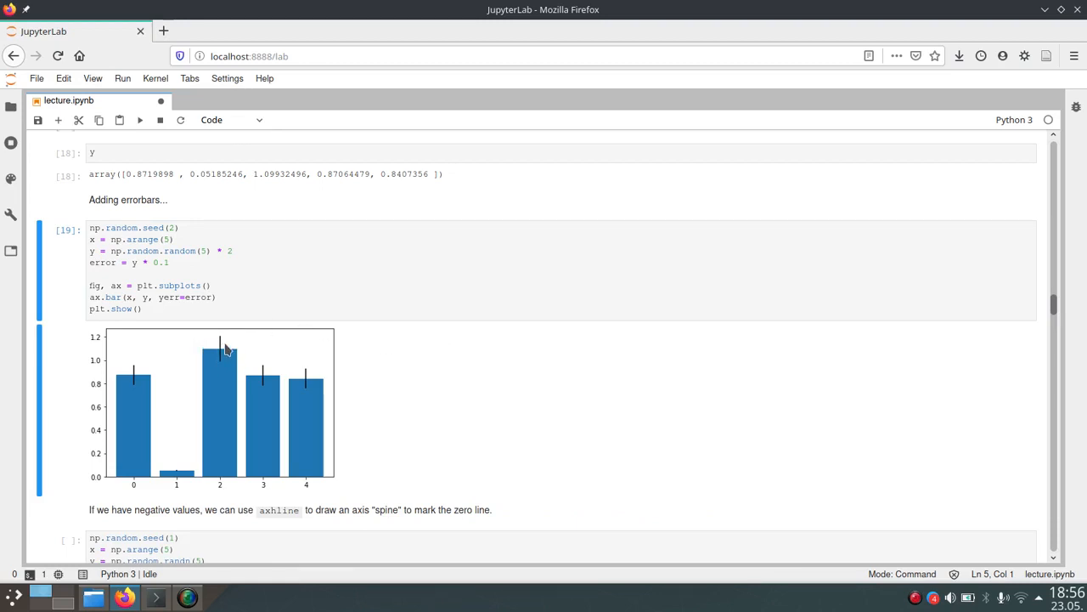
pyautogui.moveTo(408, 367)
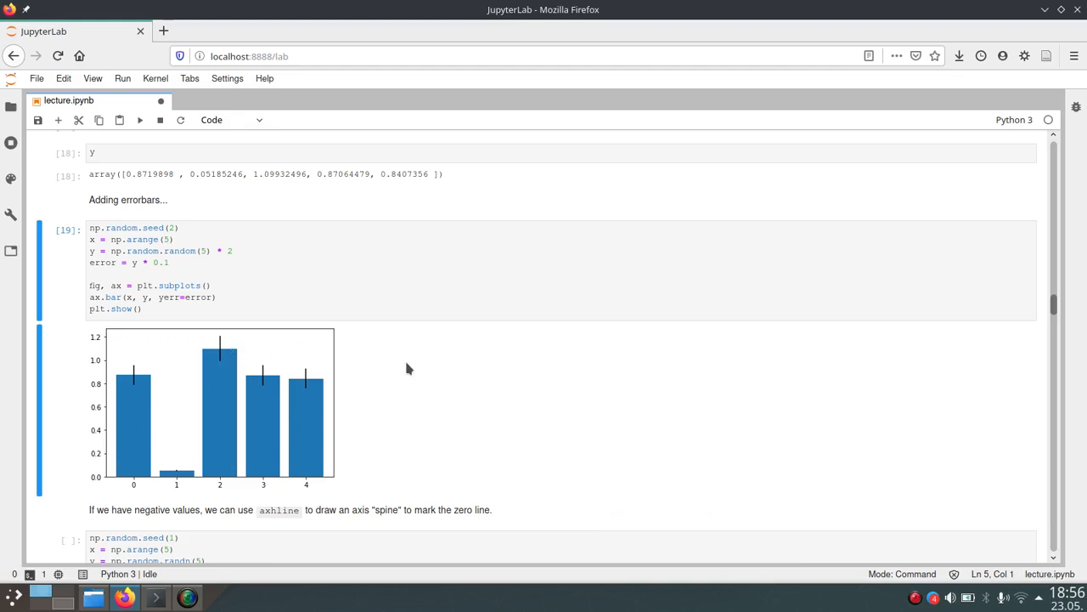
pyautogui.moveTo(428, 384)
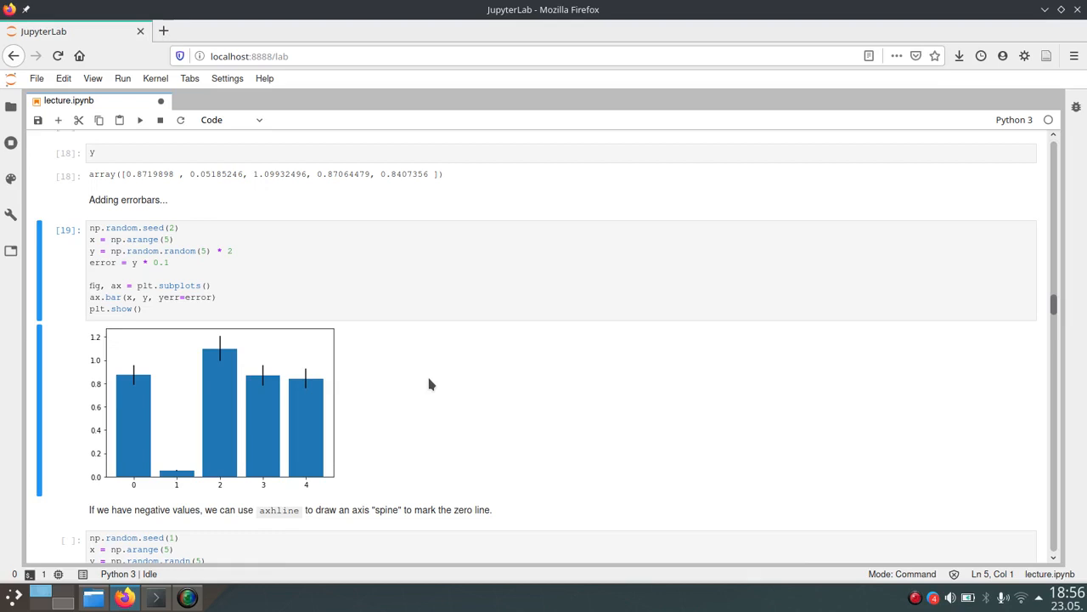
pyautogui.moveTo(524, 435)
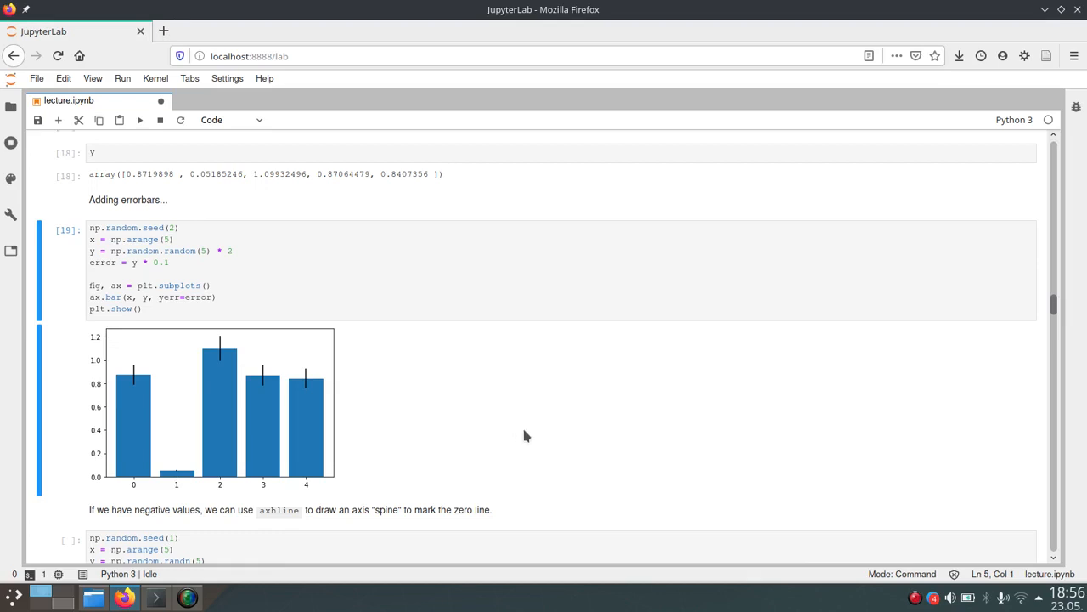
pyautogui.scroll(-3)
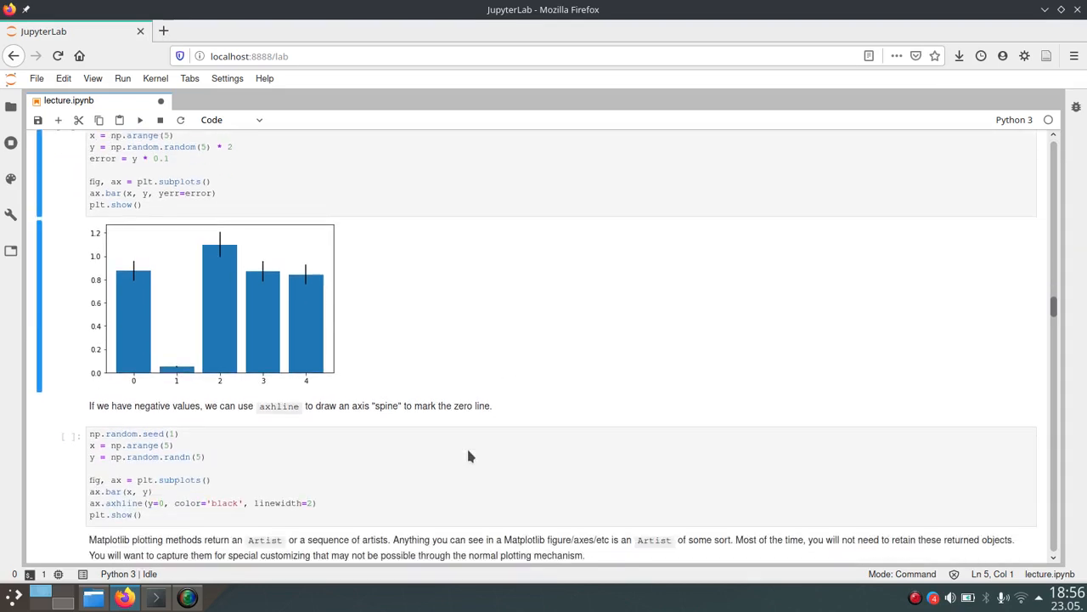
# Run the axhline cell to draw positive and negative bars split by a black zero line.
pyautogui.scroll(-3)
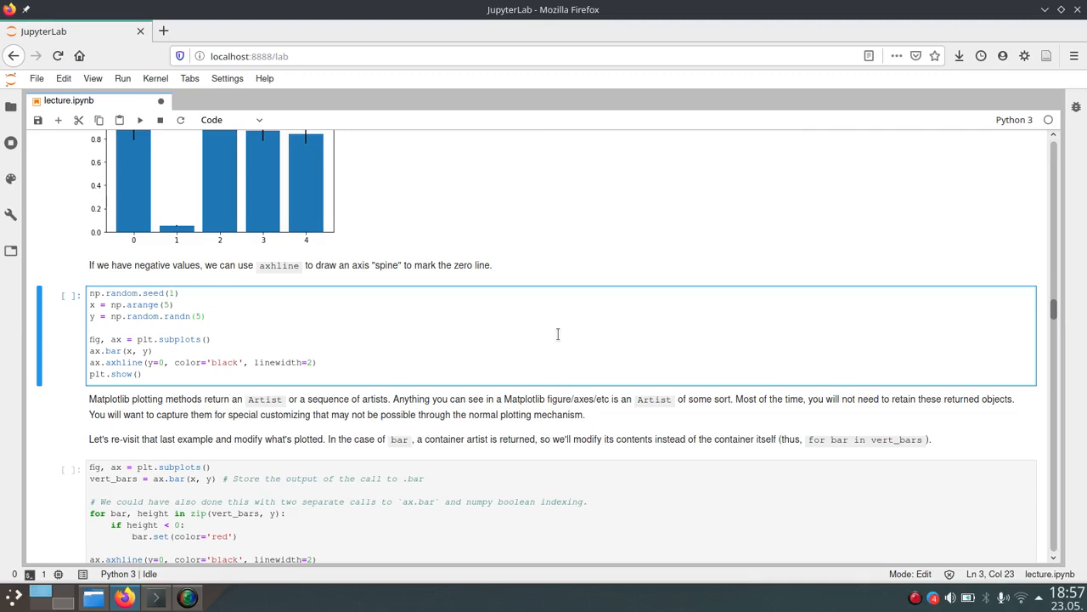
pyautogui.moveTo(381, 347)
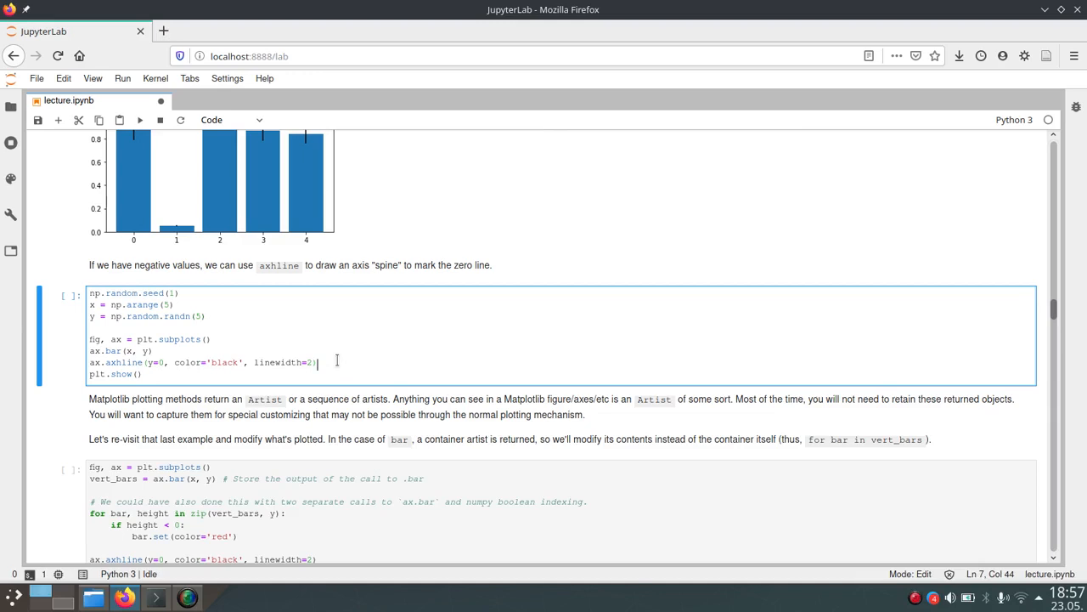
pyautogui.press('shift+Enter')
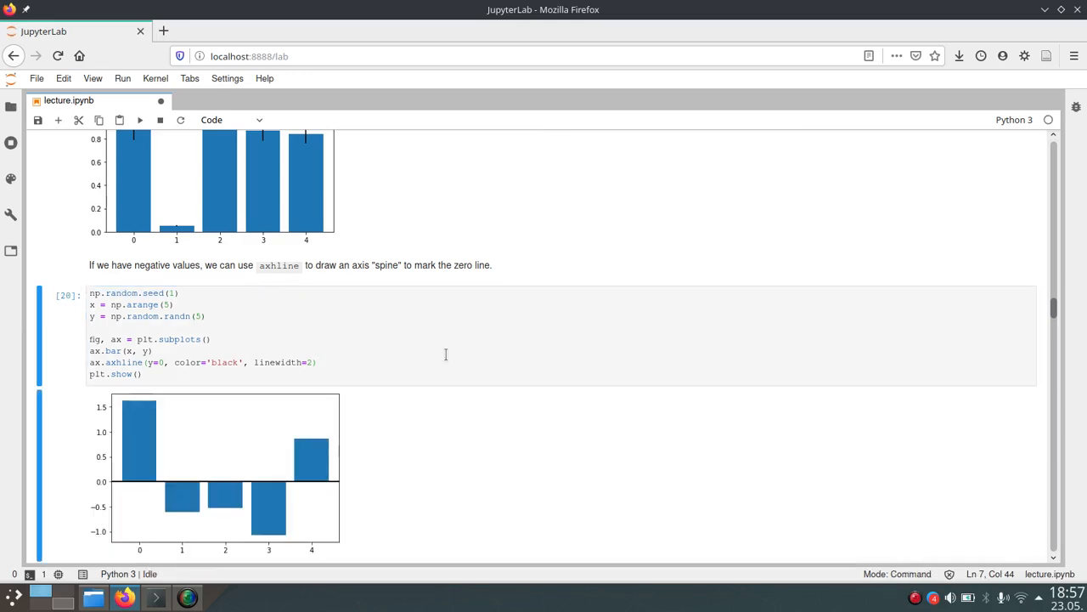
pyautogui.scroll(-3)
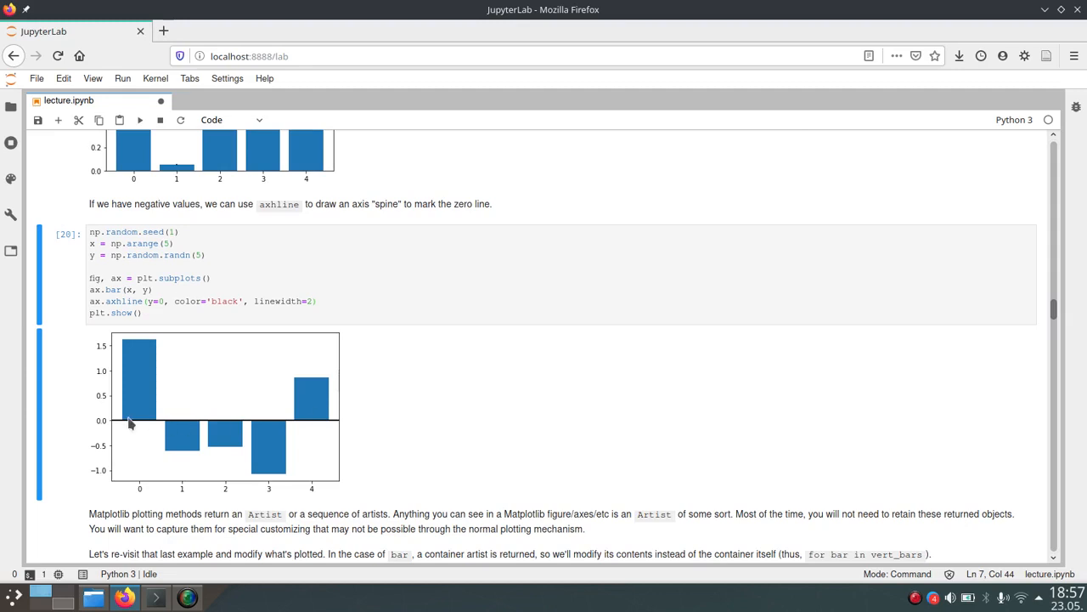
pyautogui.moveTo(121, 435)
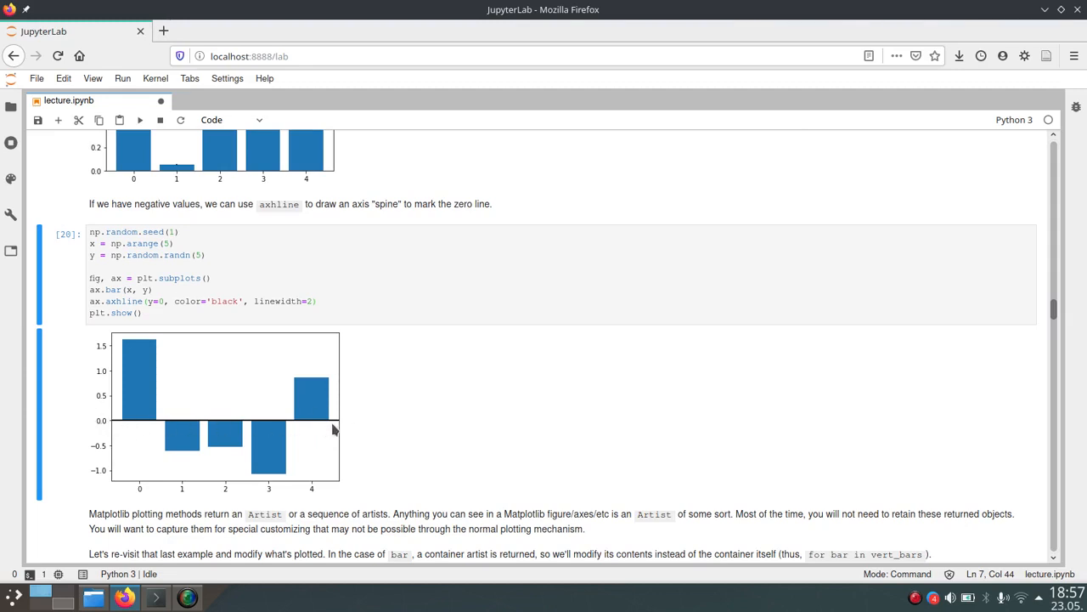
pyautogui.moveTo(289, 472)
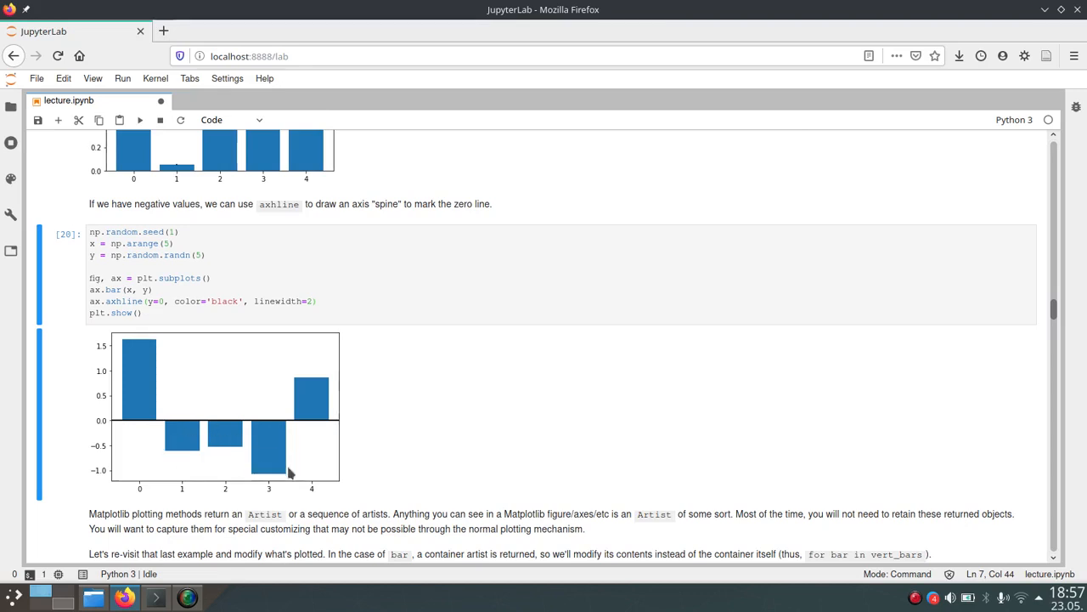
pyautogui.moveTo(535, 409)
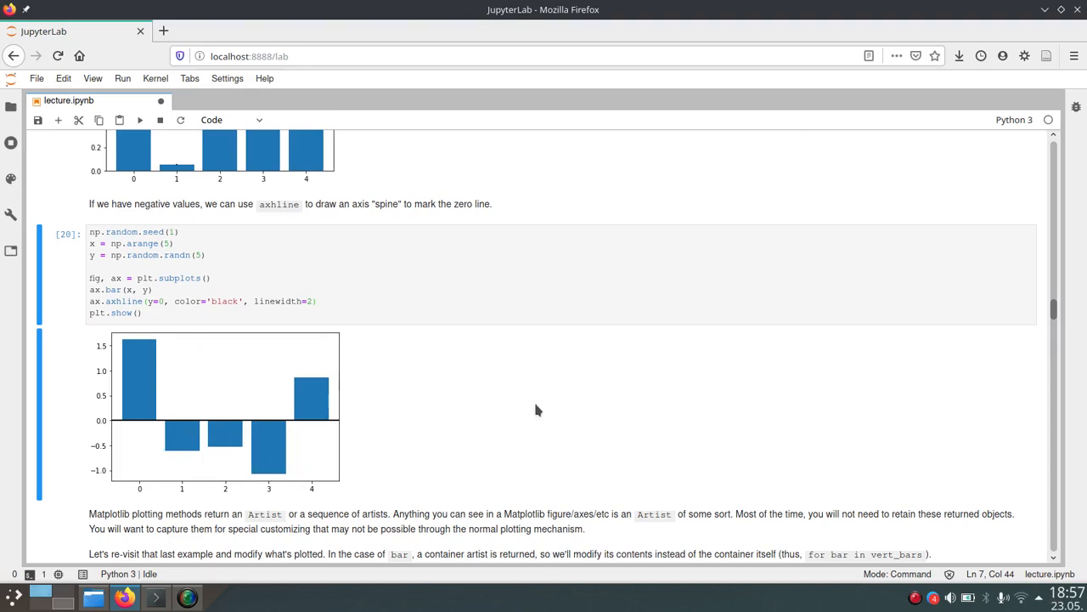
pyautogui.scroll(-3)
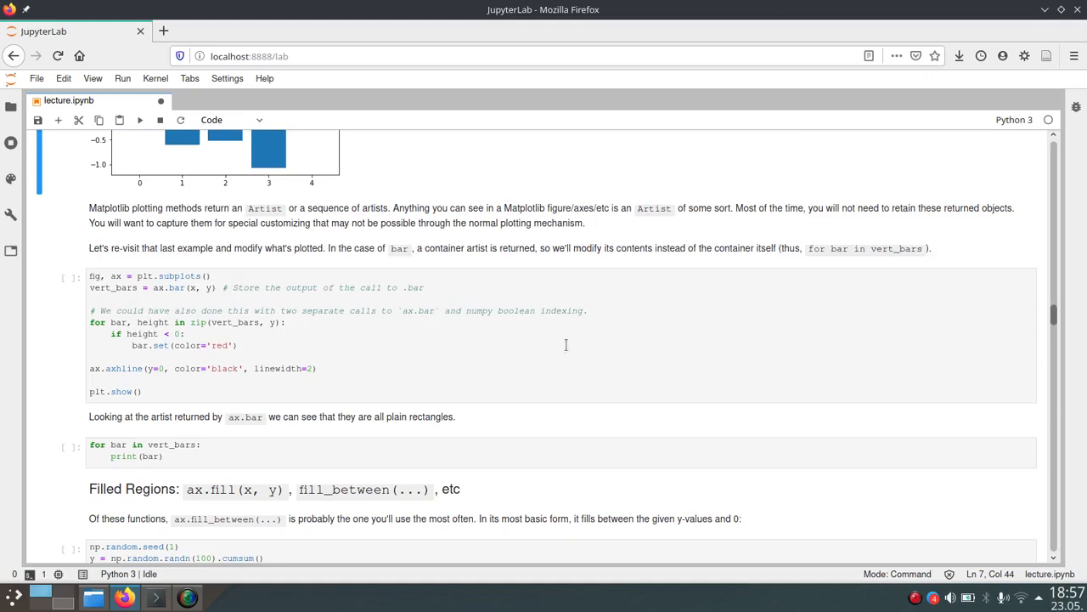
pyautogui.click(564, 345)
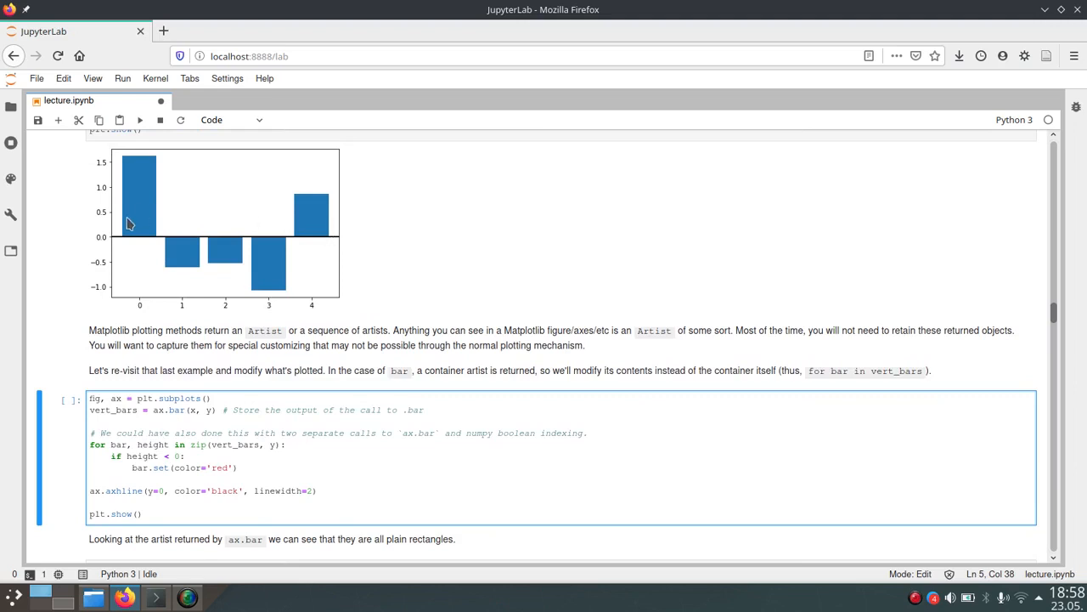
pyautogui.moveTo(552, 272)
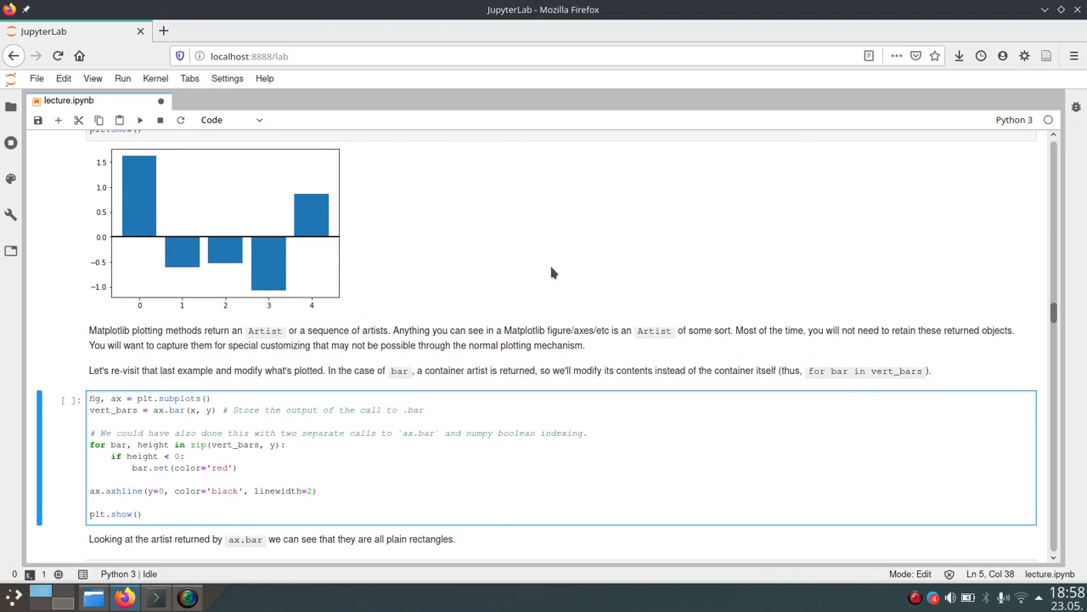
pyautogui.scroll(-3)
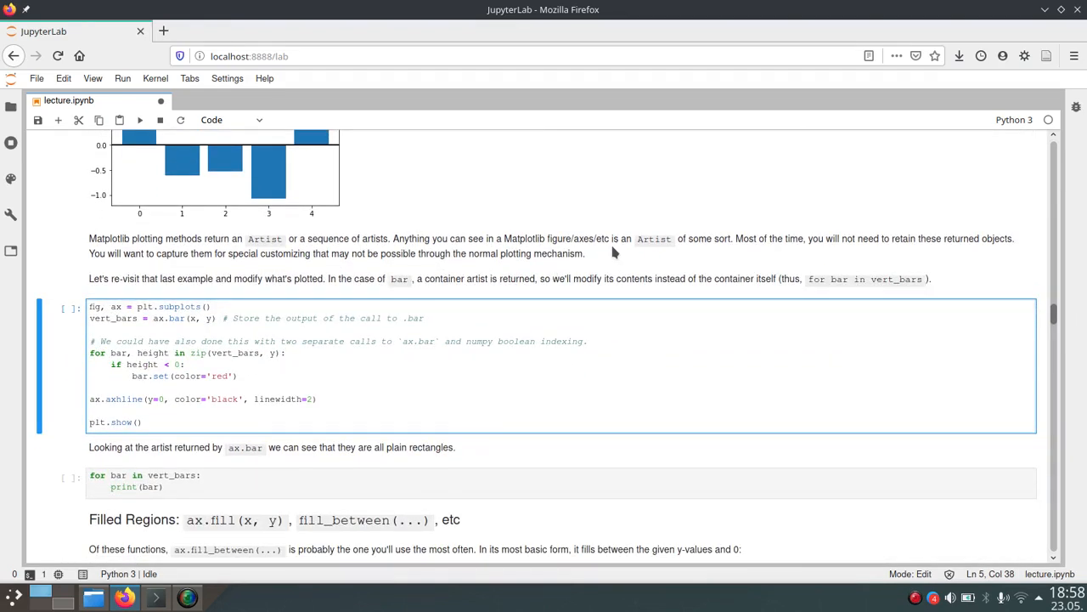
pyautogui.moveTo(617, 259)
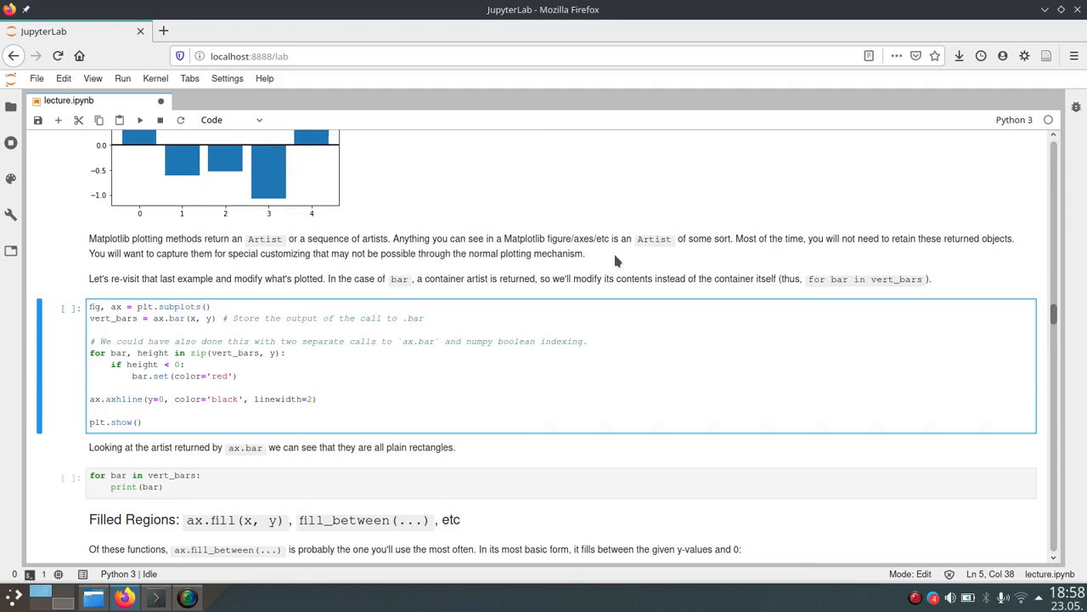
pyautogui.click(287, 352)
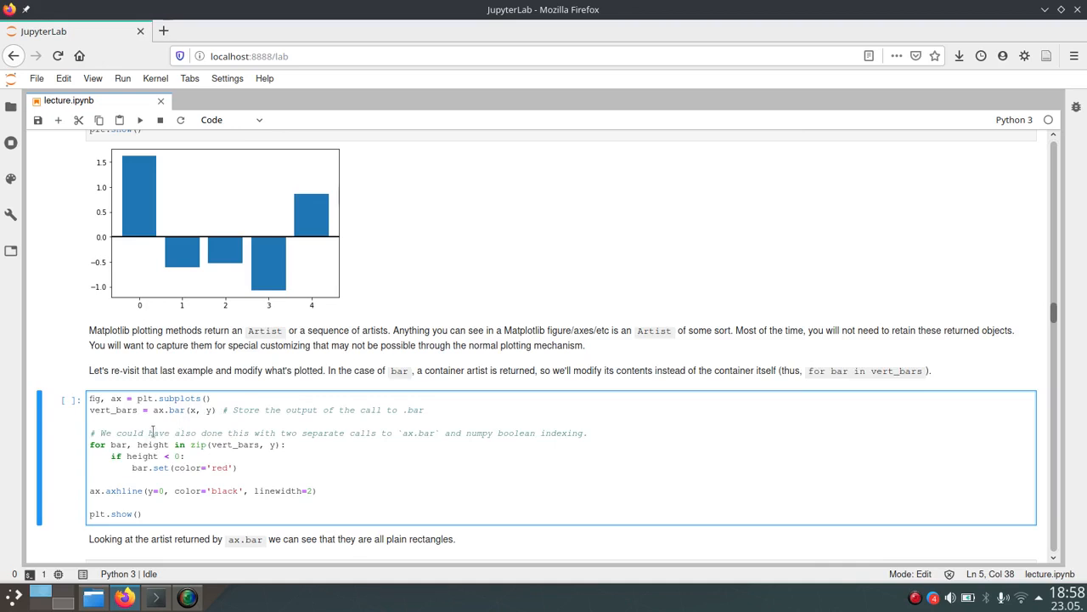
pyautogui.moveTo(204, 413)
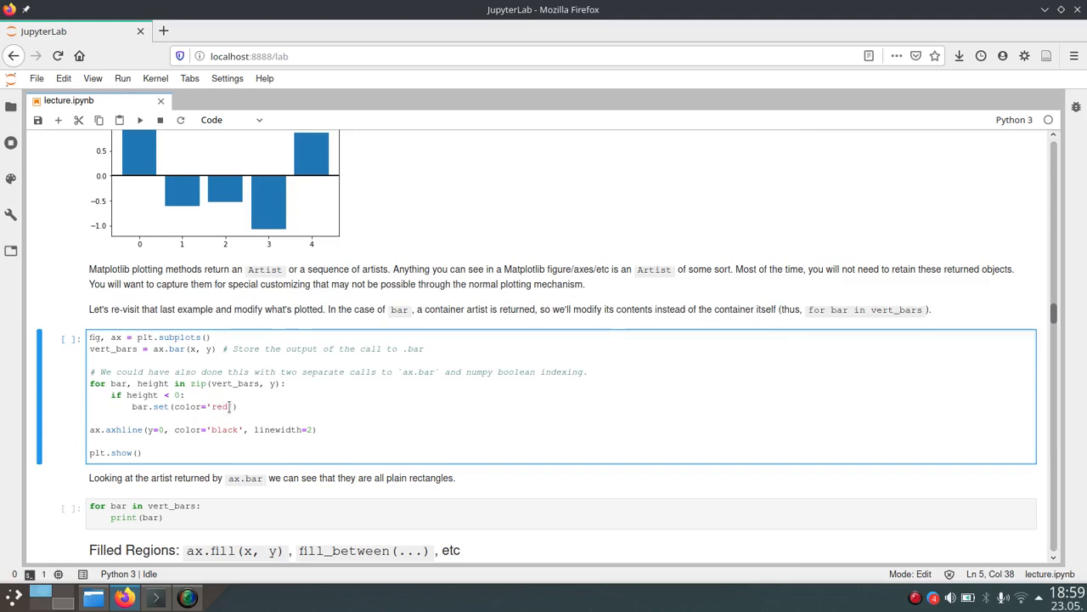
pyautogui.moveTo(278, 401)
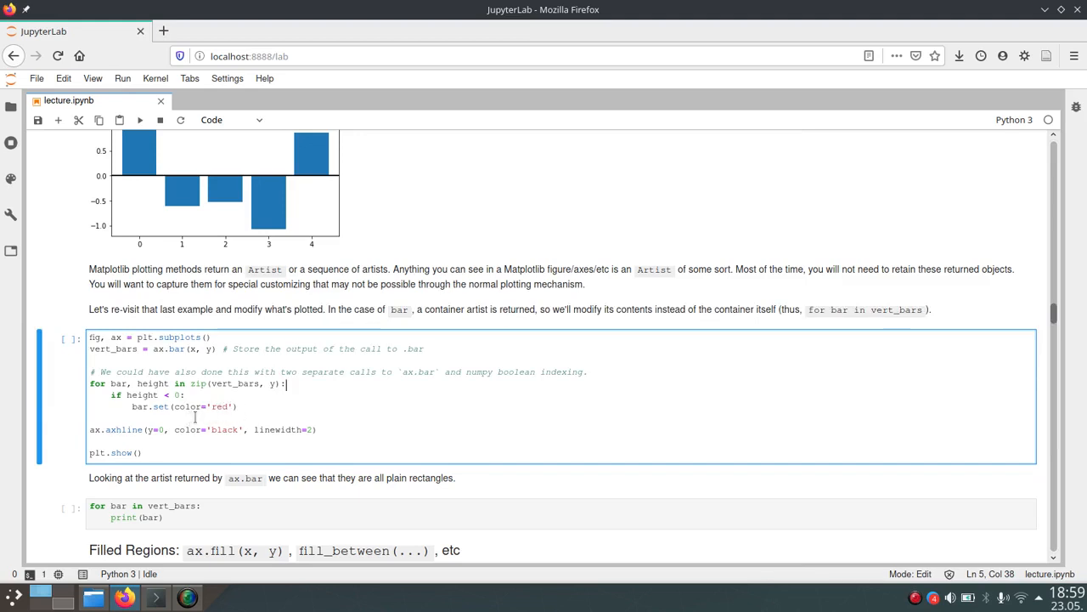
pyautogui.moveTo(267, 408)
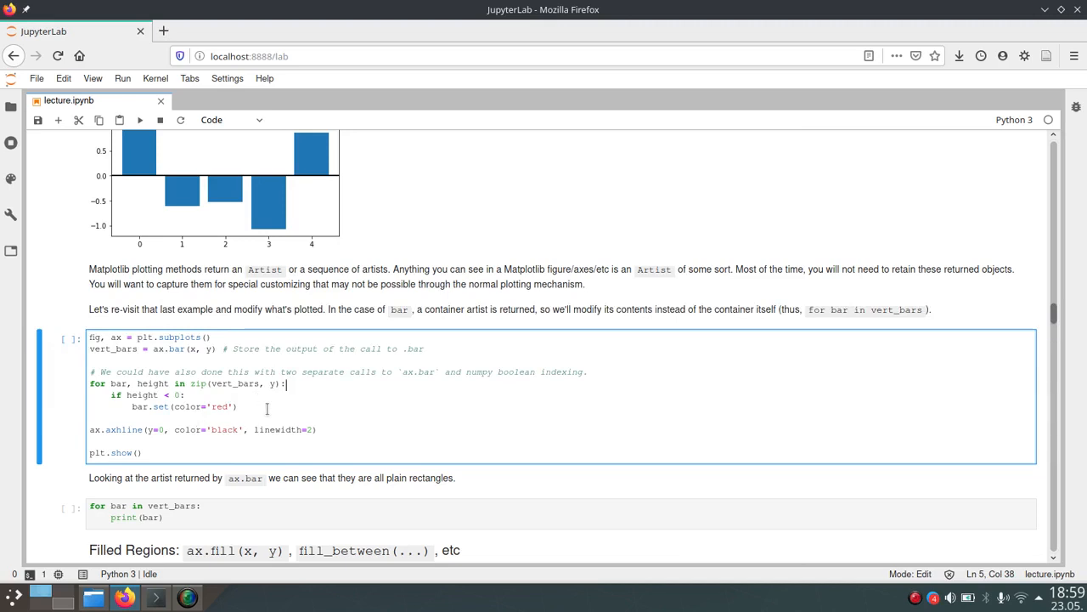
pyautogui.moveTo(201, 444)
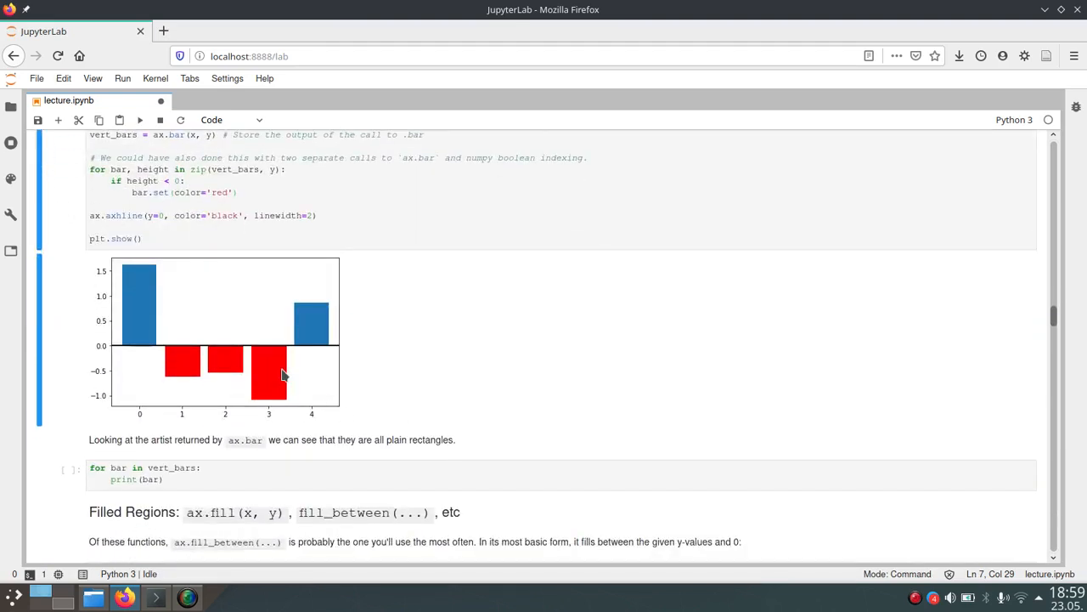
pyautogui.moveTo(270, 367)
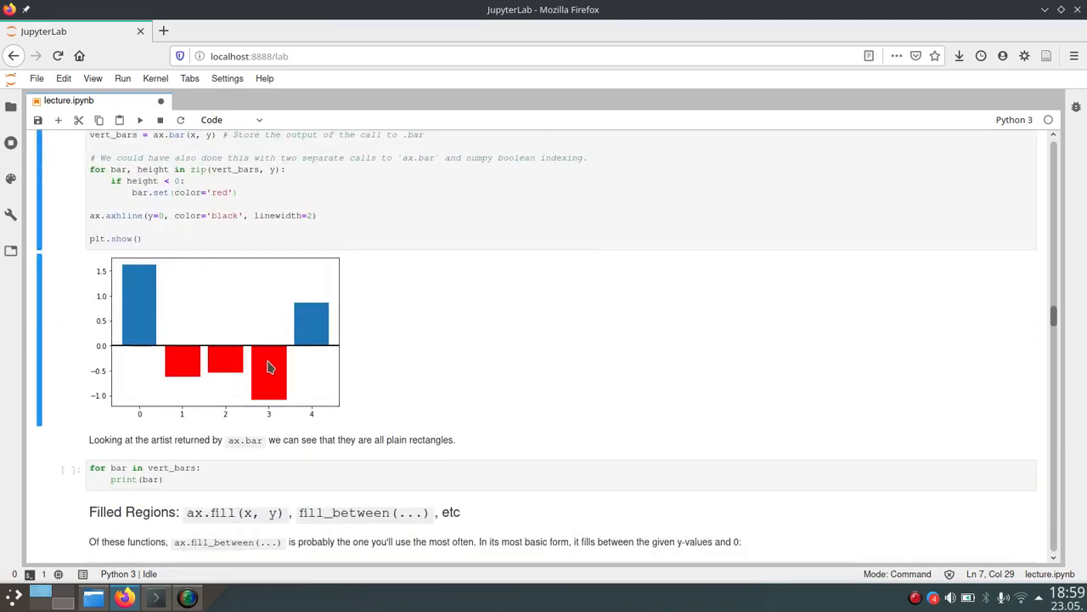
pyautogui.moveTo(418, 357)
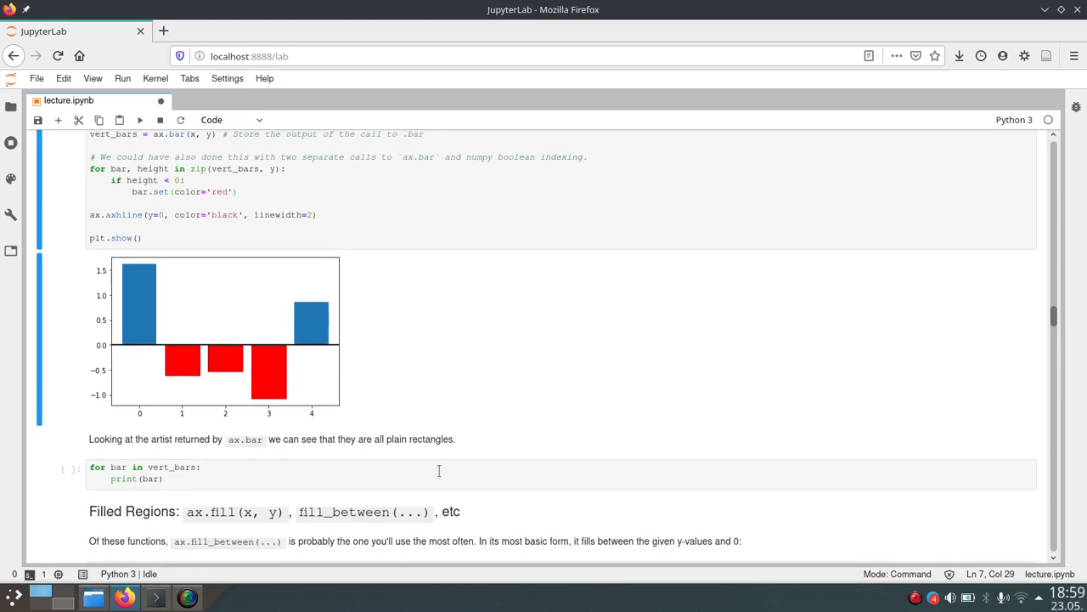
# Scroll to the chart with negative bars recolored red above a black zero line.
pyautogui.scroll(-3)
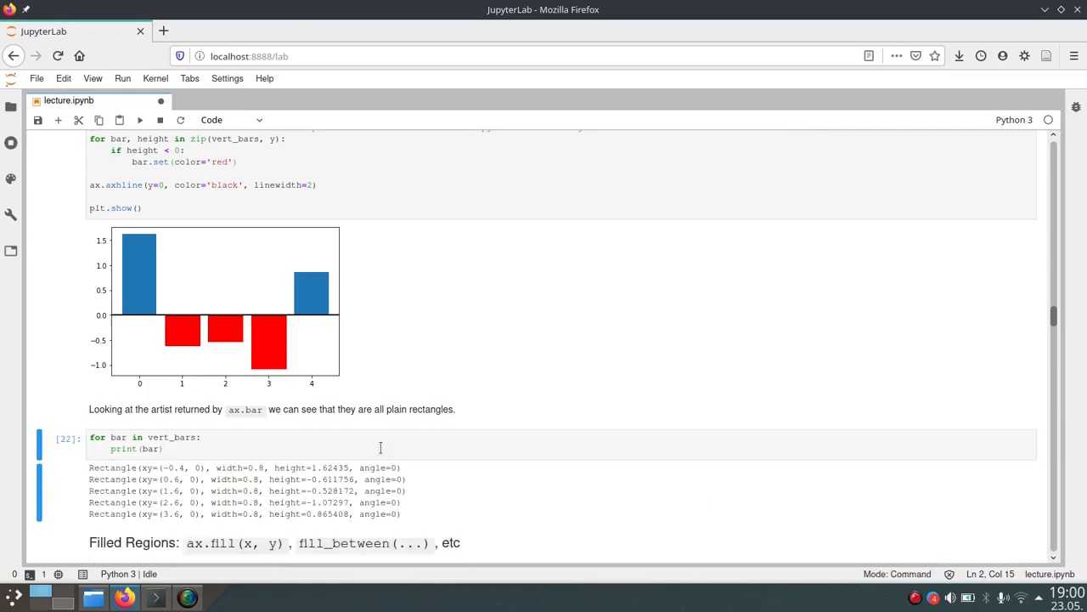
# Scroll through the five printed Rectangle artists toward the Filled Regions section.
pyautogui.scroll(-3)
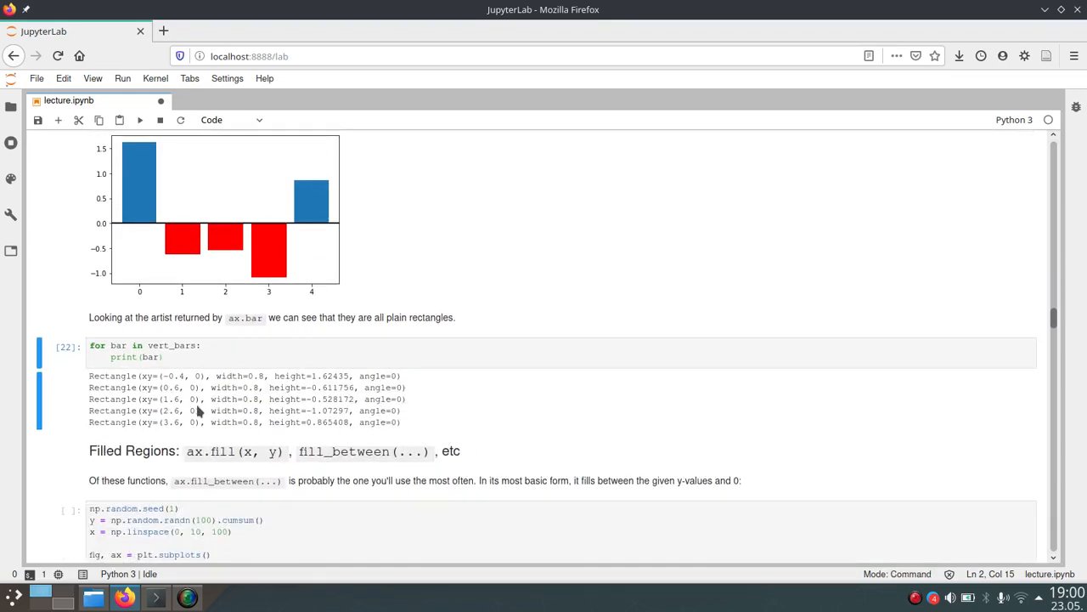
pyautogui.moveTo(109, 381)
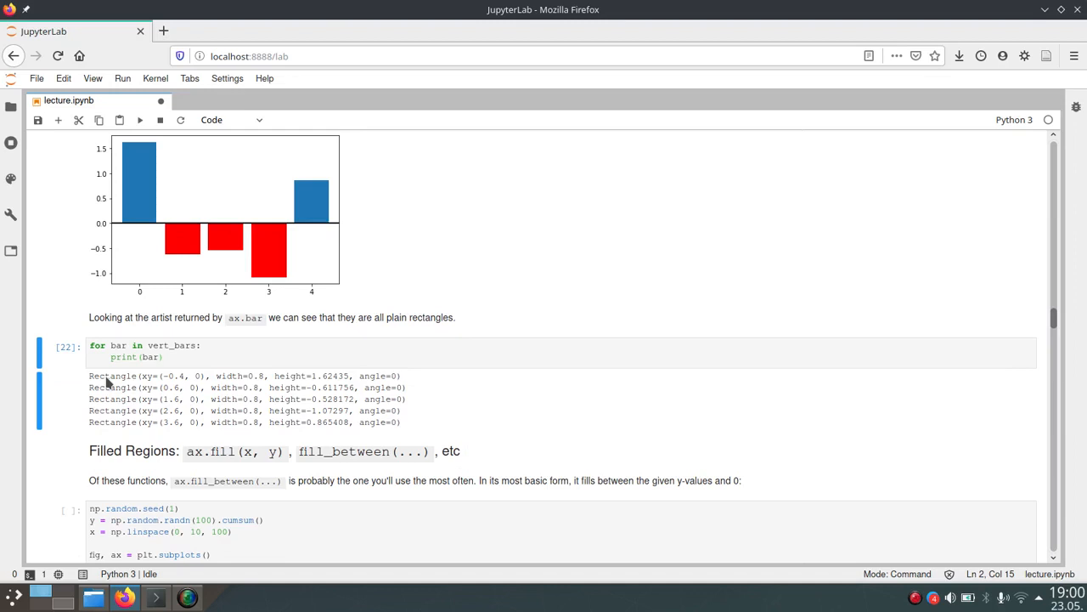
pyautogui.moveTo(241, 388)
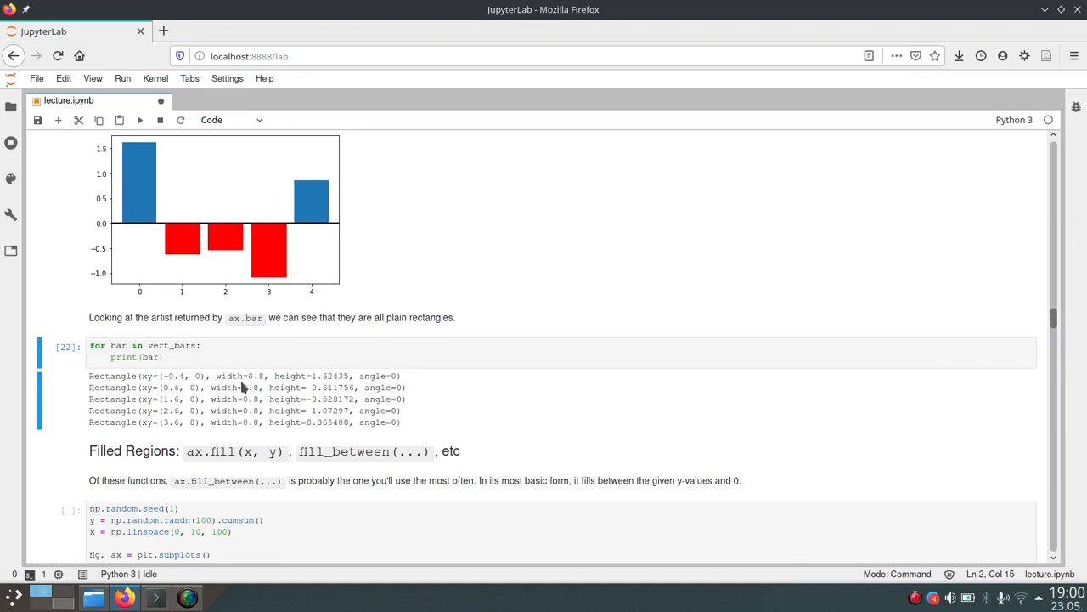
pyautogui.moveTo(399, 384)
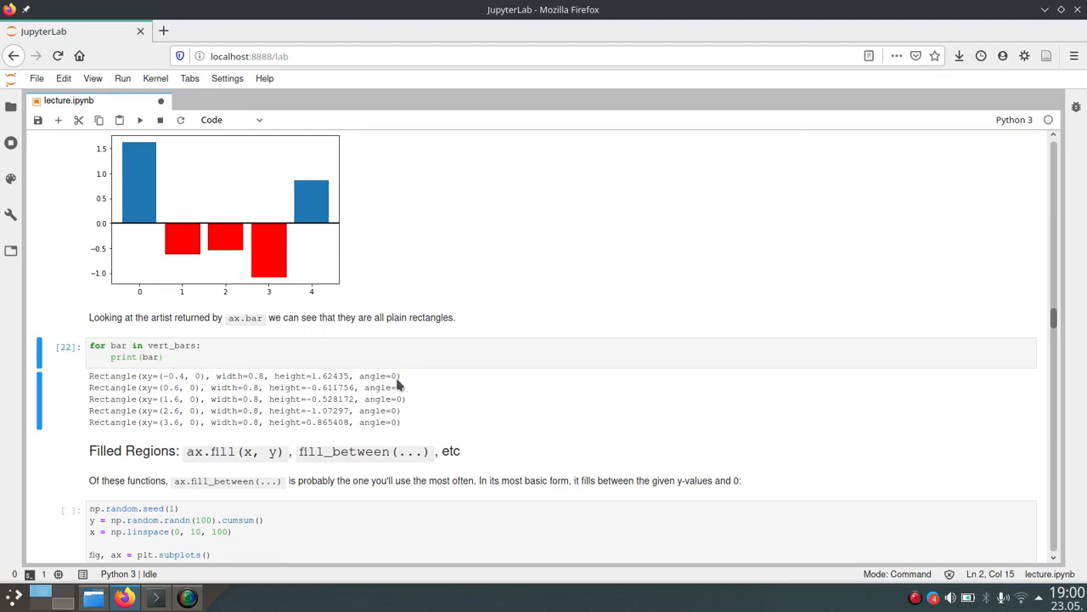
pyautogui.moveTo(428, 388)
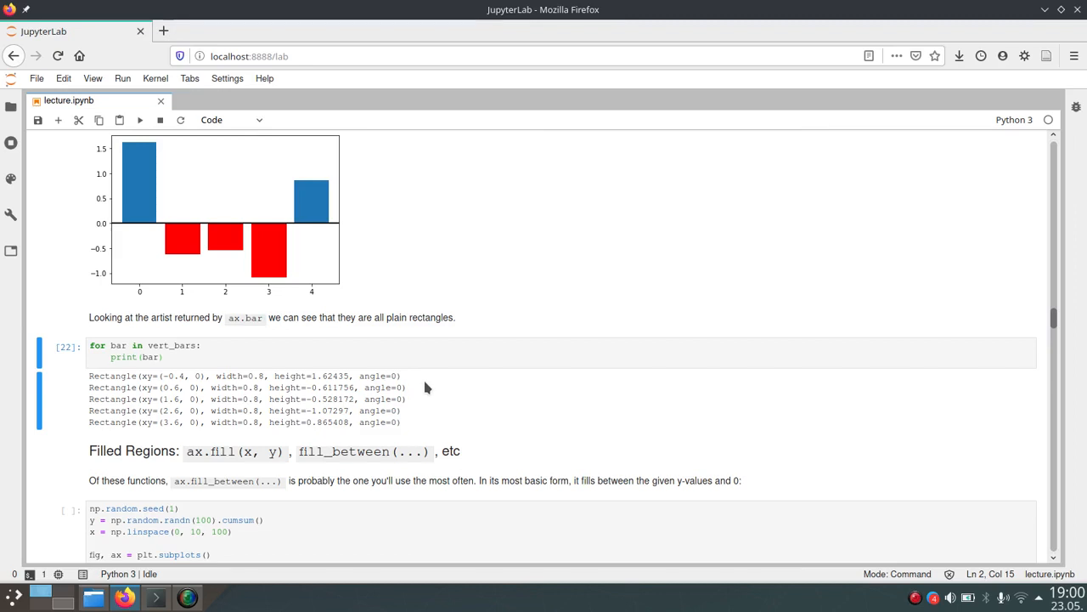
pyautogui.scroll(-3)
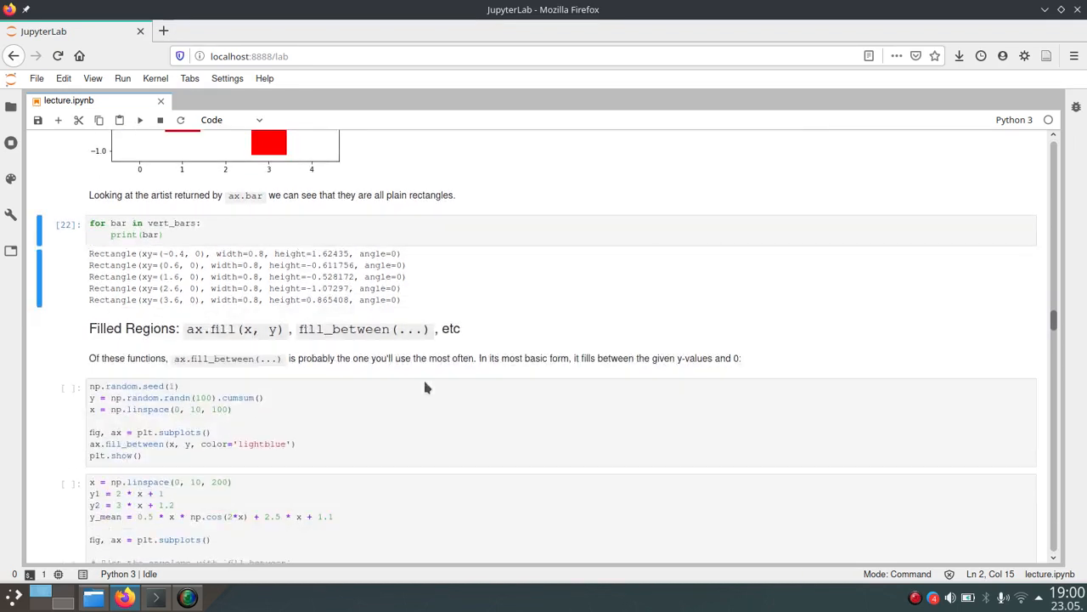
pyautogui.scroll(-3)
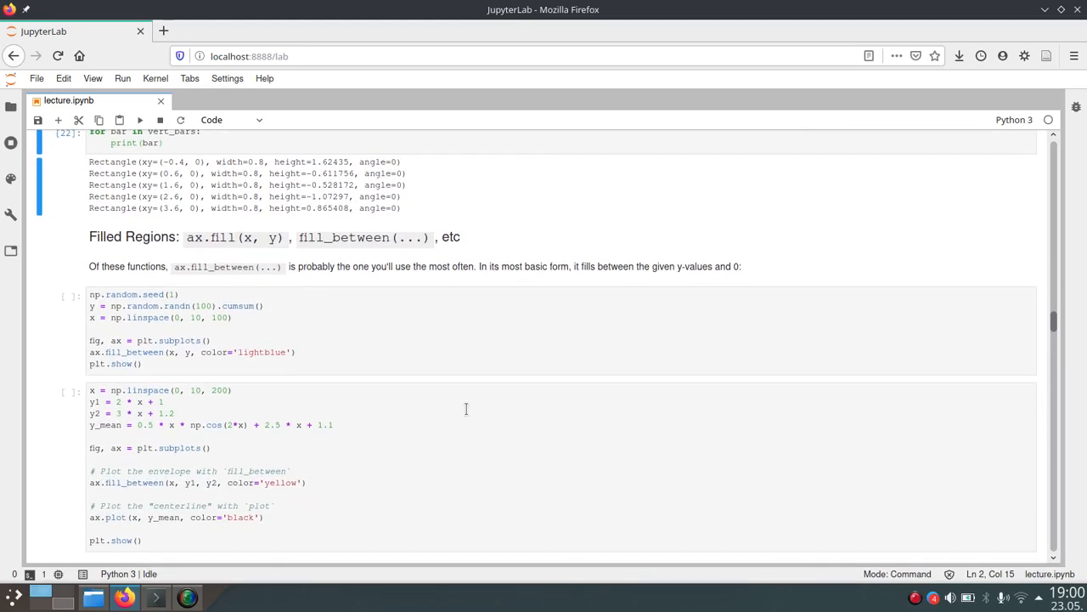
pyautogui.moveTo(340, 285)
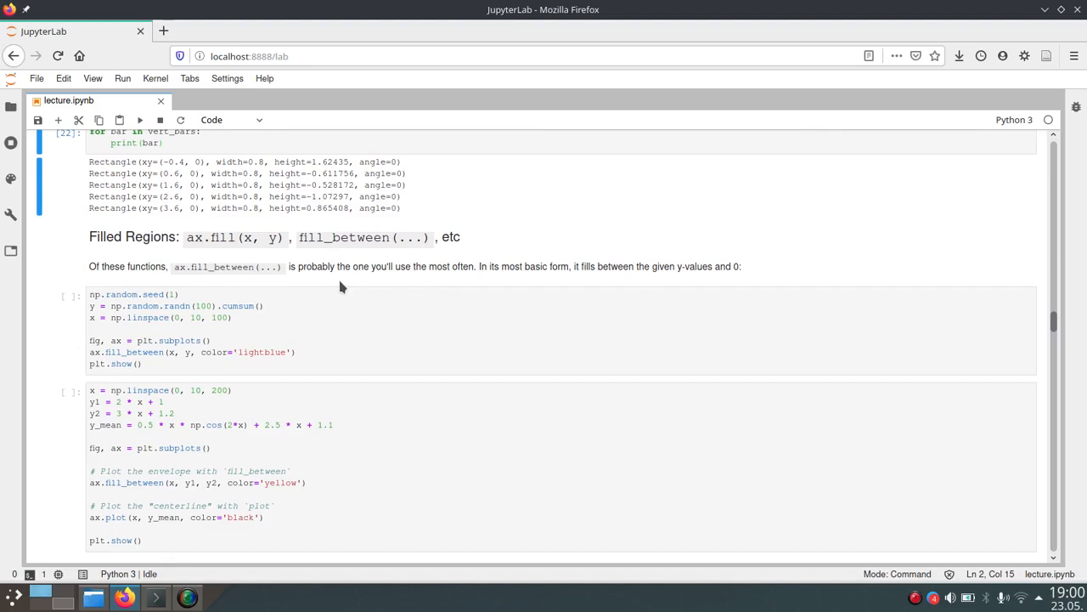
pyautogui.moveTo(333, 291)
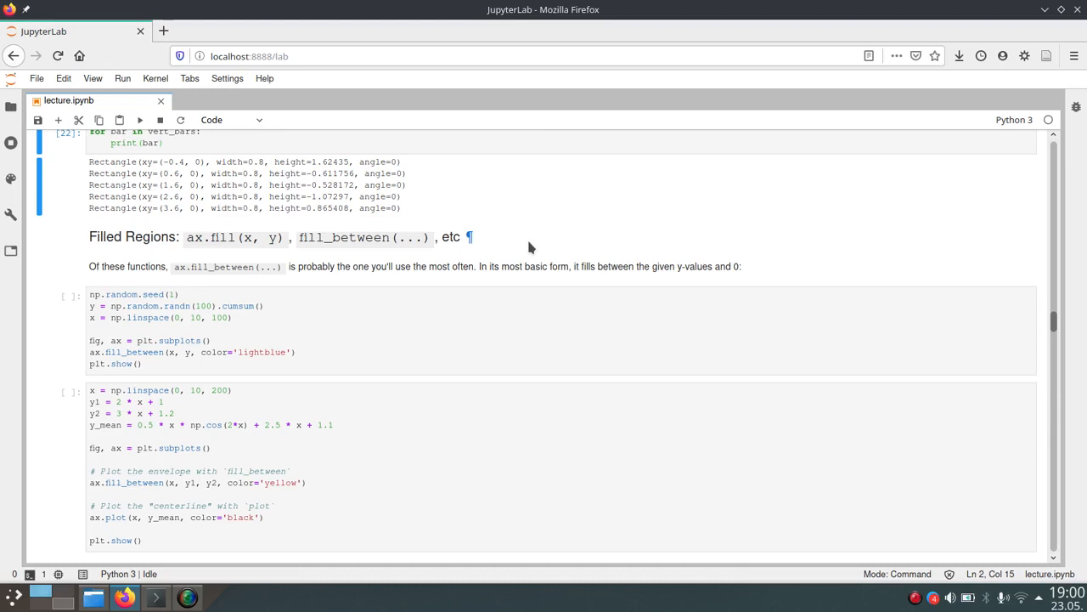
pyautogui.moveTo(452, 295)
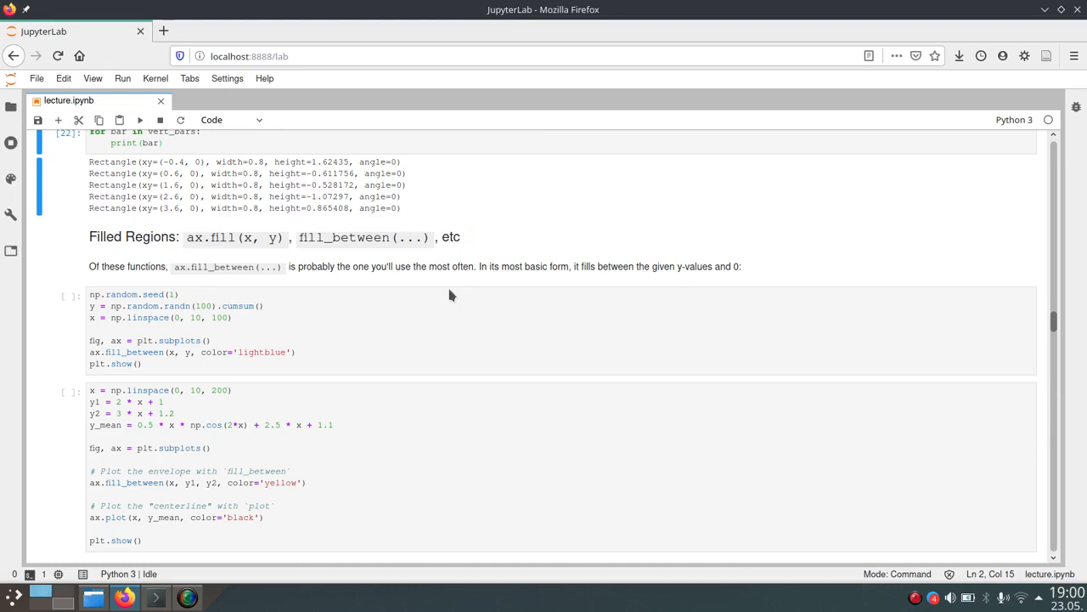
# Select the light-blue random-walk fill_between cell and scroll toward the envelope example.
pyautogui.click(255, 318)
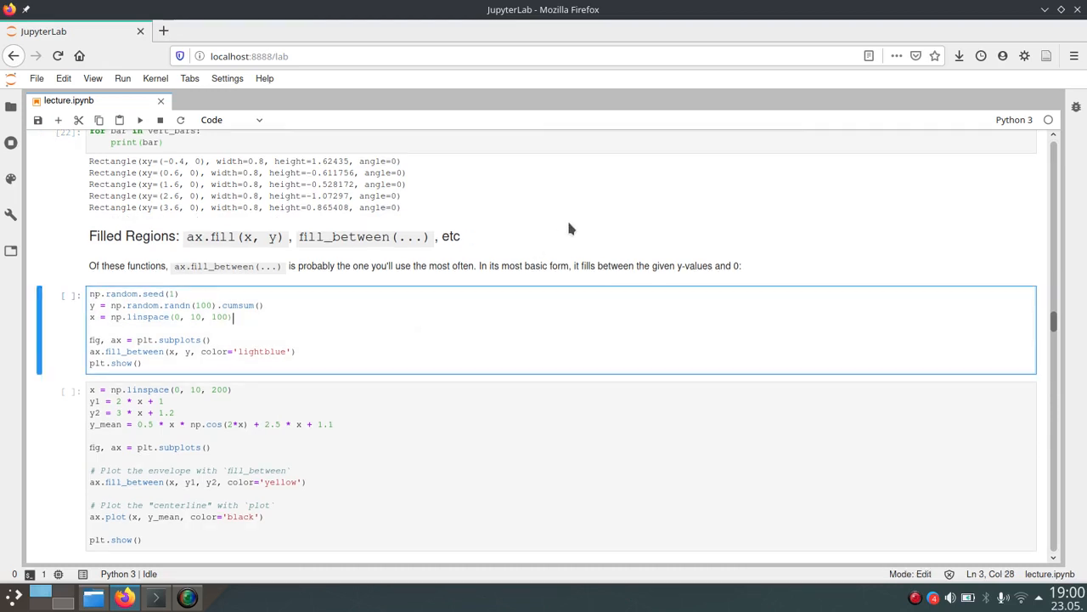
pyautogui.scroll(-3)
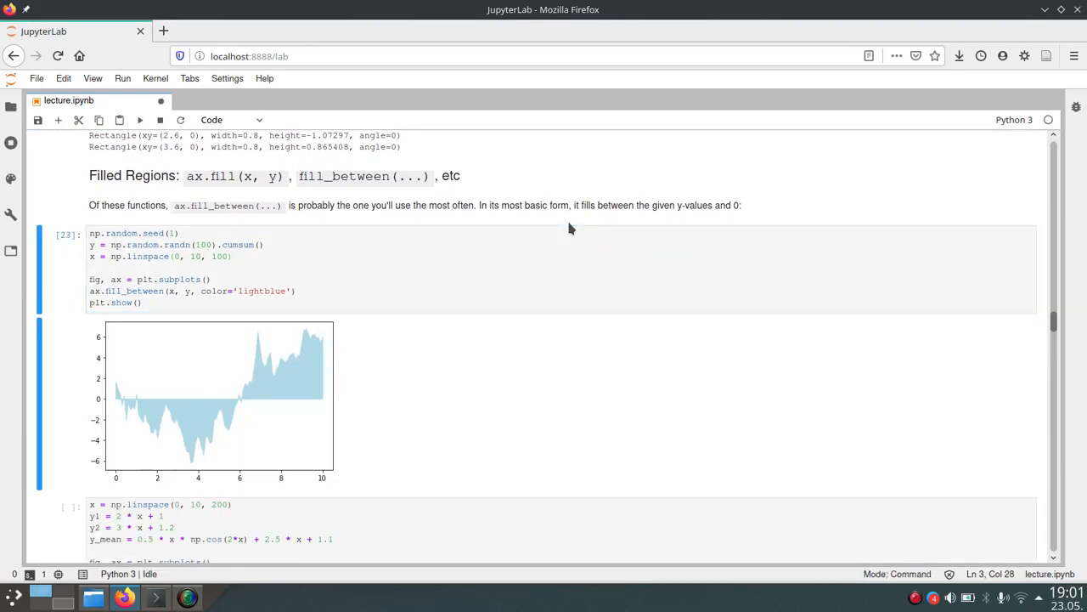
pyautogui.moveTo(441, 366)
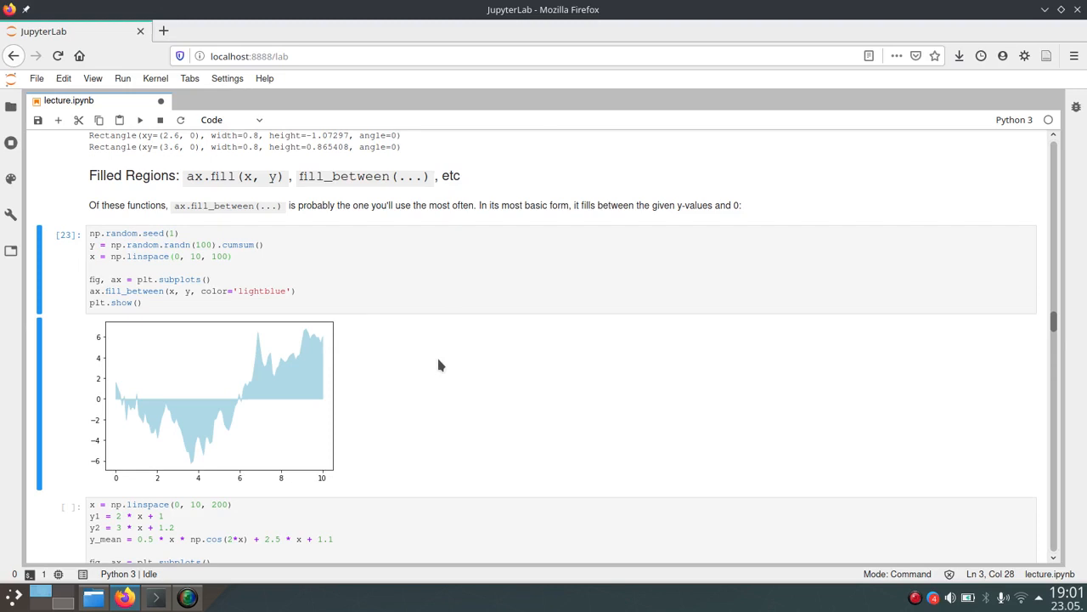
pyautogui.moveTo(117, 407)
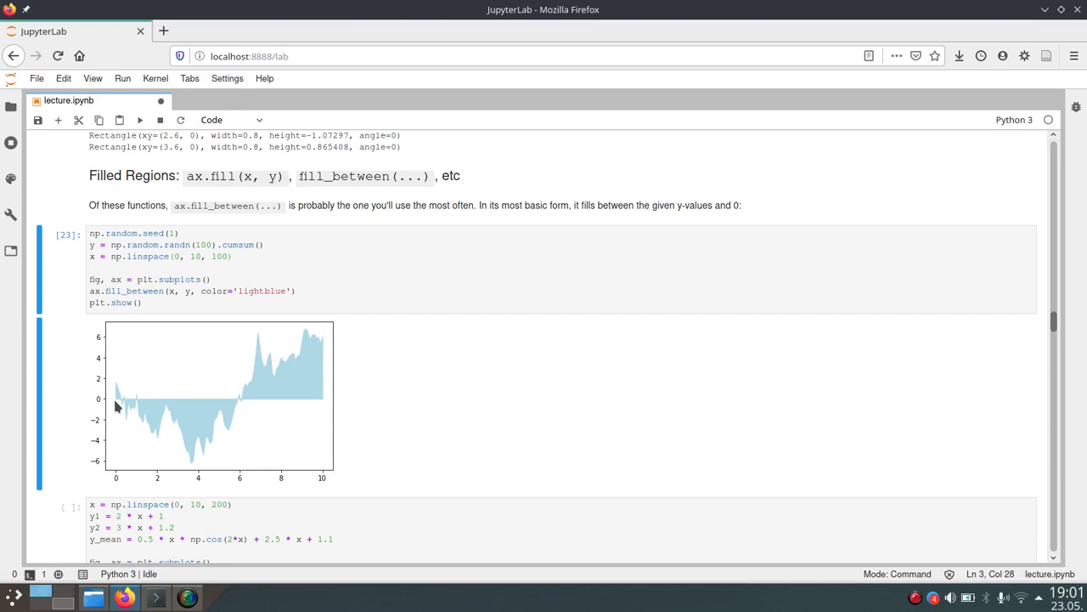
pyautogui.moveTo(252, 405)
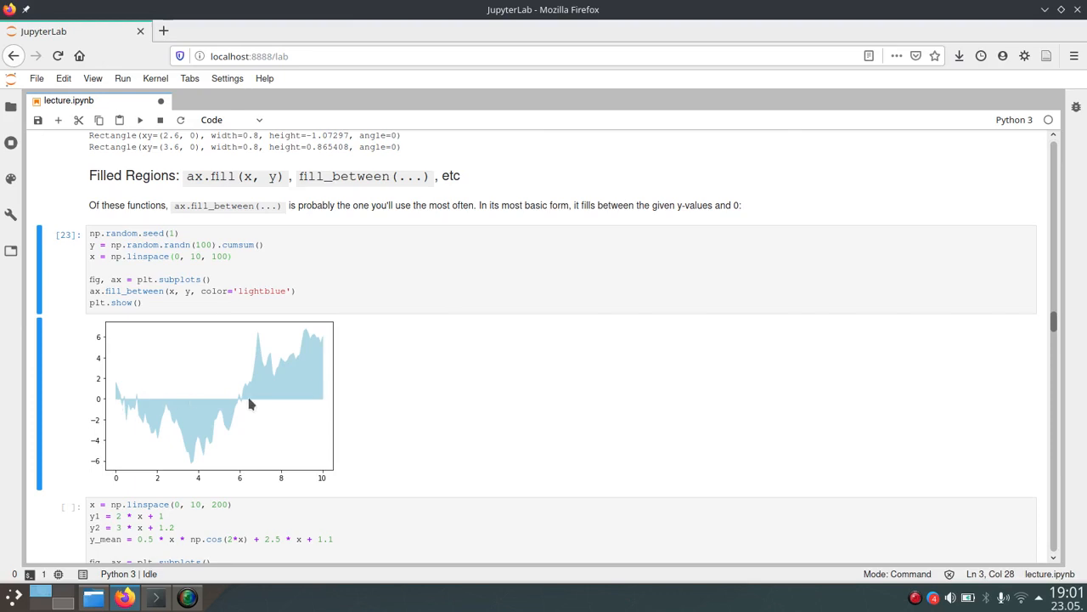
pyautogui.moveTo(132, 258)
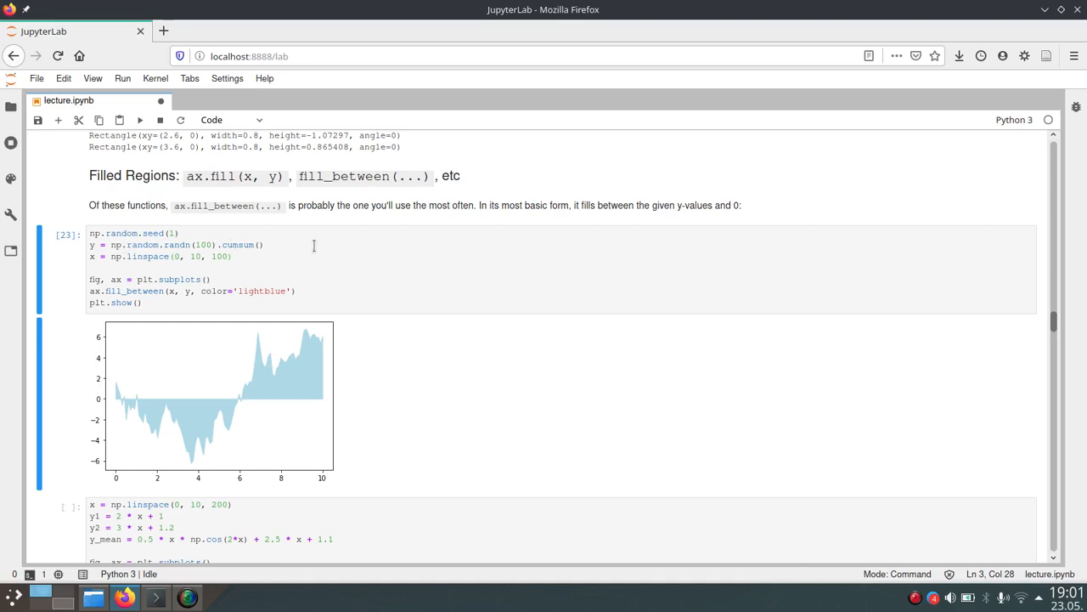
pyautogui.moveTo(122, 399)
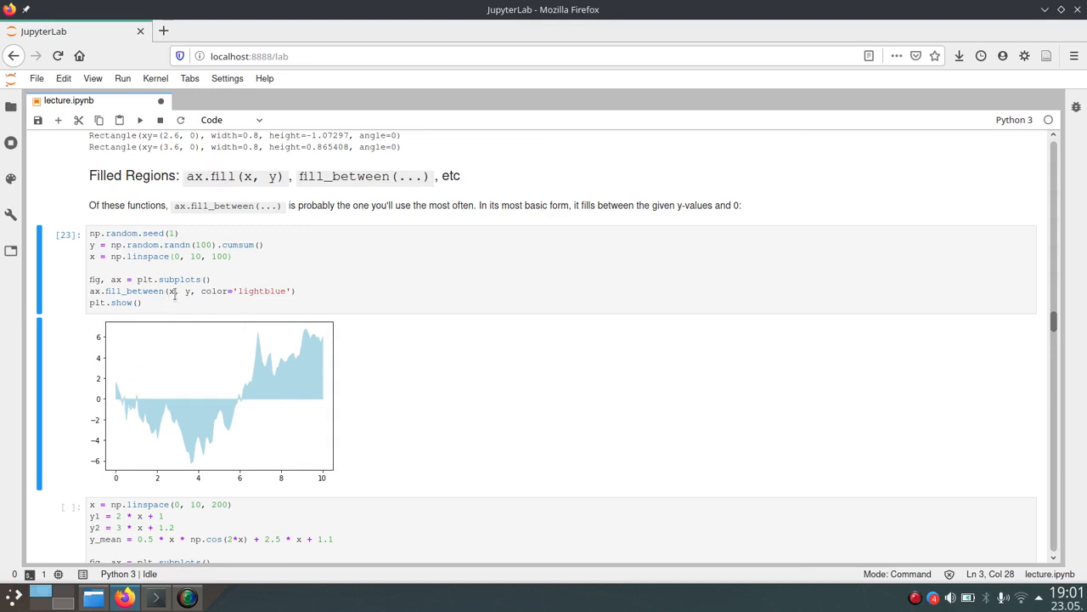
pyautogui.moveTo(144, 399)
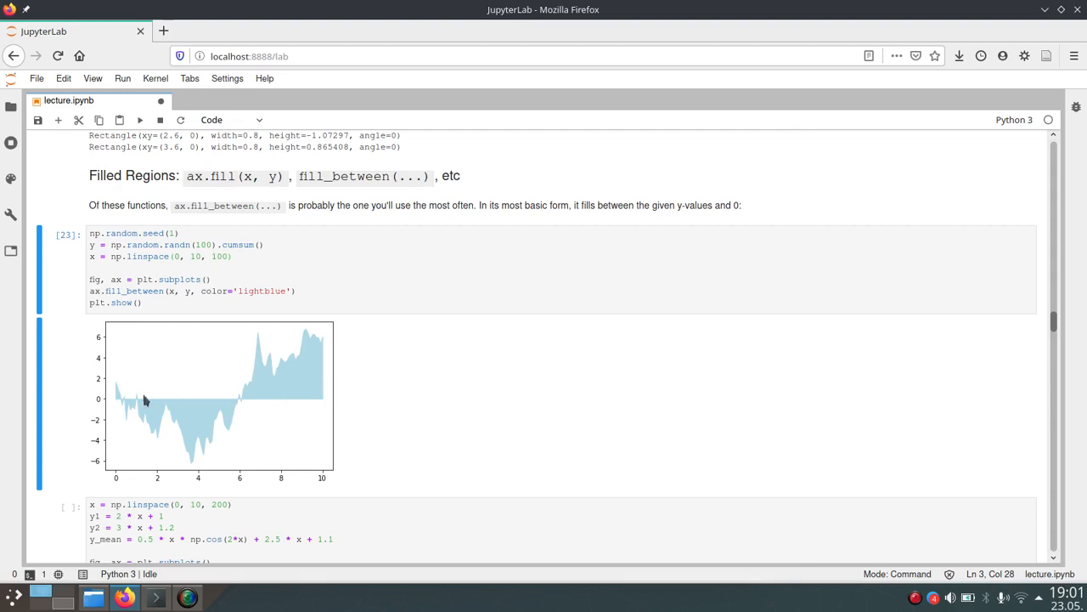
pyautogui.moveTo(126, 409)
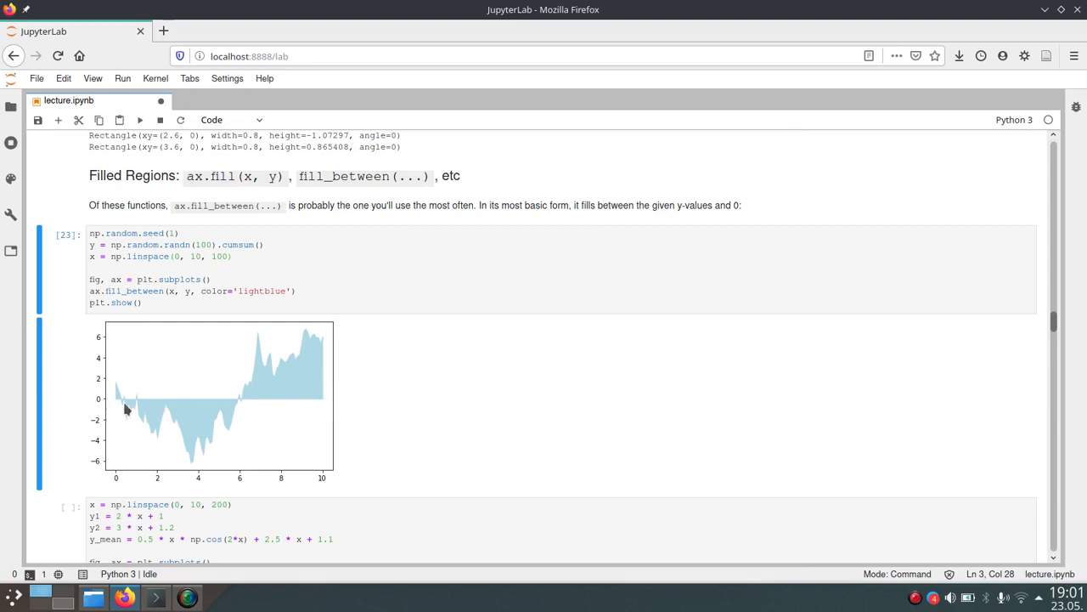
pyautogui.moveTo(256, 357)
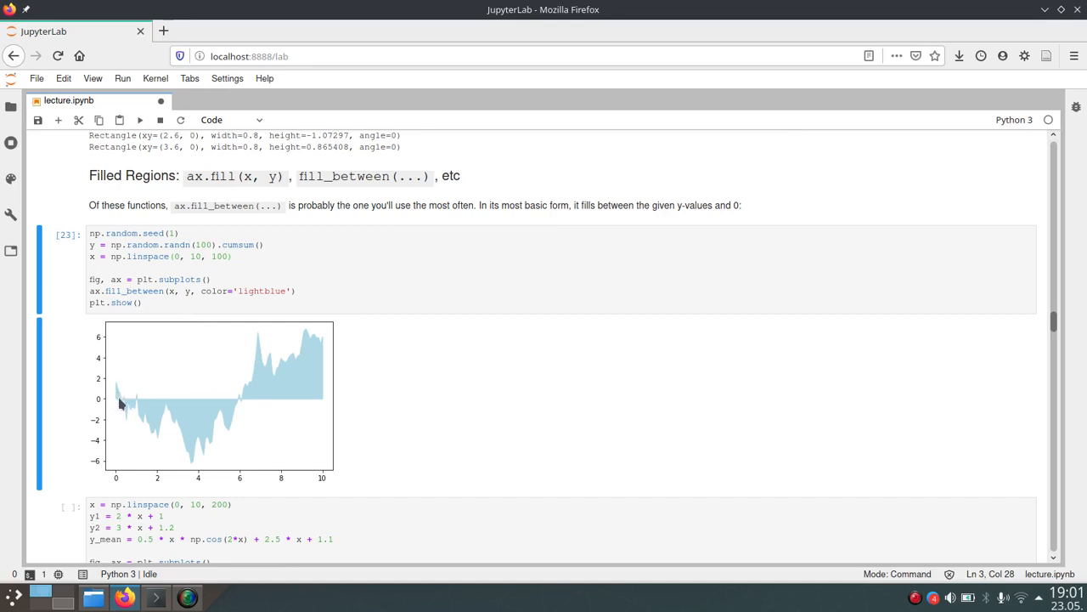
pyautogui.moveTo(155, 429)
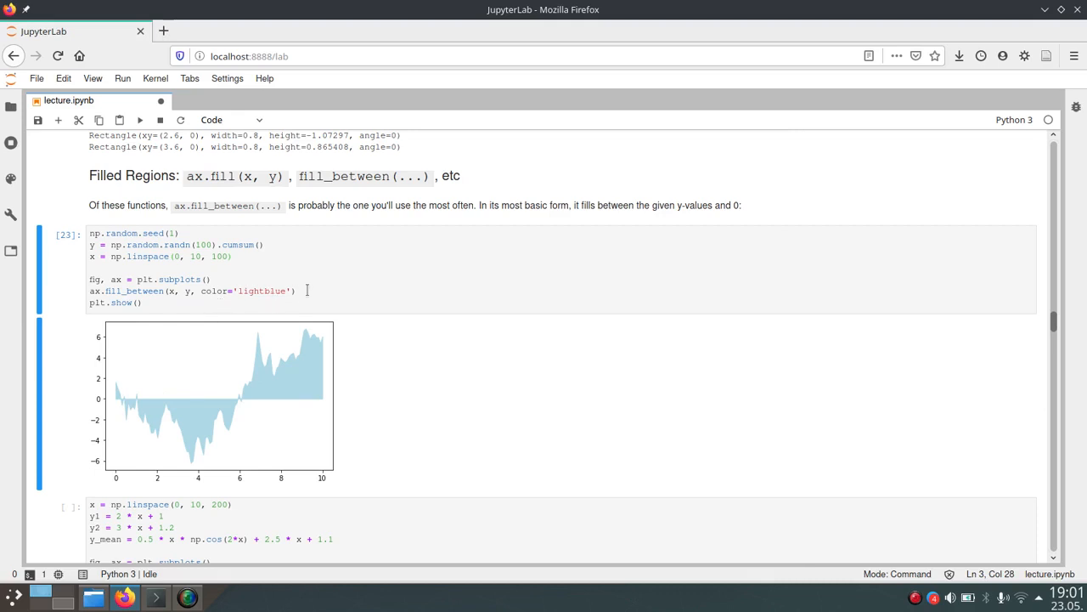
pyautogui.moveTo(367, 374)
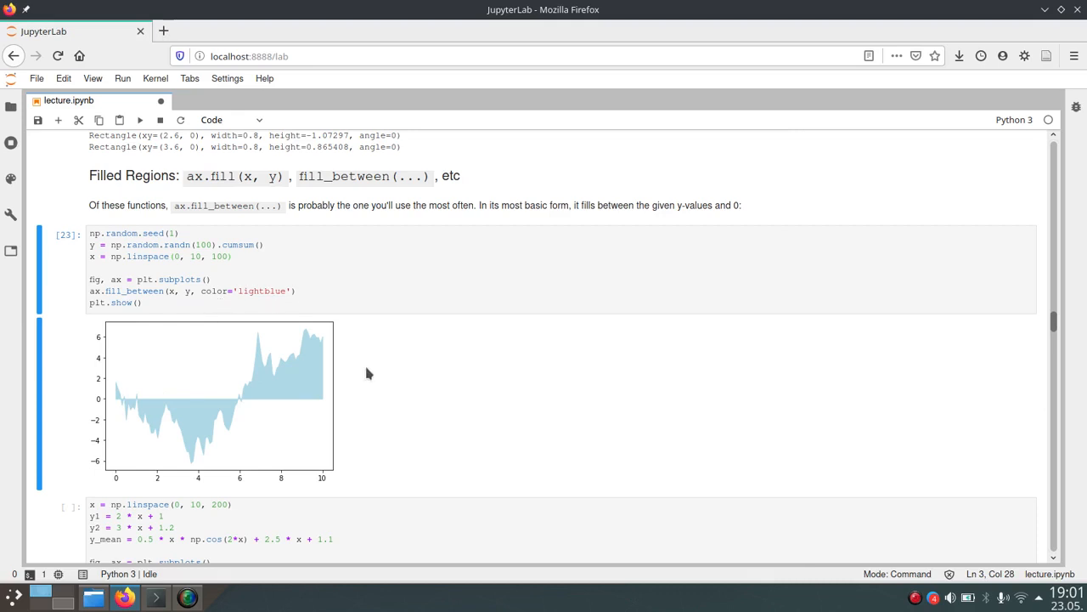
pyautogui.moveTo(113, 395)
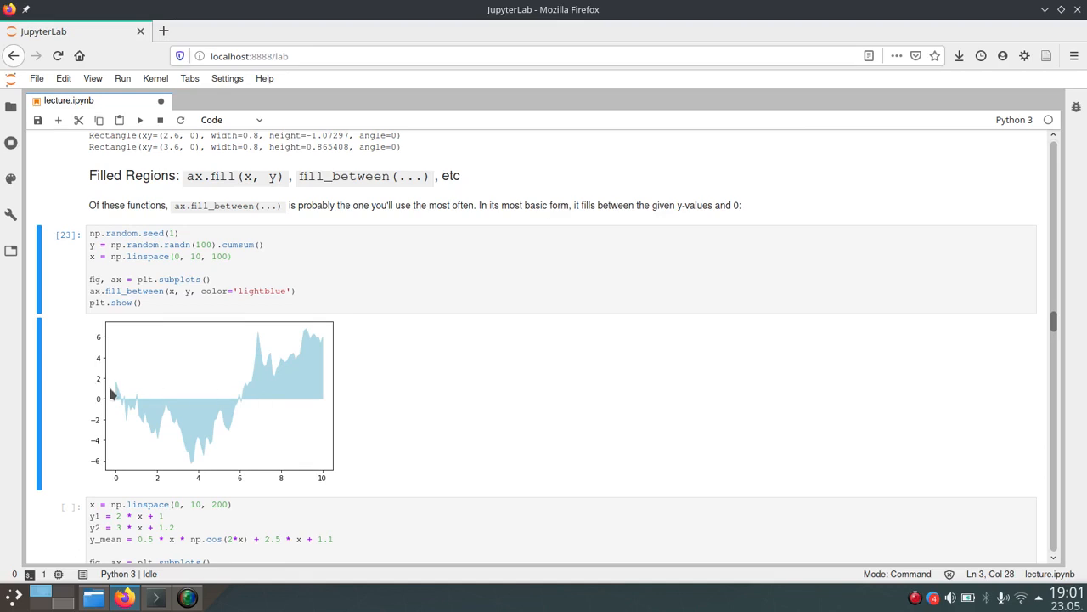
pyautogui.moveTo(321, 340)
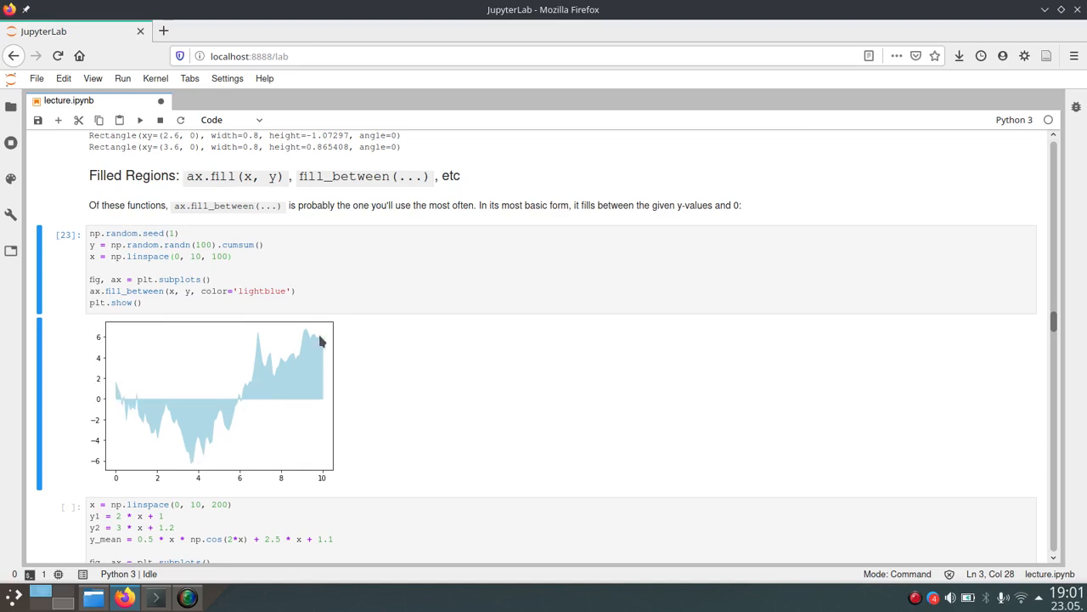
pyautogui.moveTo(321, 343)
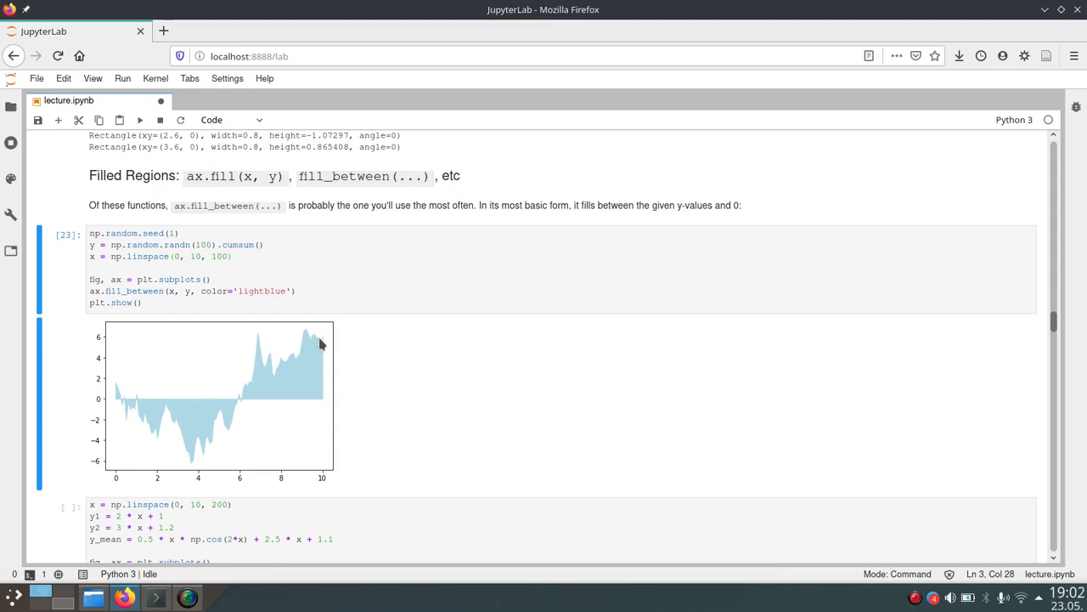
pyautogui.moveTo(508, 445)
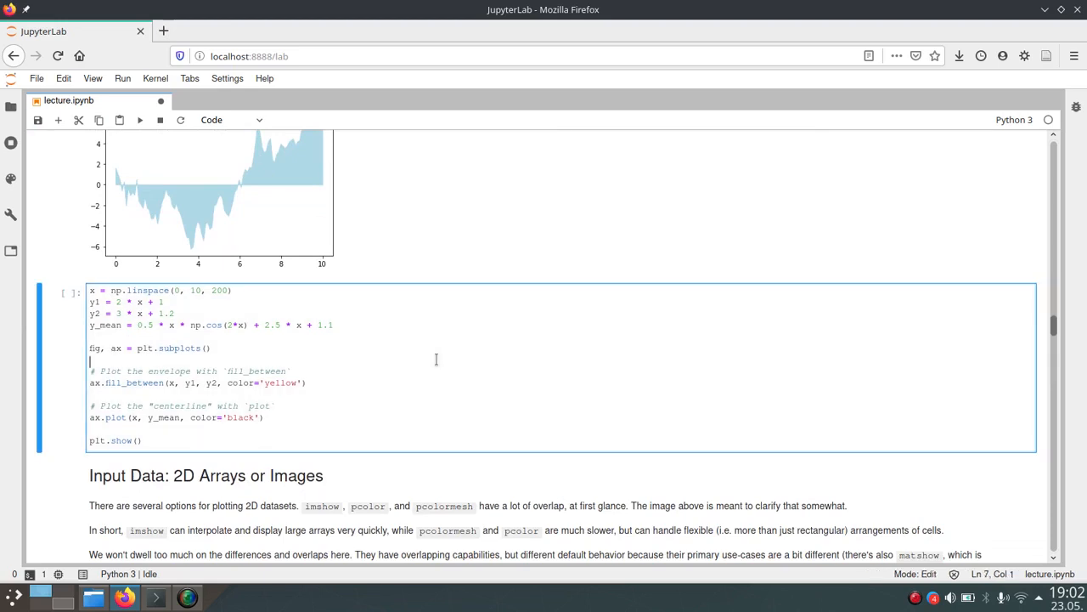
# Execute the envelope cell to draw the yellow fill_between band with its black sinusoidal centerline.
pyautogui.press('shift+Return')
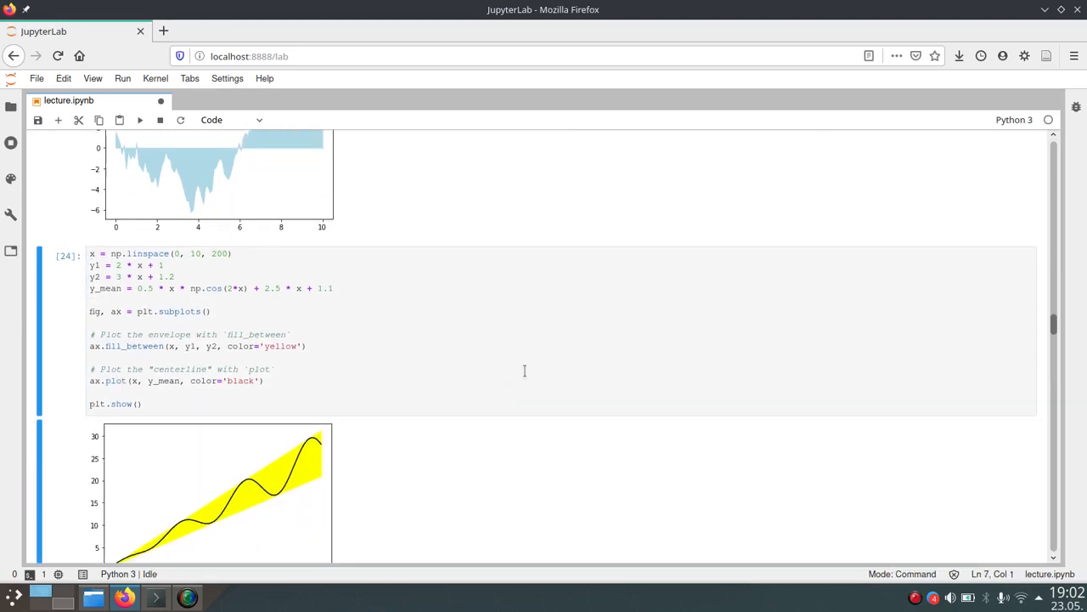
pyautogui.scroll(-3)
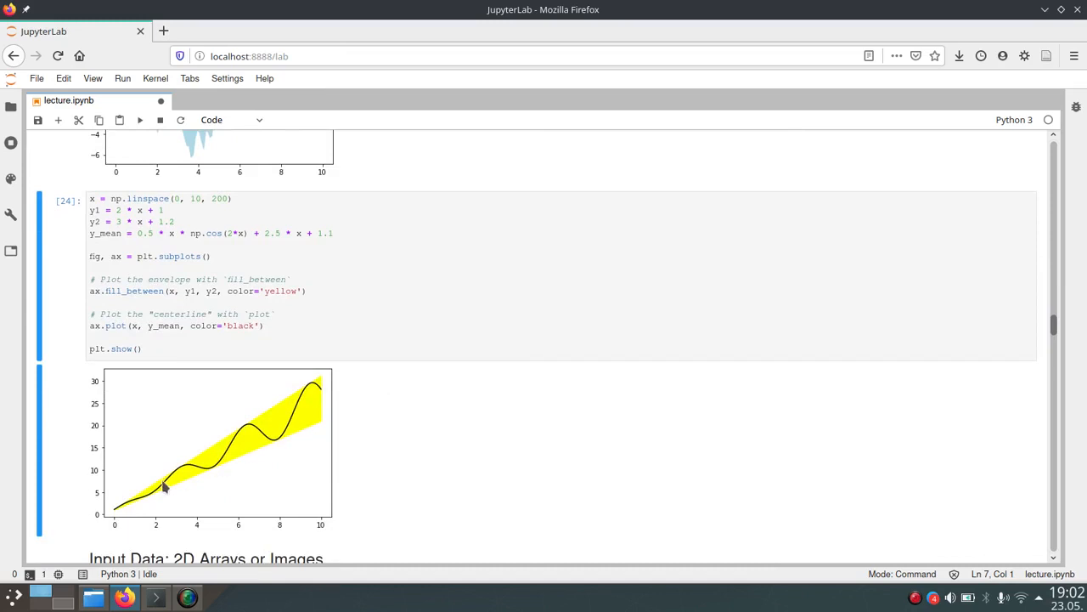
pyautogui.moveTo(357, 413)
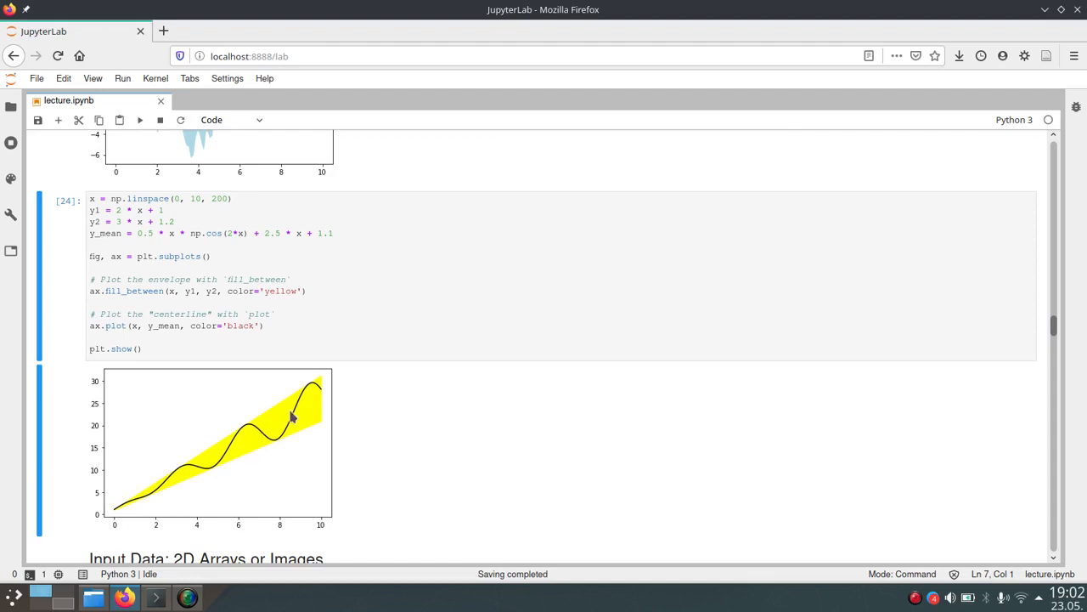
pyautogui.moveTo(319, 417)
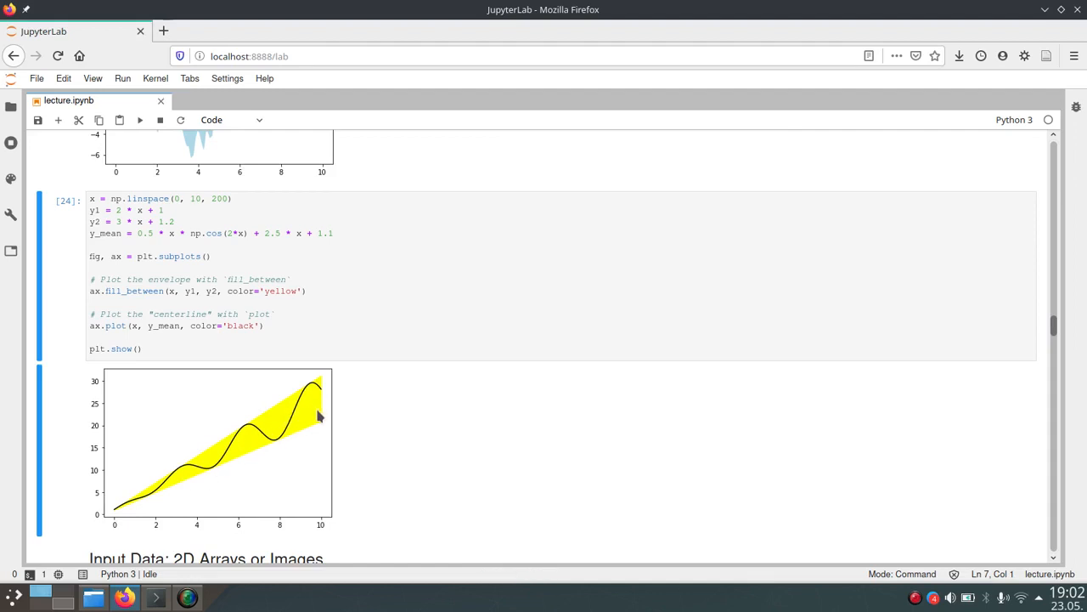
pyautogui.moveTo(310, 435)
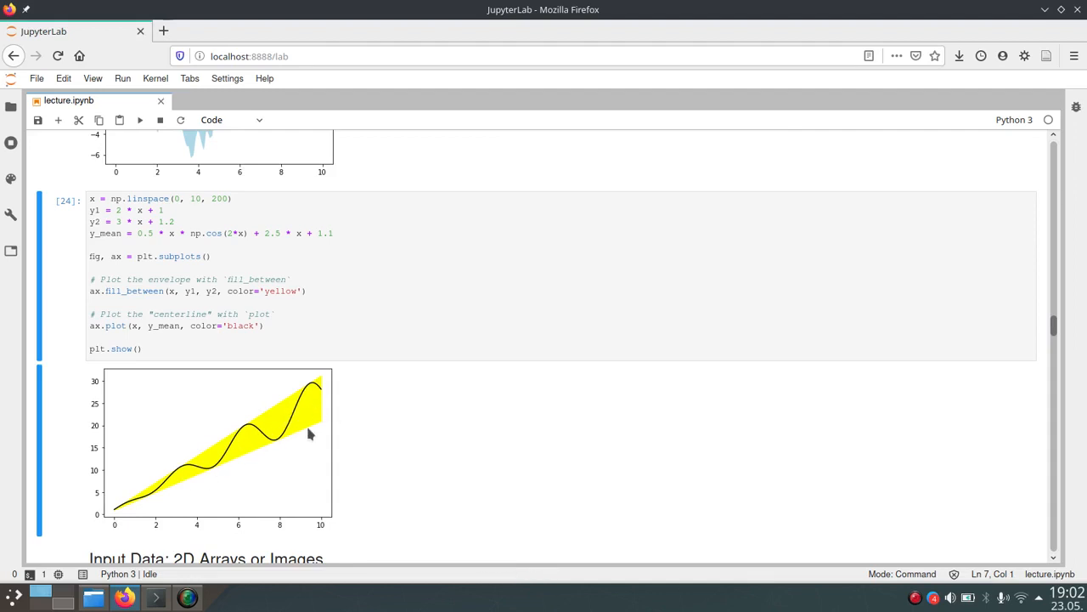
pyautogui.moveTo(217, 463)
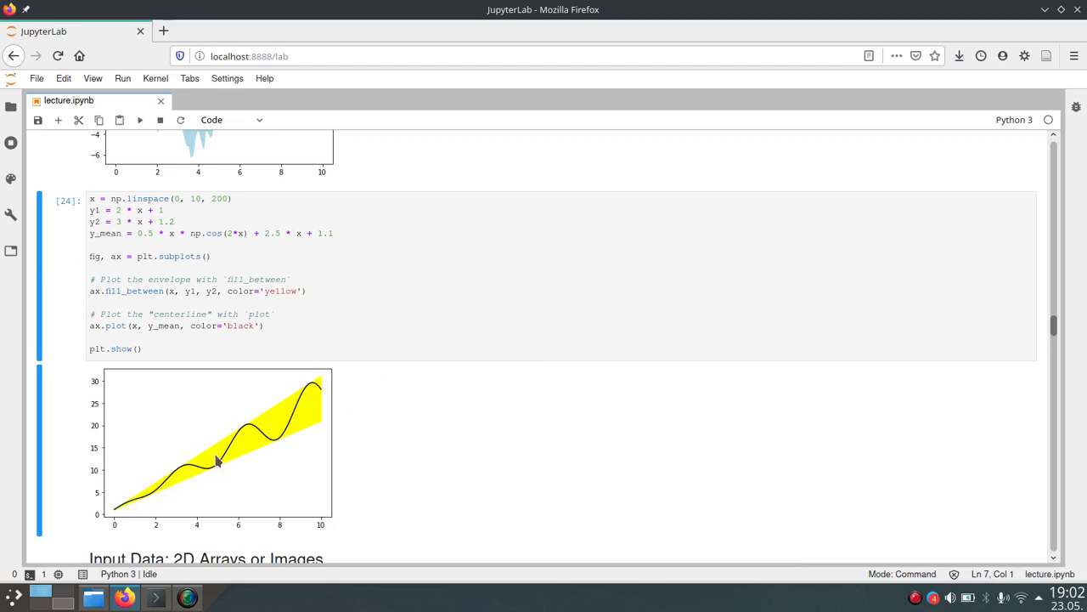
pyautogui.moveTo(238, 451)
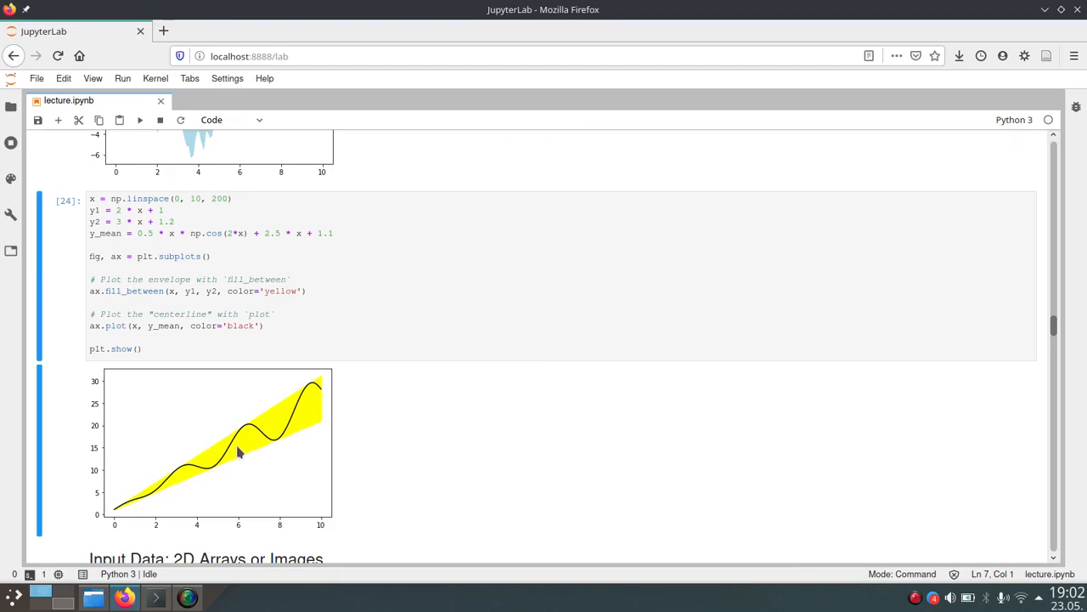
pyautogui.moveTo(404, 428)
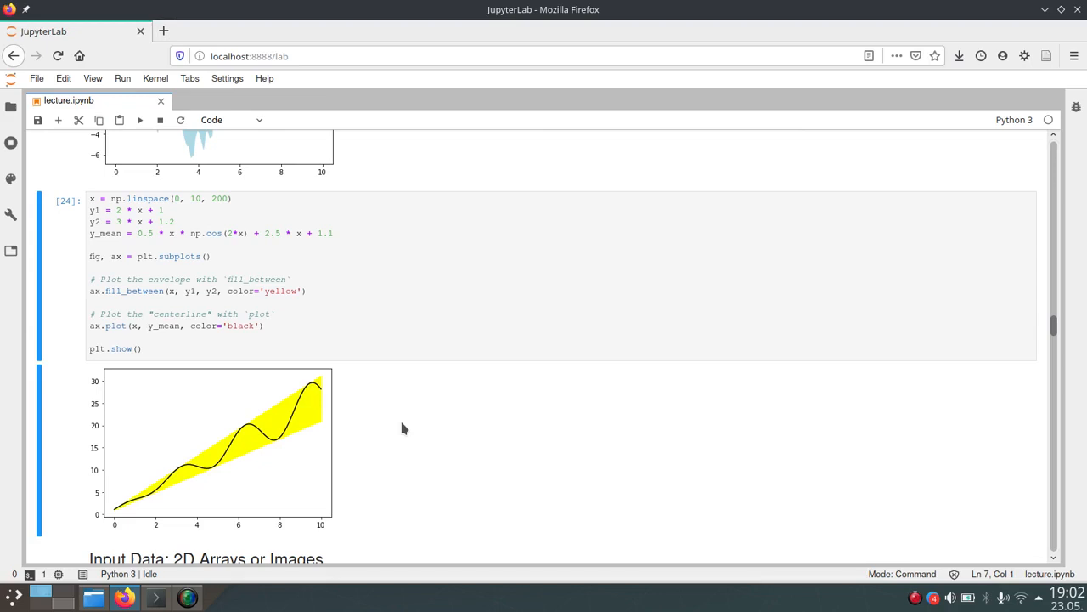
pyautogui.moveTo(210, 320)
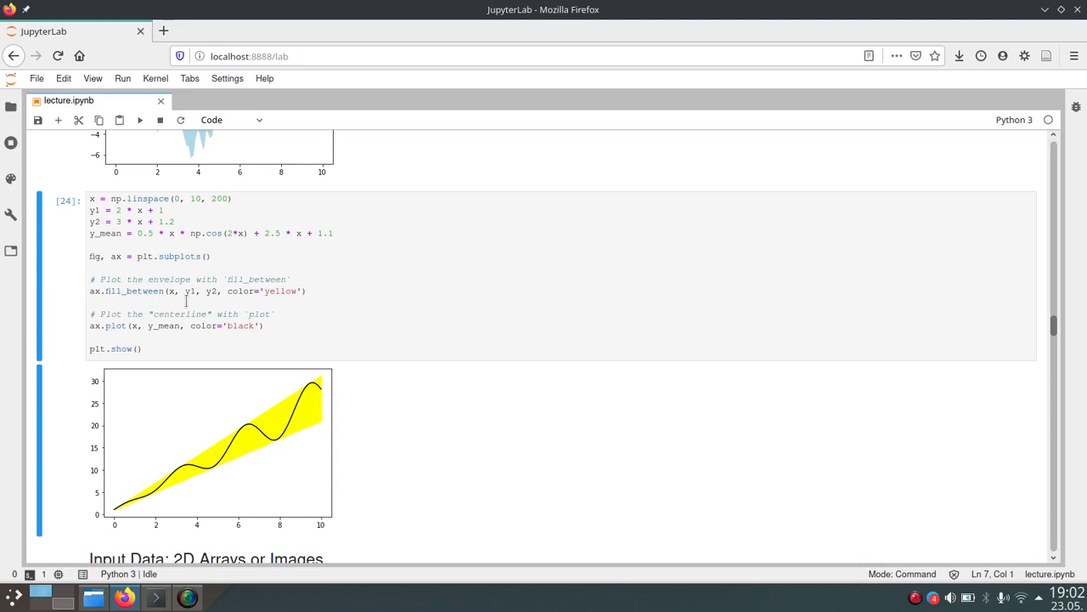
pyautogui.moveTo(219, 298)
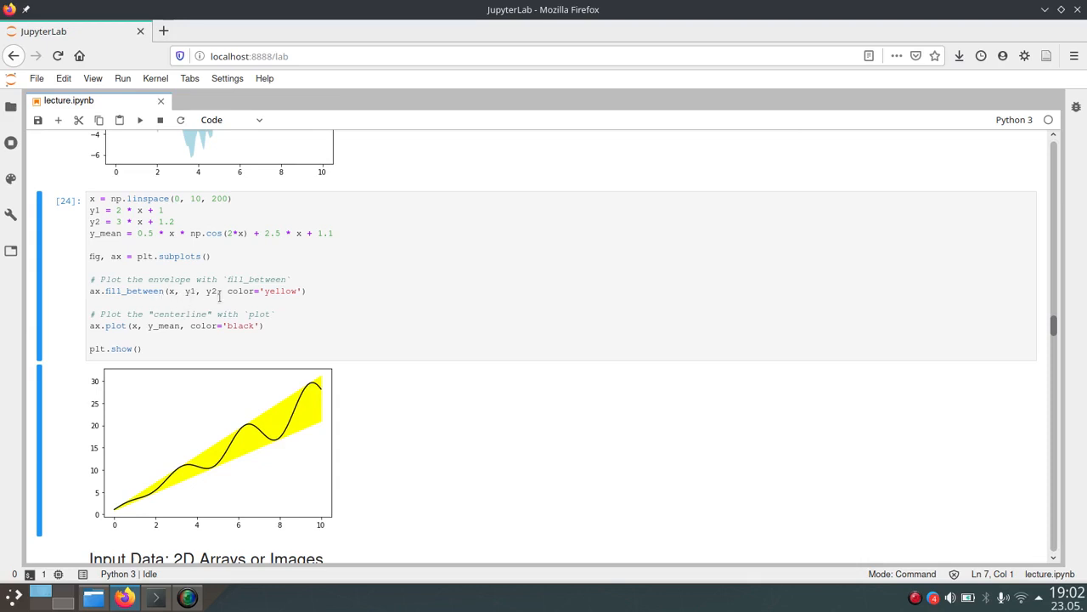
pyautogui.moveTo(371, 295)
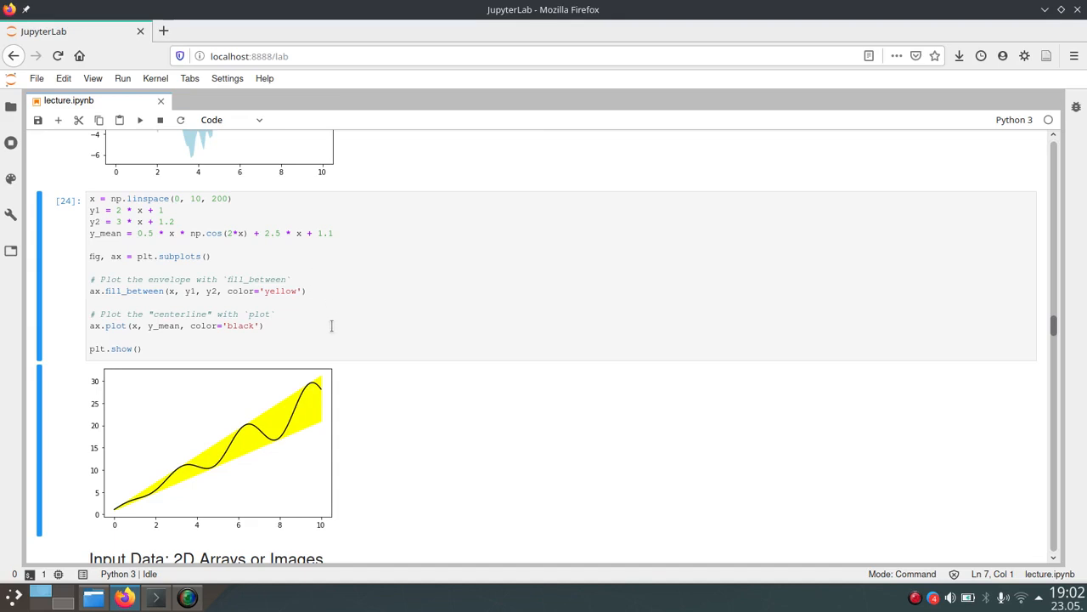
pyautogui.moveTo(187, 412)
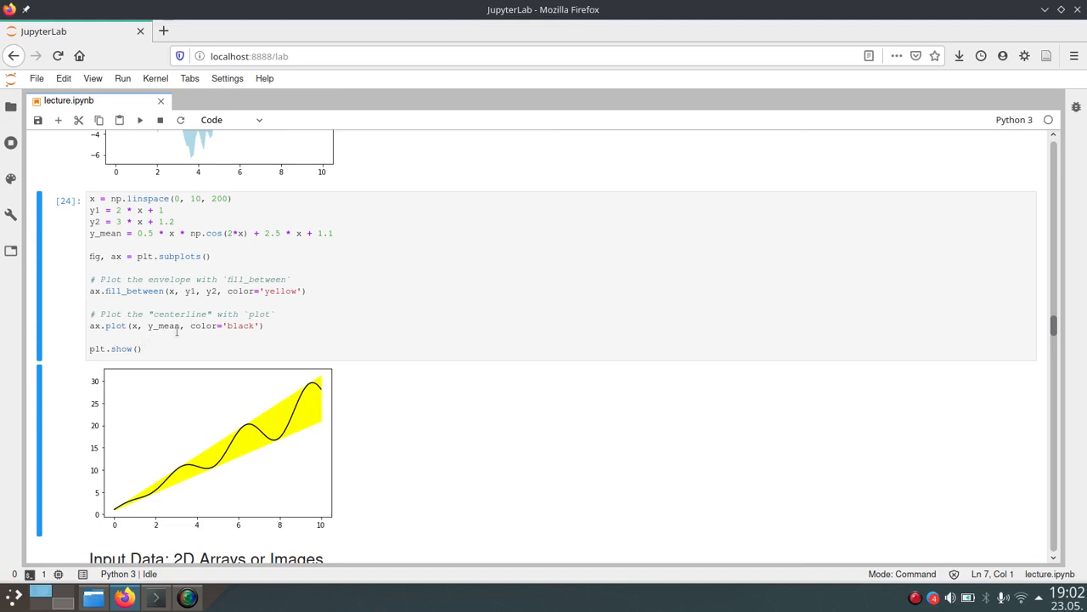
pyautogui.moveTo(166, 333)
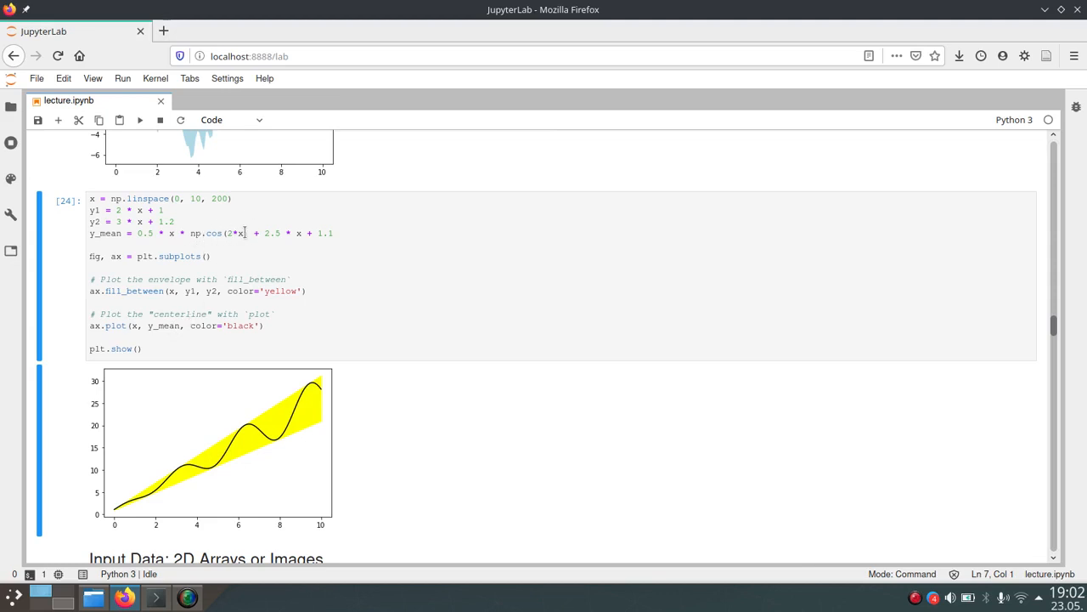
pyautogui.moveTo(167, 506)
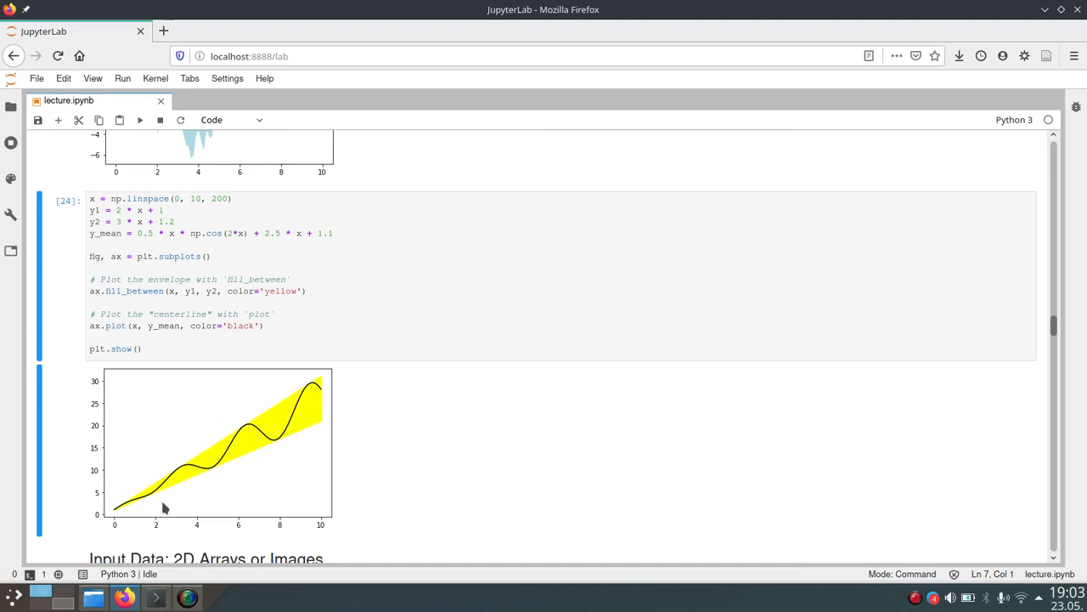
pyautogui.moveTo(310, 401)
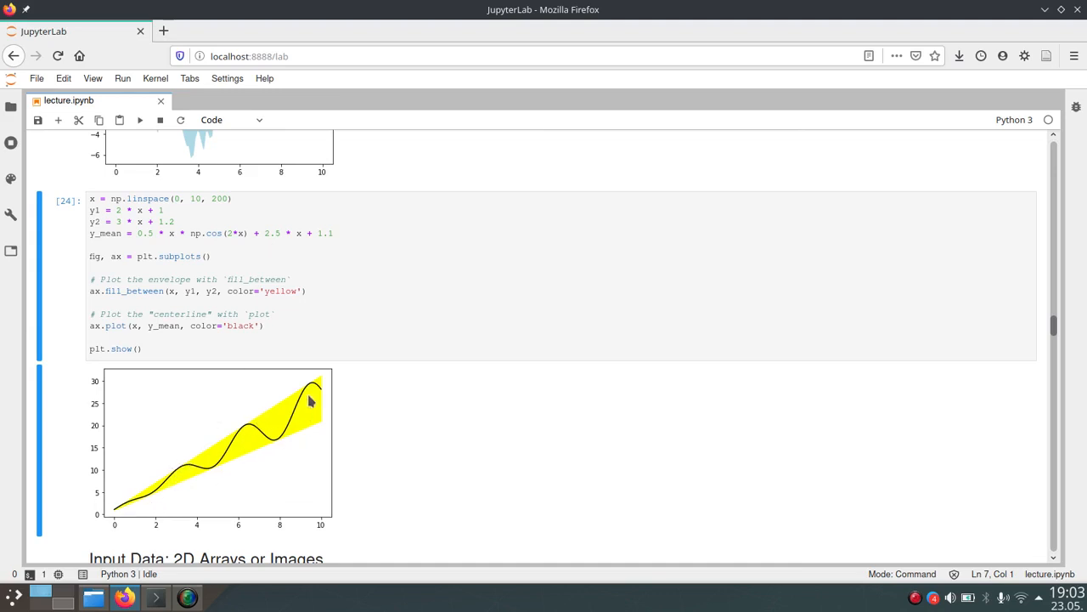
pyautogui.moveTo(429, 425)
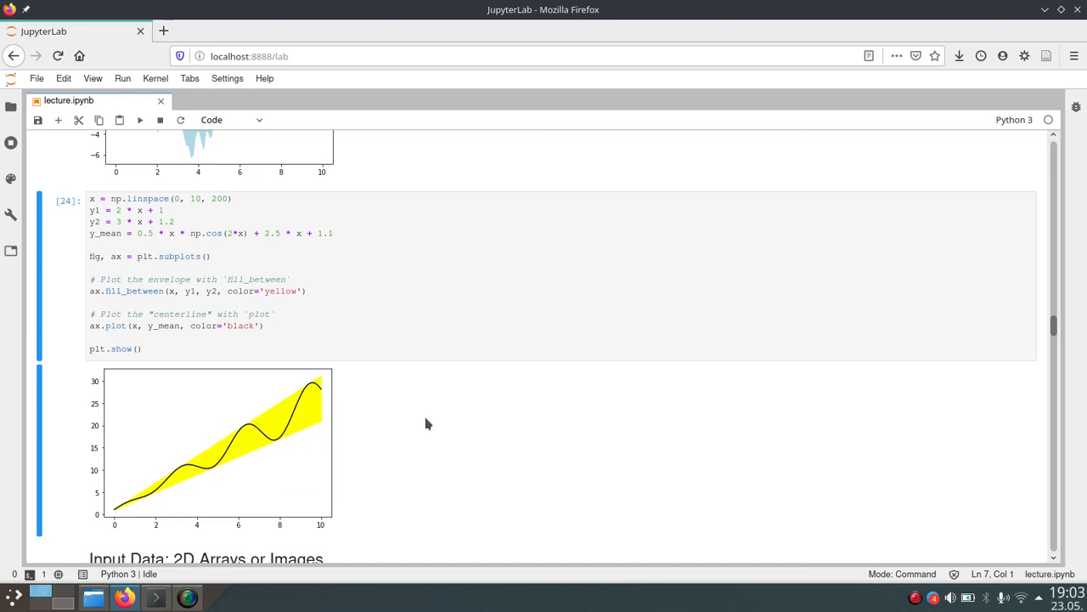